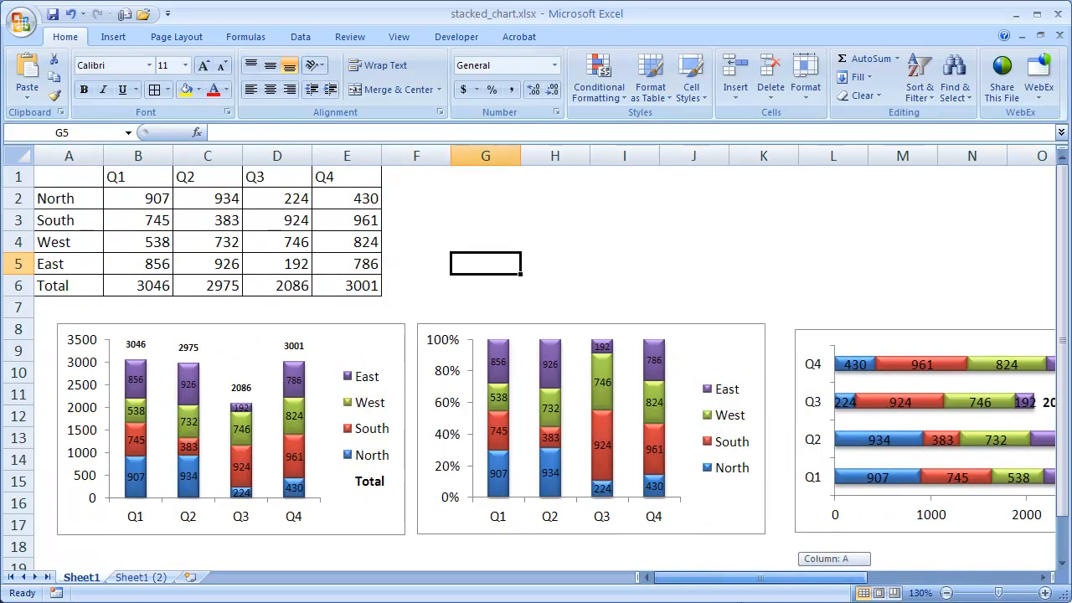
mouse_move(260, 427)
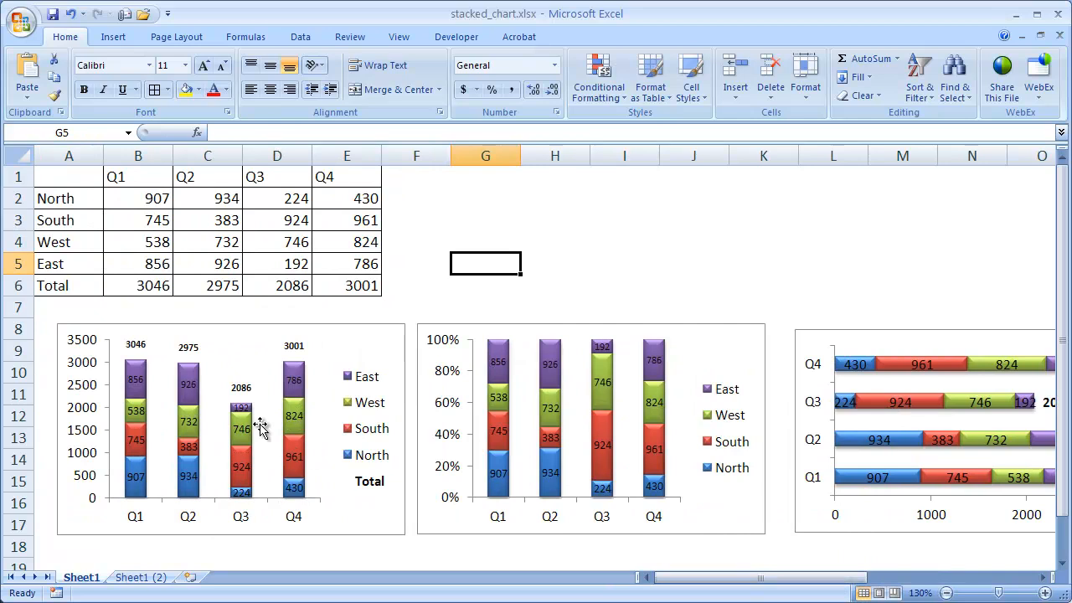
mouse_move(218, 423)
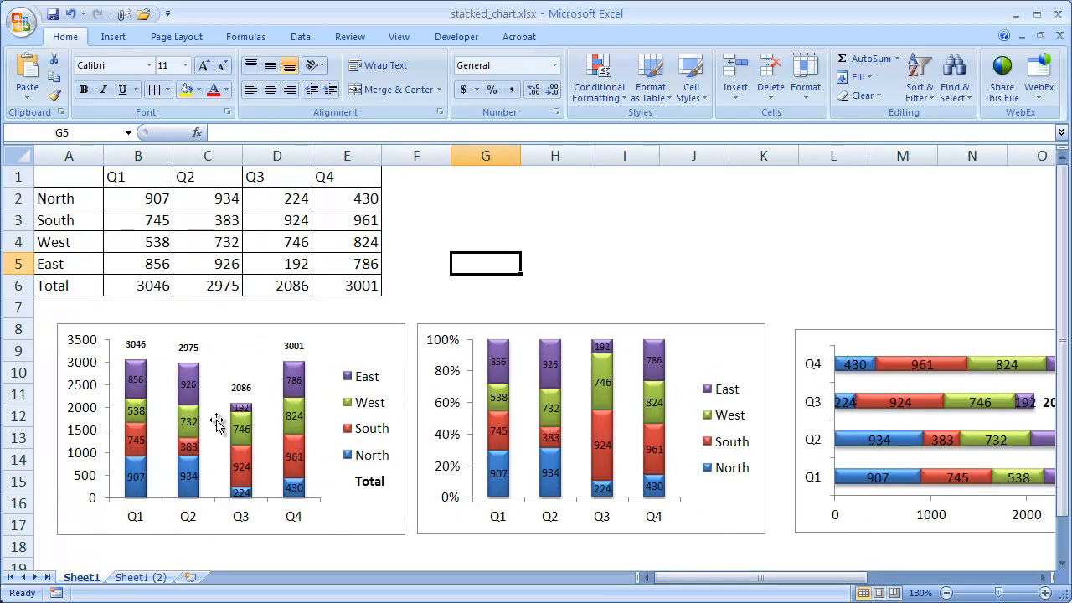
mouse_move(165, 440)
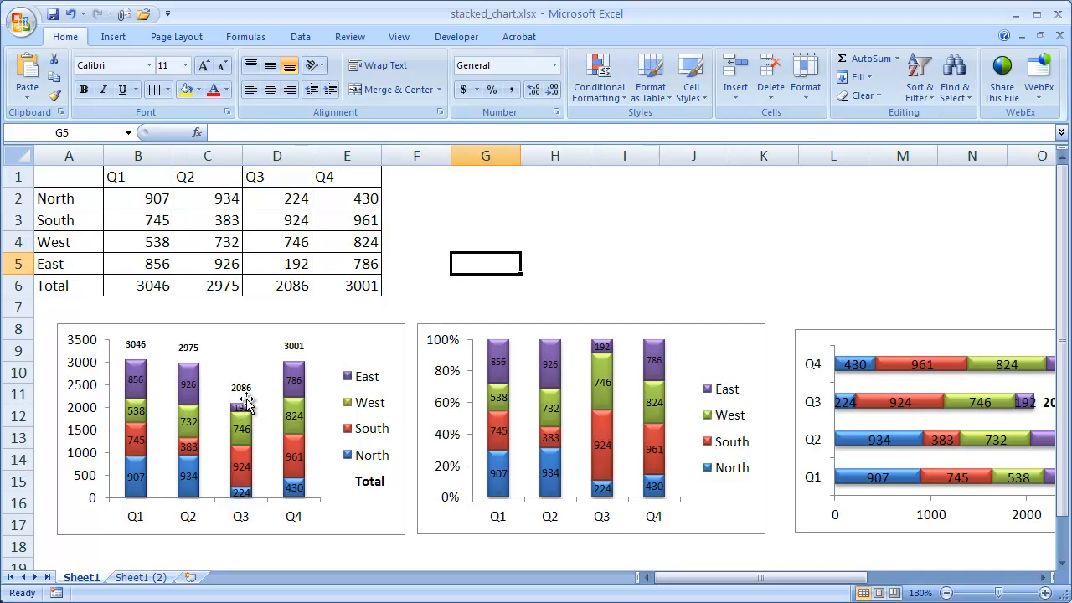
mouse_move(151, 523)
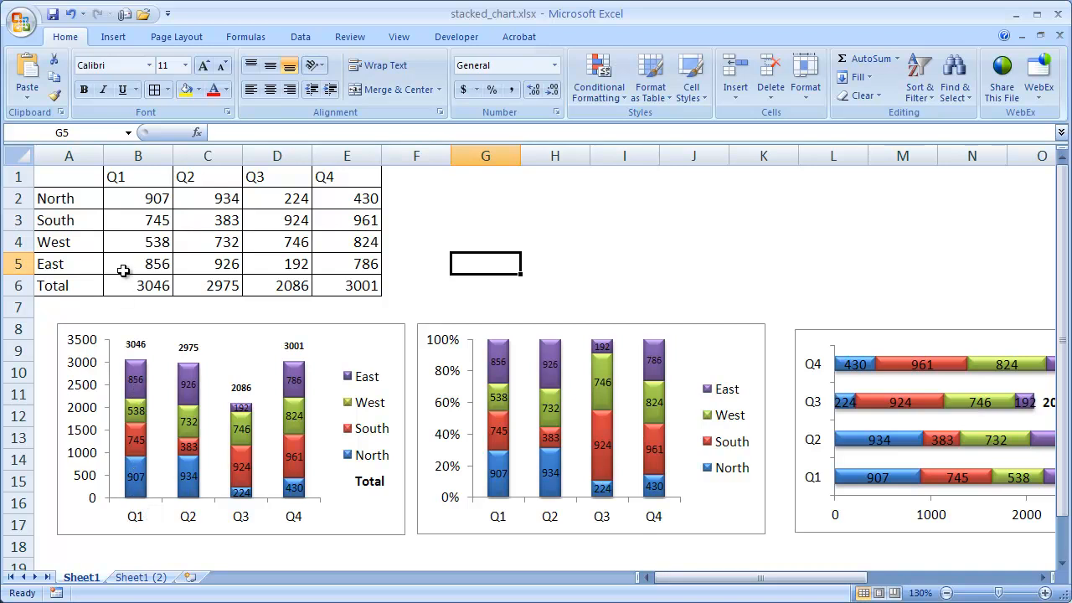
mouse_move(141, 233)
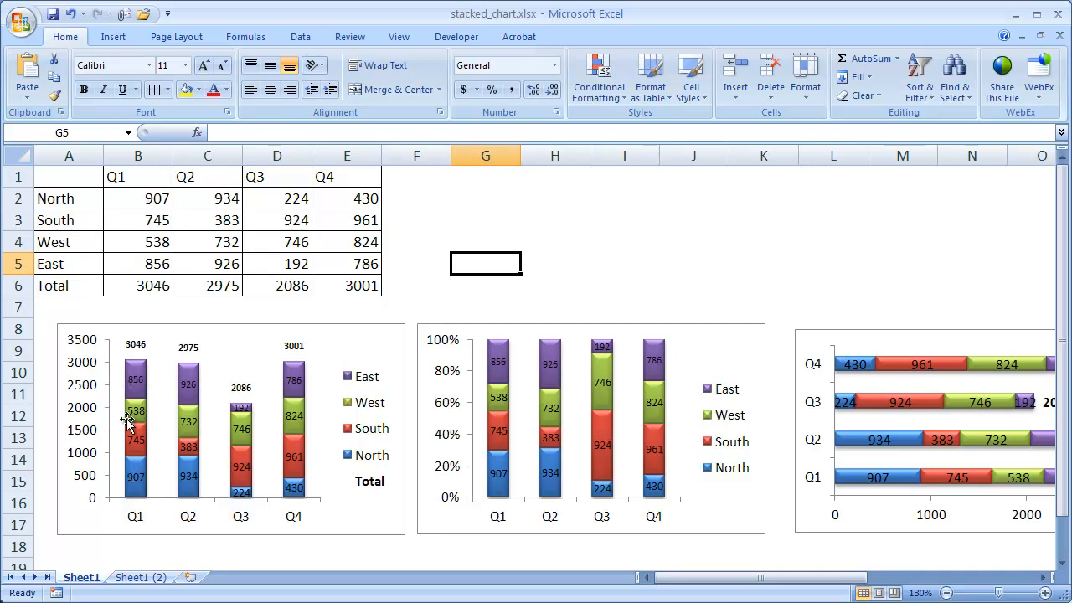
mouse_move(164, 492)
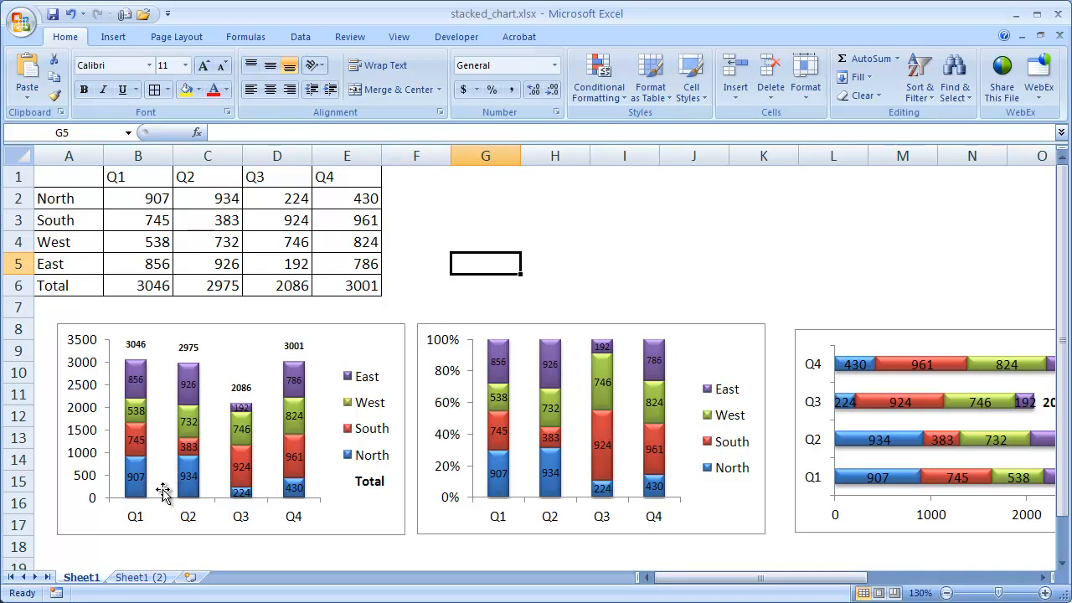
mouse_move(373, 417)
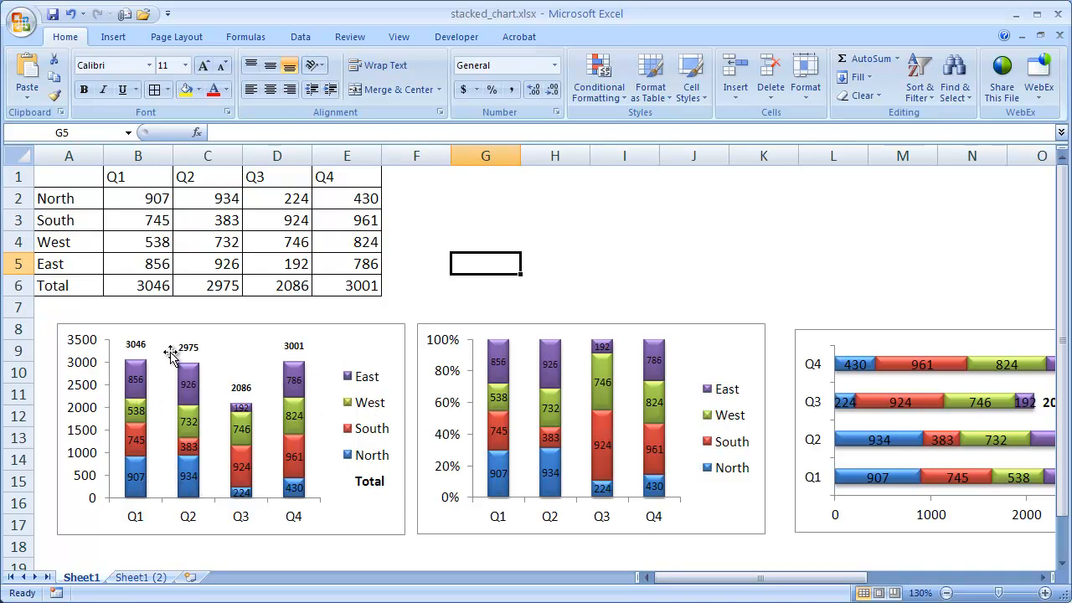
mouse_move(599, 468)
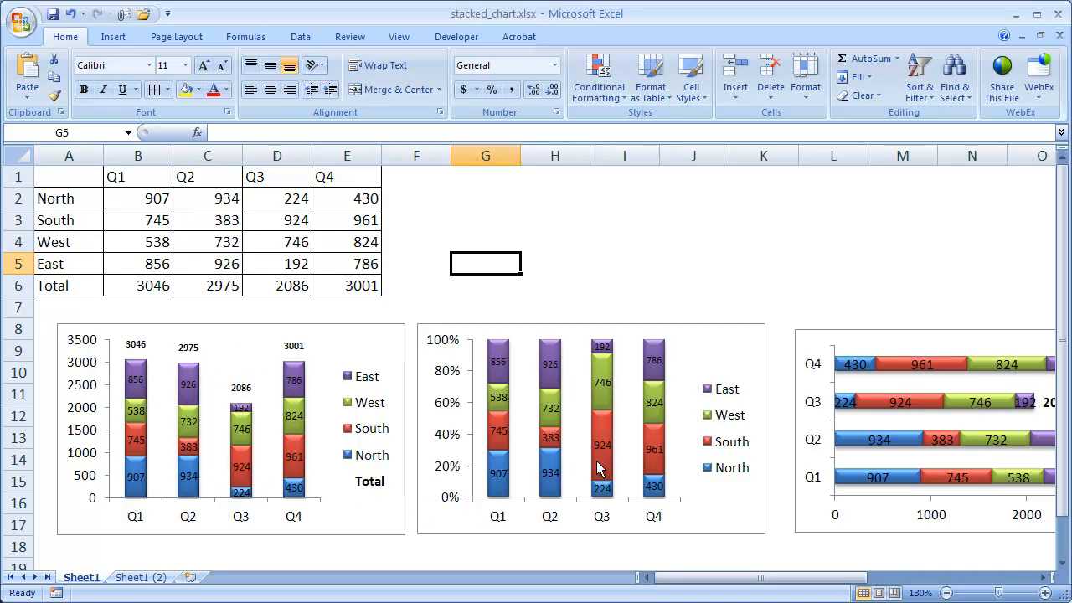
mouse_move(504, 455)
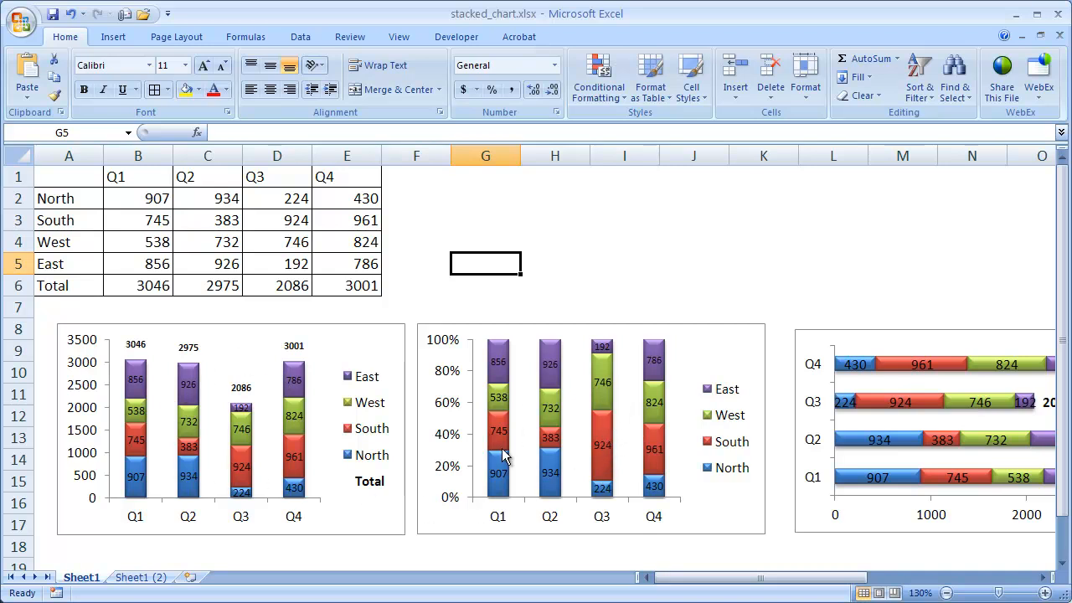
mouse_move(549, 372)
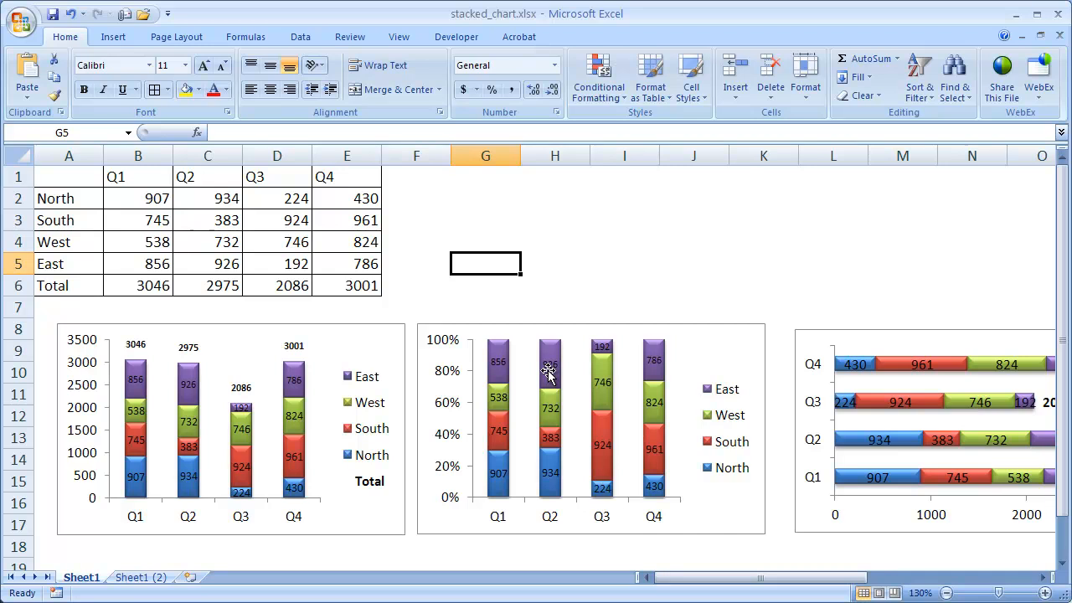
mouse_move(465, 121)
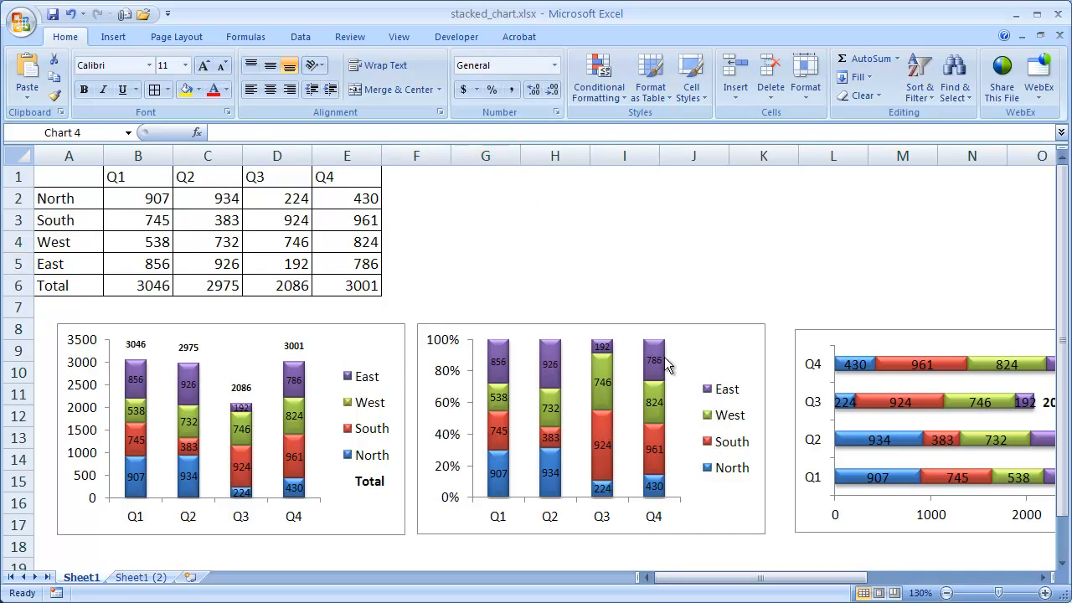
Review chart types for the 100% stacked column chart, closing without changes
click(590, 427)
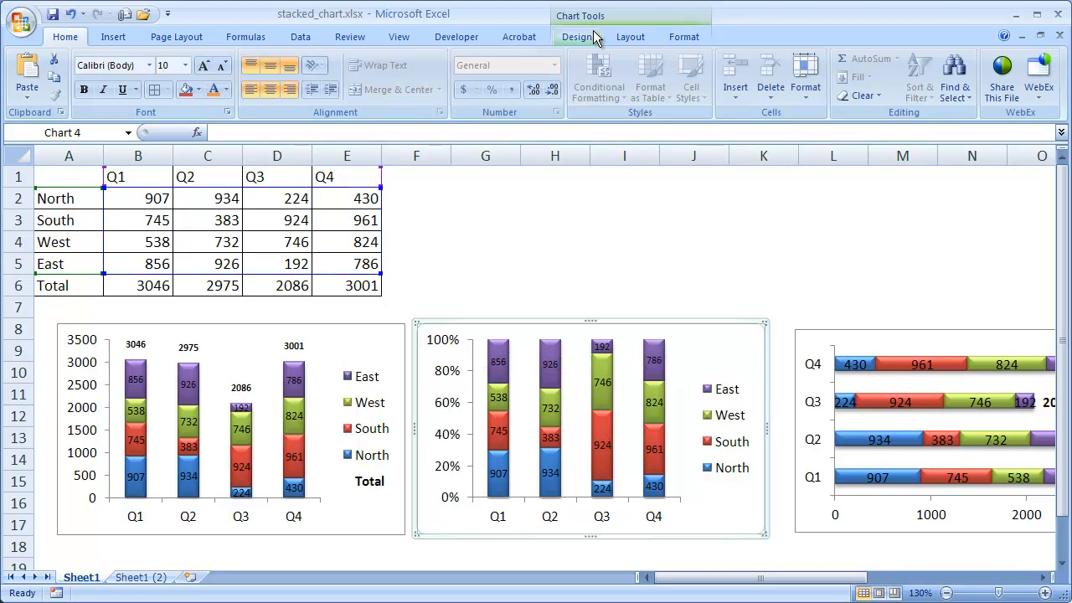
click(576, 36)
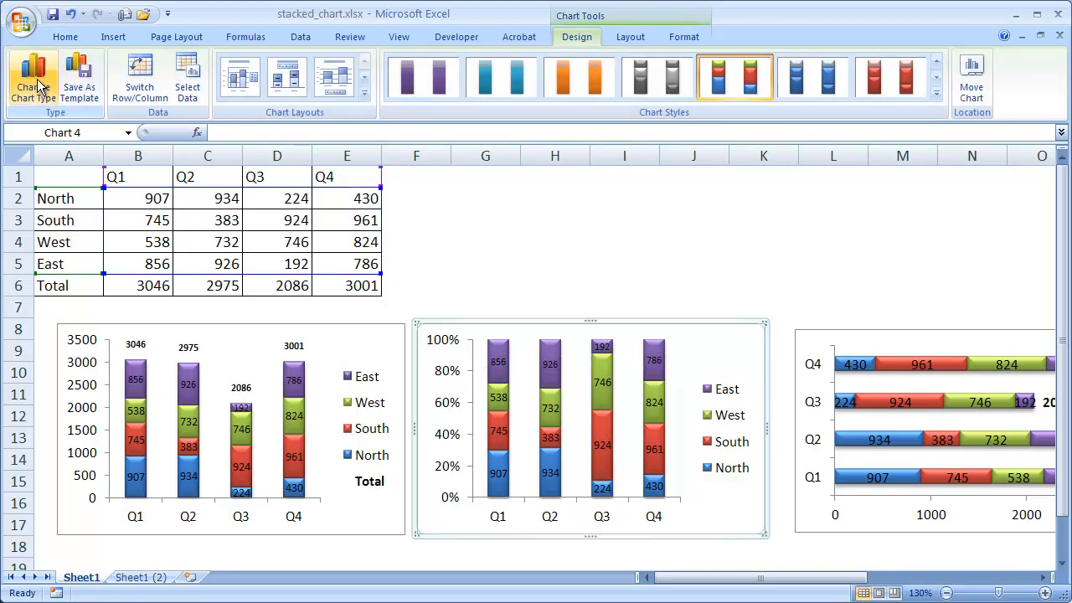
click(33, 80)
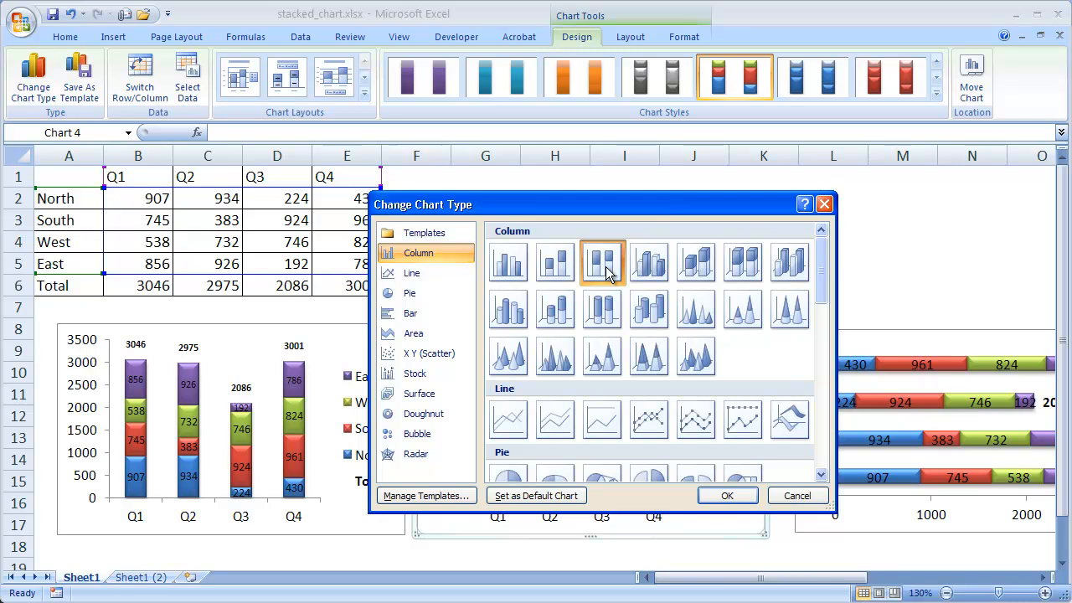
mouse_move(601, 263)
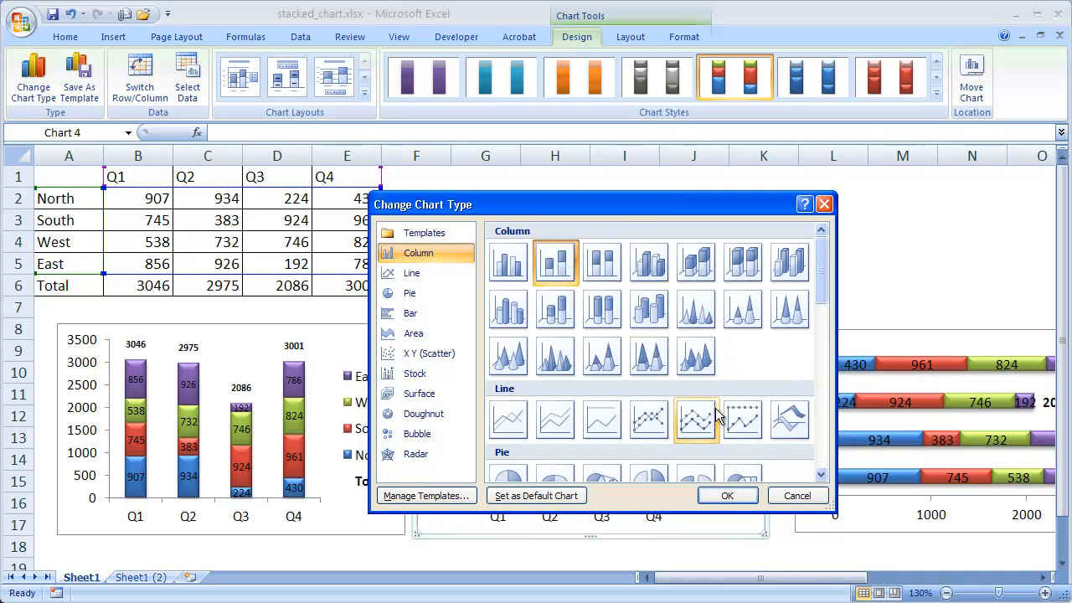
click(727, 495)
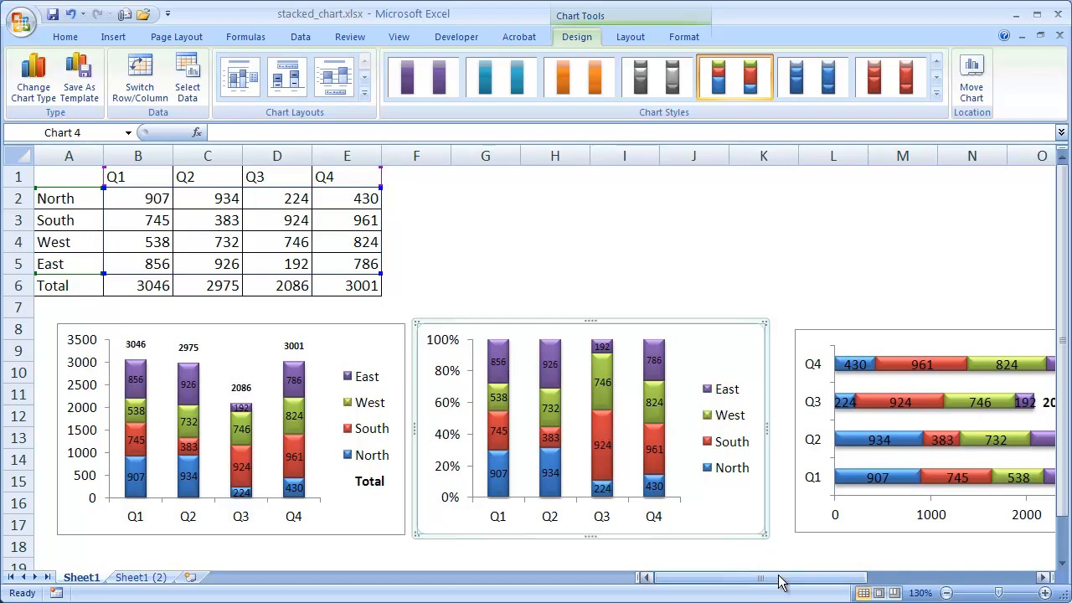
scroll(right, 3)
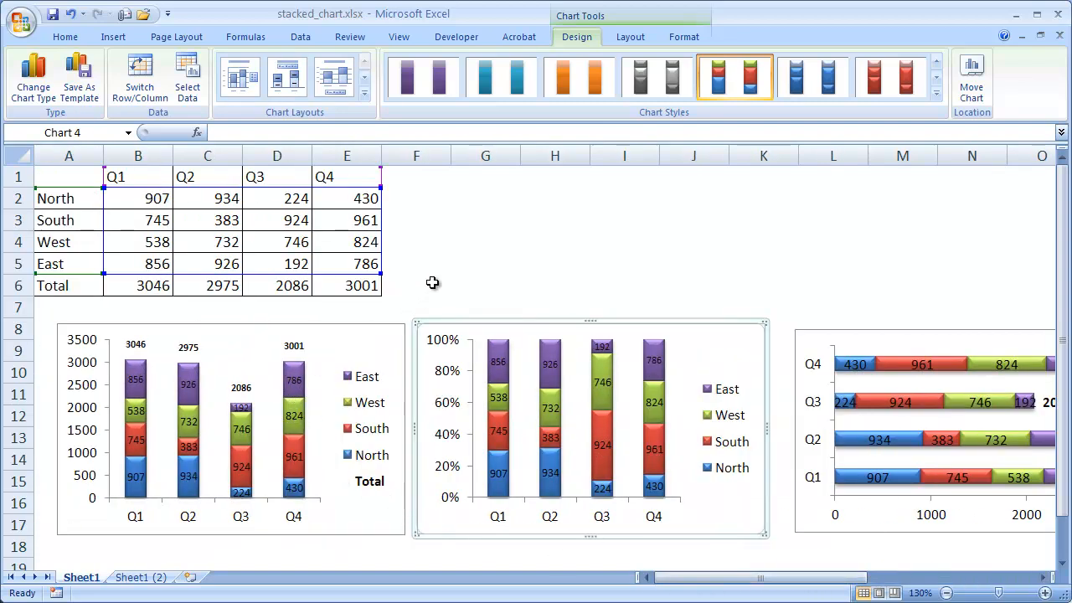
Deselect the chart, go to Sheet1 (2), and select a table cell
click(416, 284)
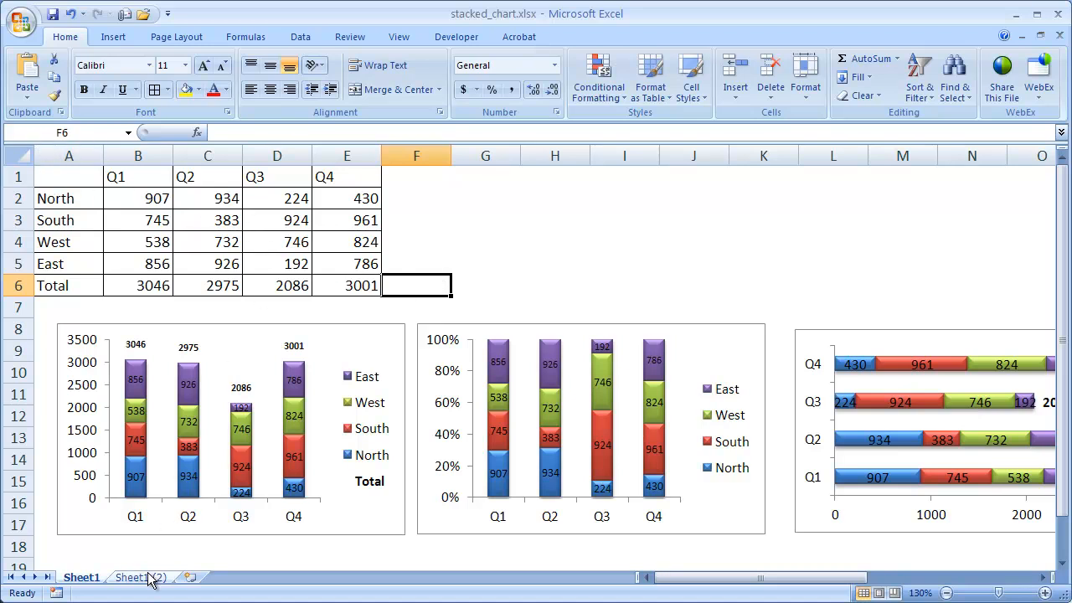
click(141, 577)
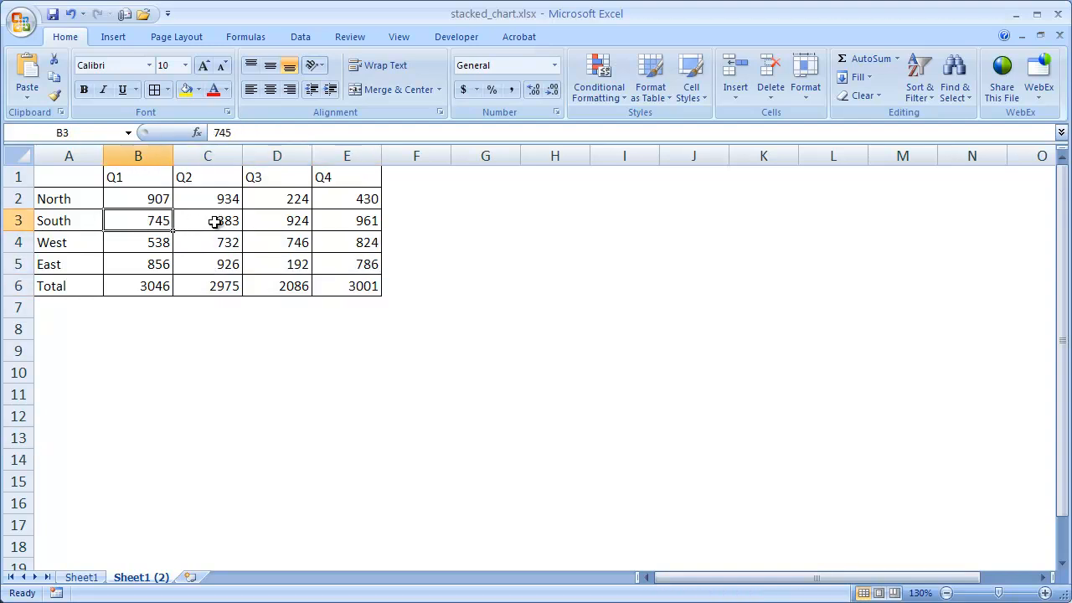
click(206, 242)
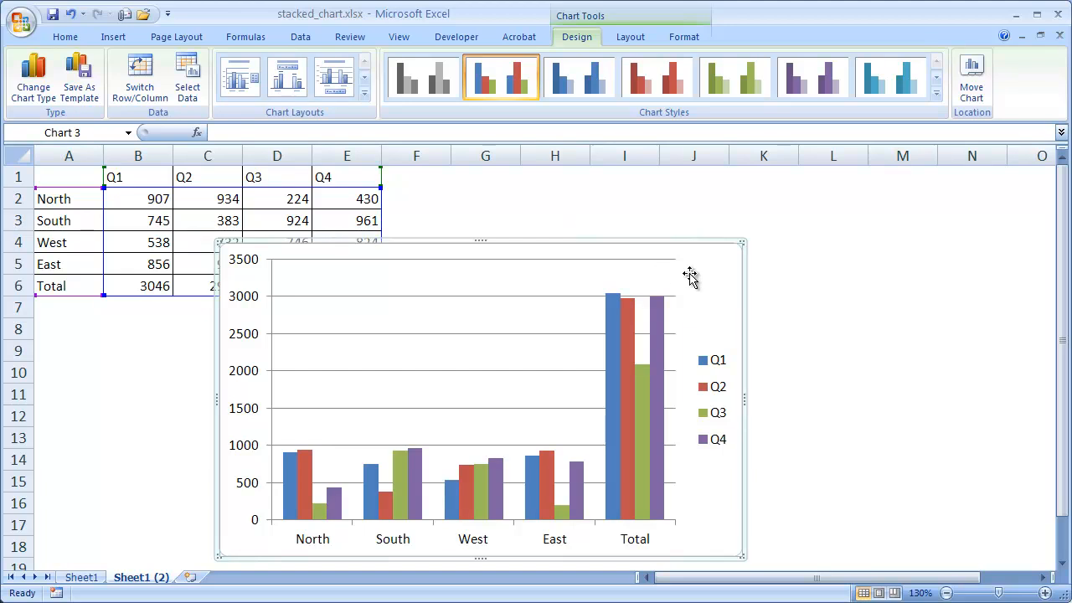
mouse_move(434, 297)
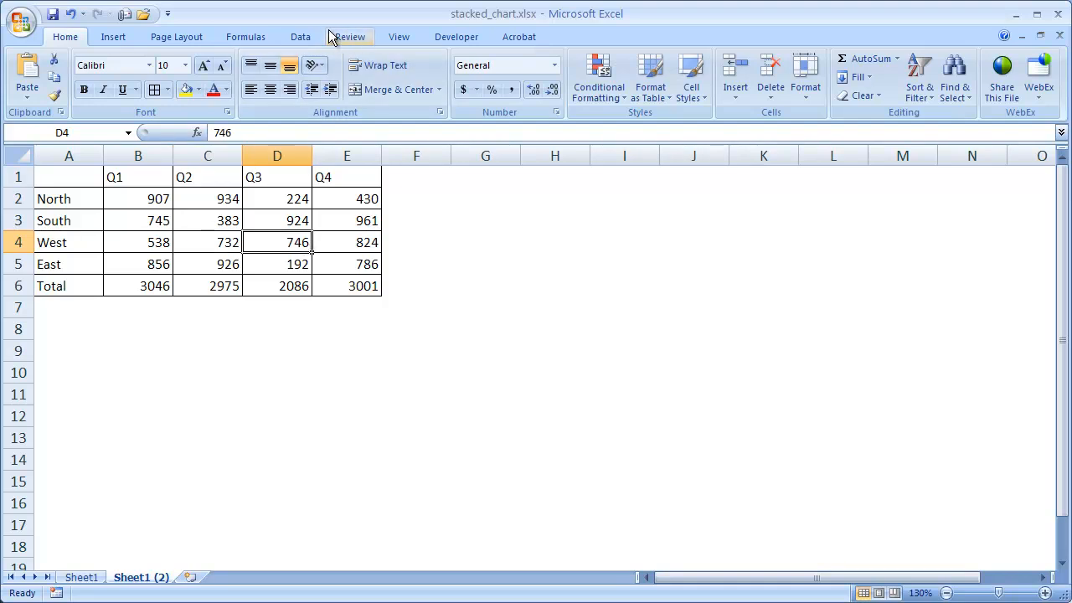
Insert a stacked column chart of the quarterly region table on Sheet1 (2)
click(113, 36)
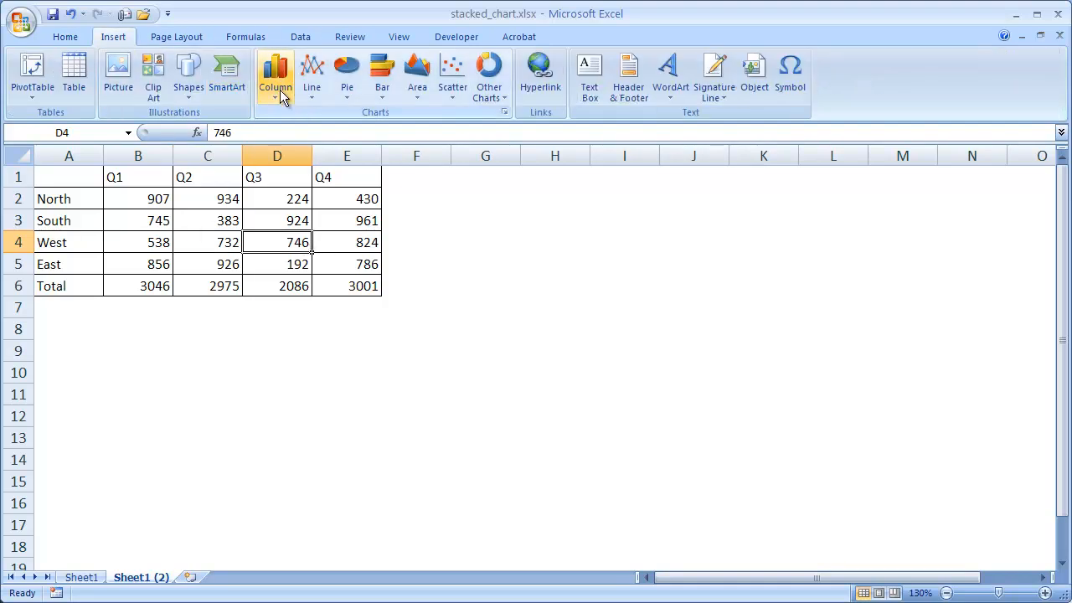
click(275, 75)
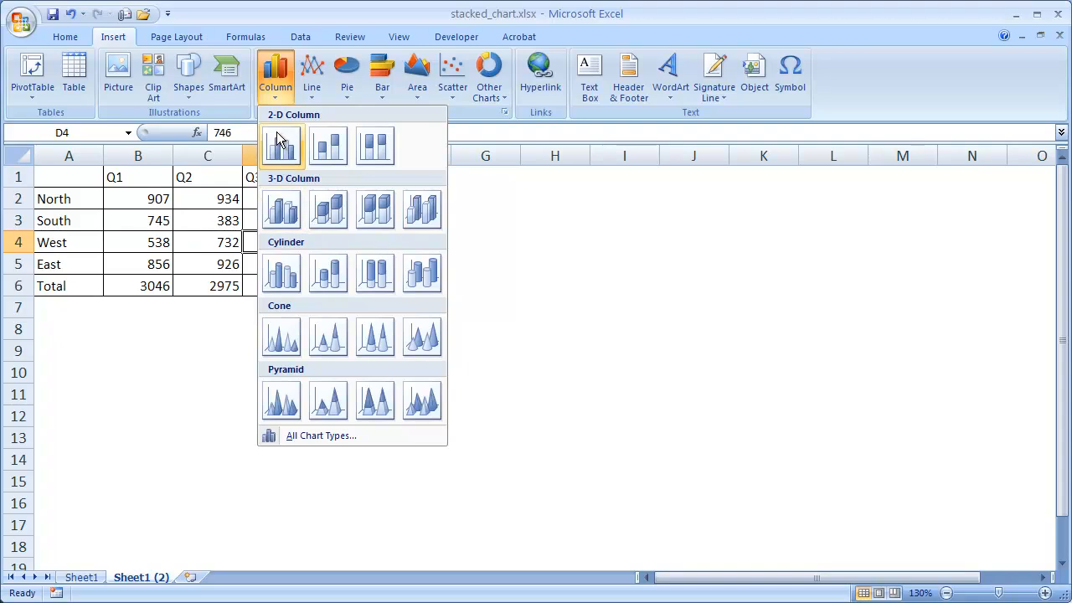
mouse_move(328, 146)
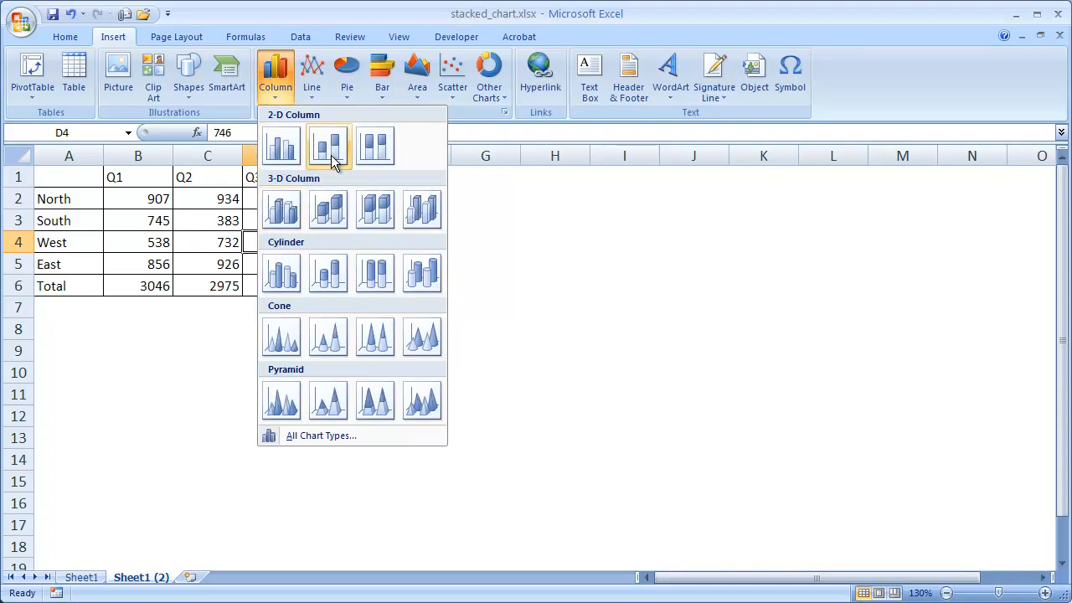
mouse_move(338, 165)
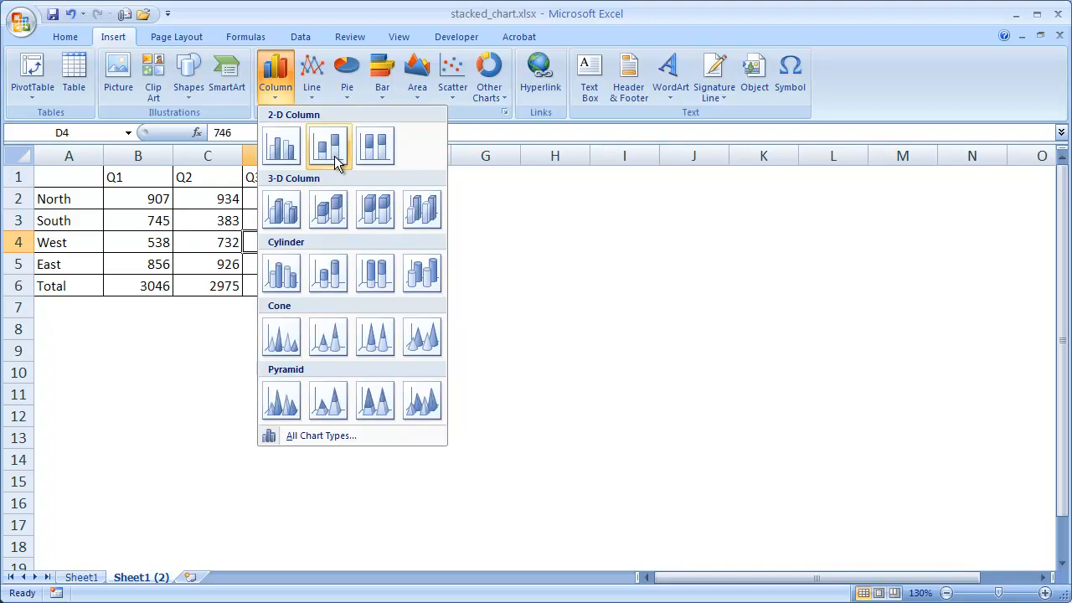
mouse_move(375, 147)
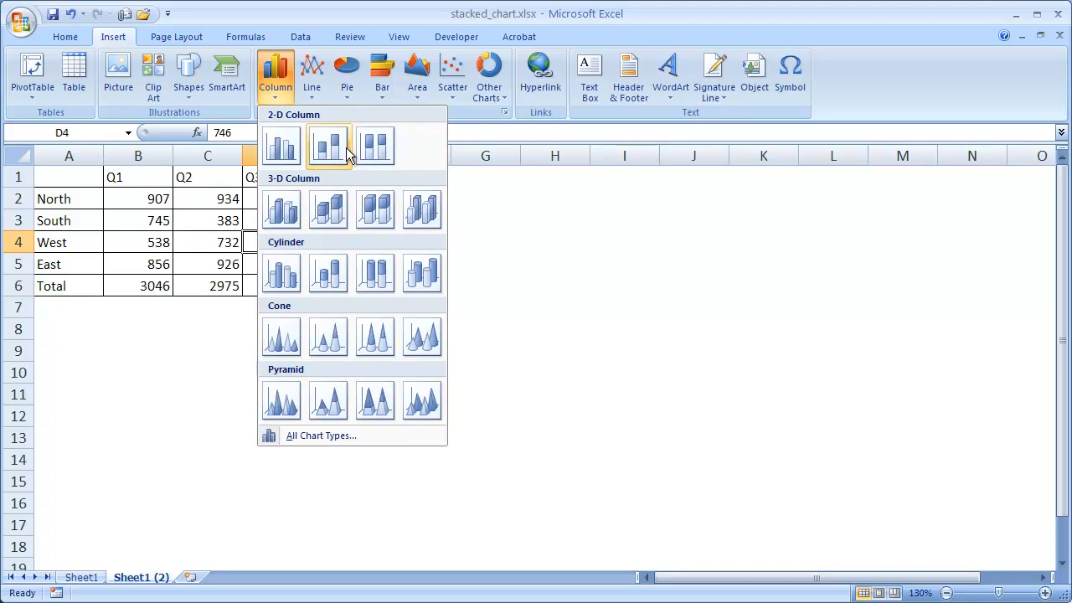
mouse_move(328, 145)
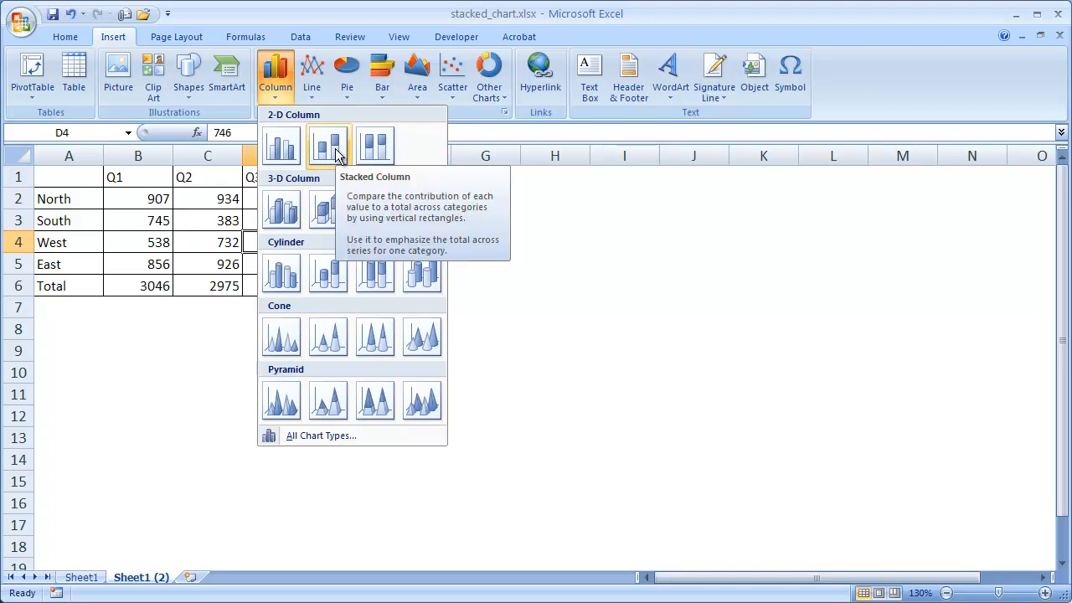
click(328, 147)
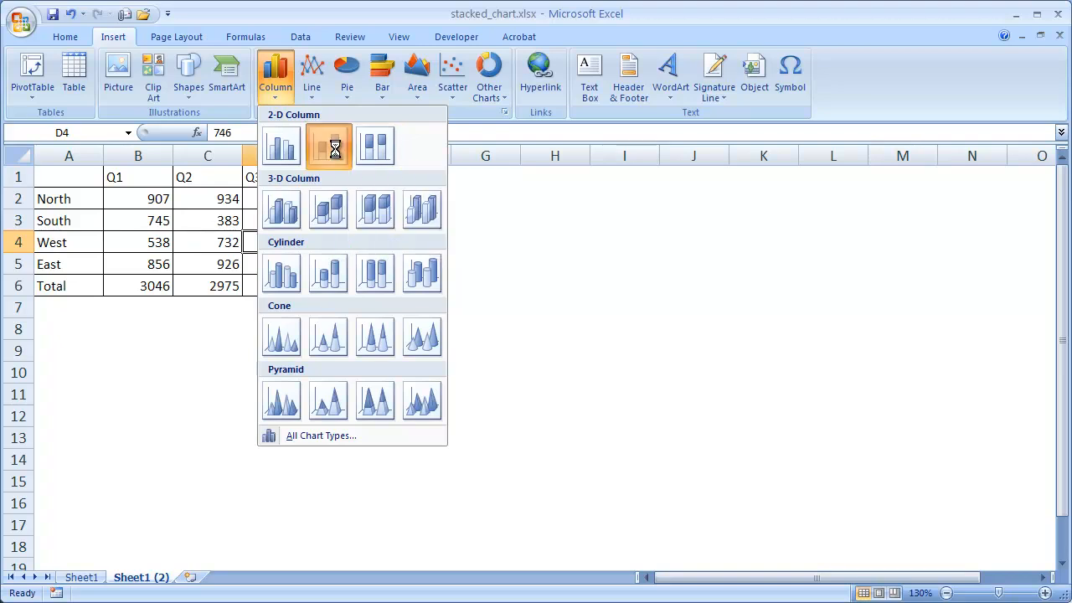
click(329, 146)
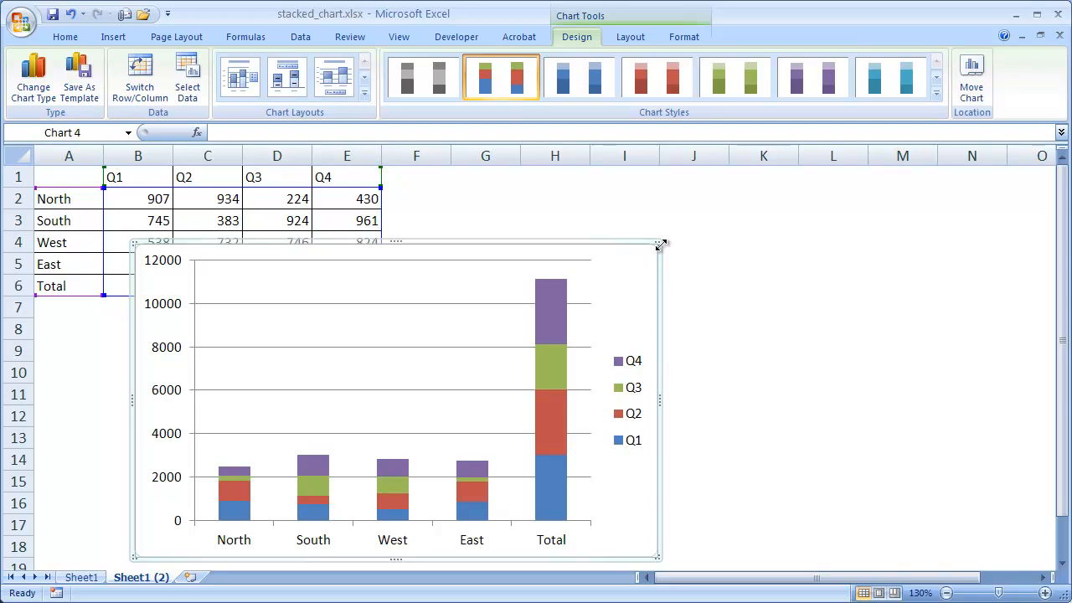
mouse_move(649, 252)
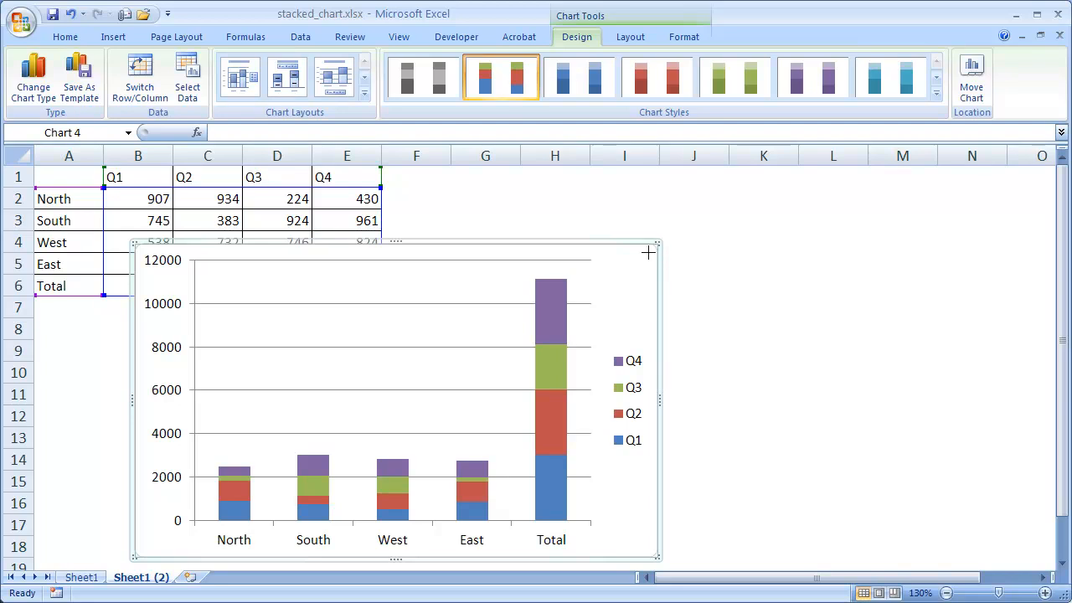
mouse_move(520, 331)
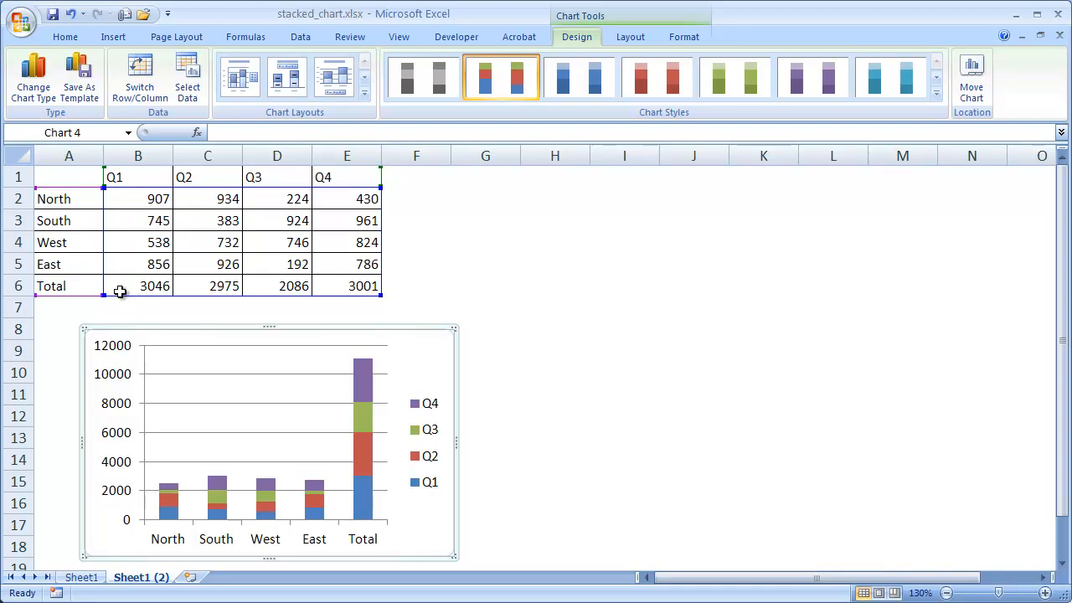
Return to Sheet1 to view the three finished example charts
click(68, 285)
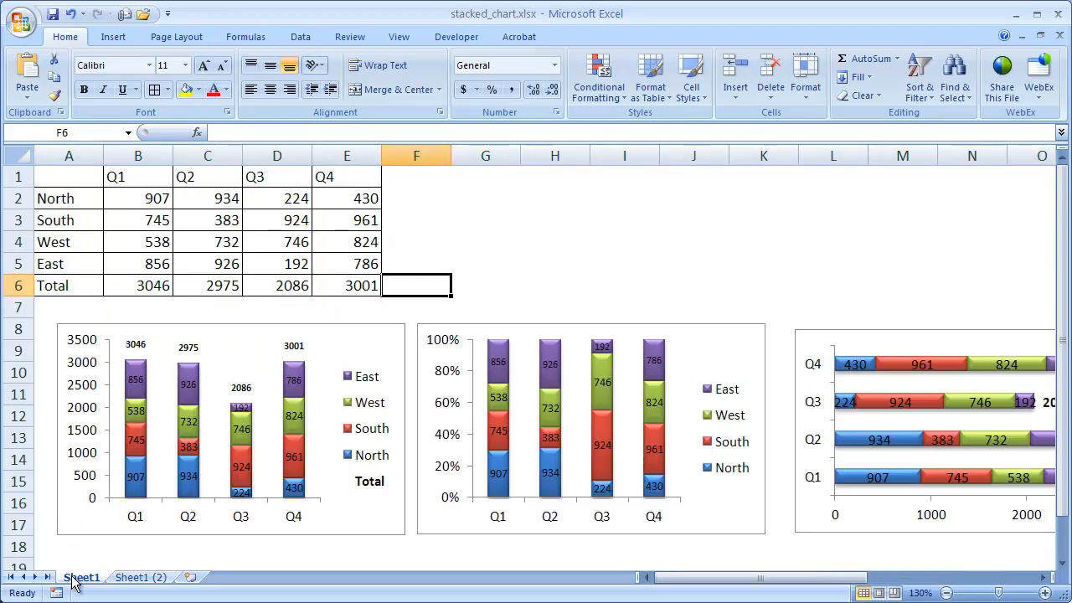
mouse_move(352, 499)
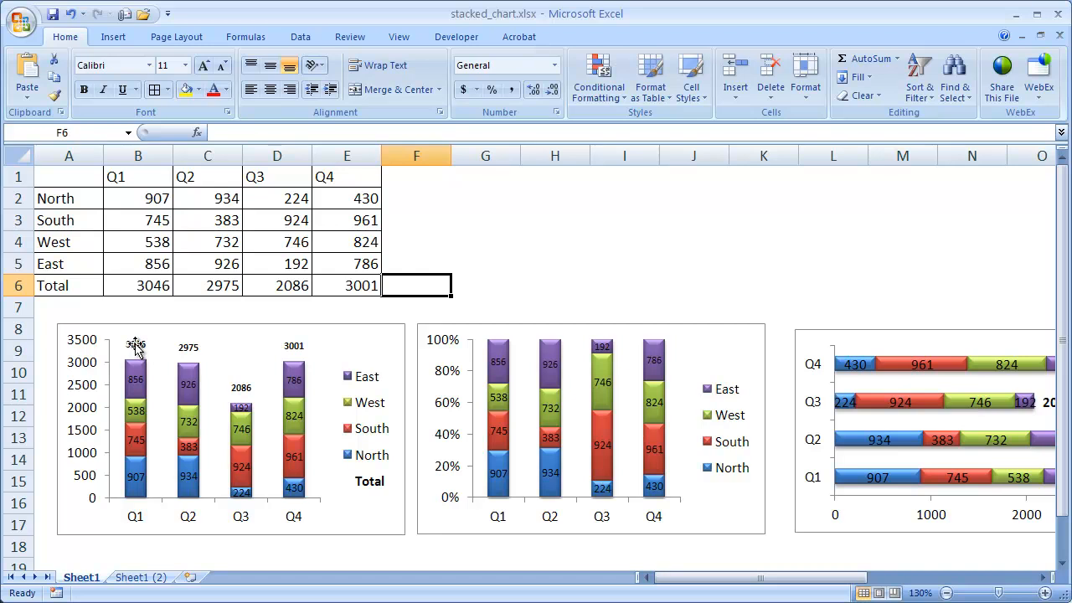
mouse_move(78, 191)
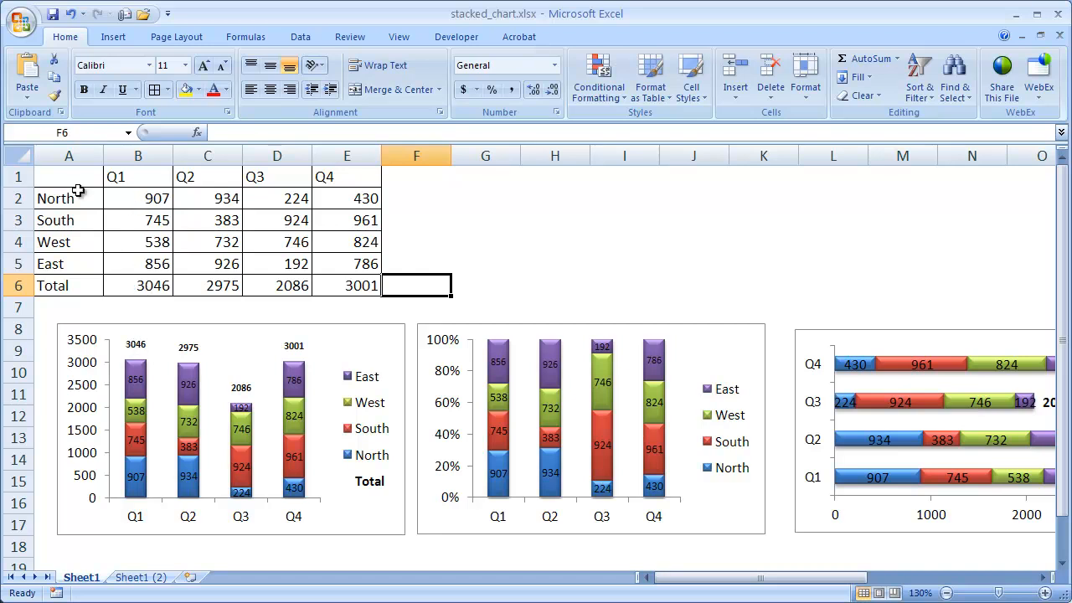
mouse_move(139, 224)
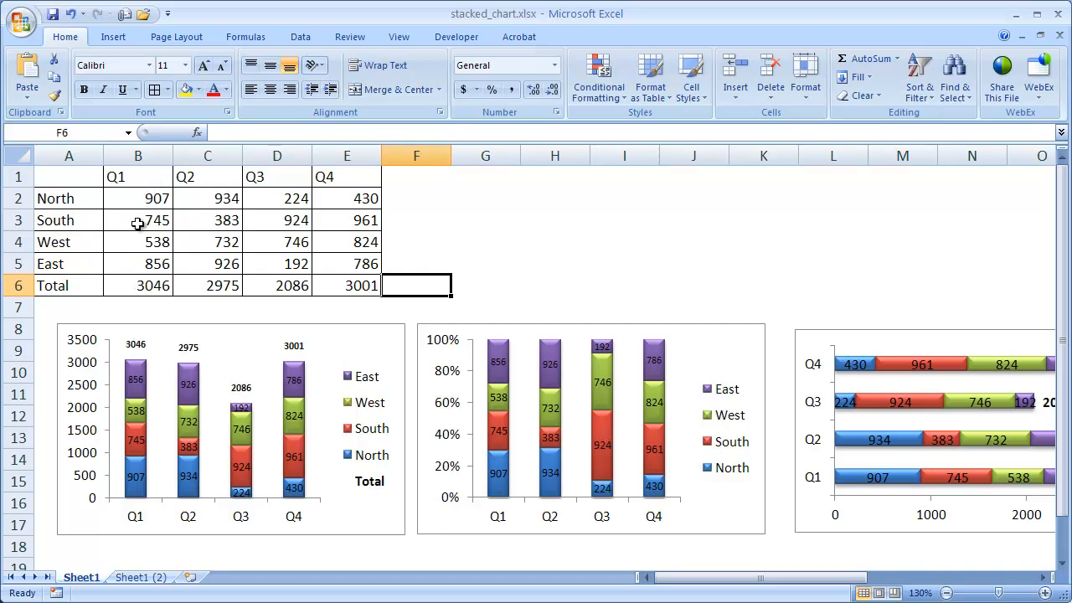
mouse_move(299, 350)
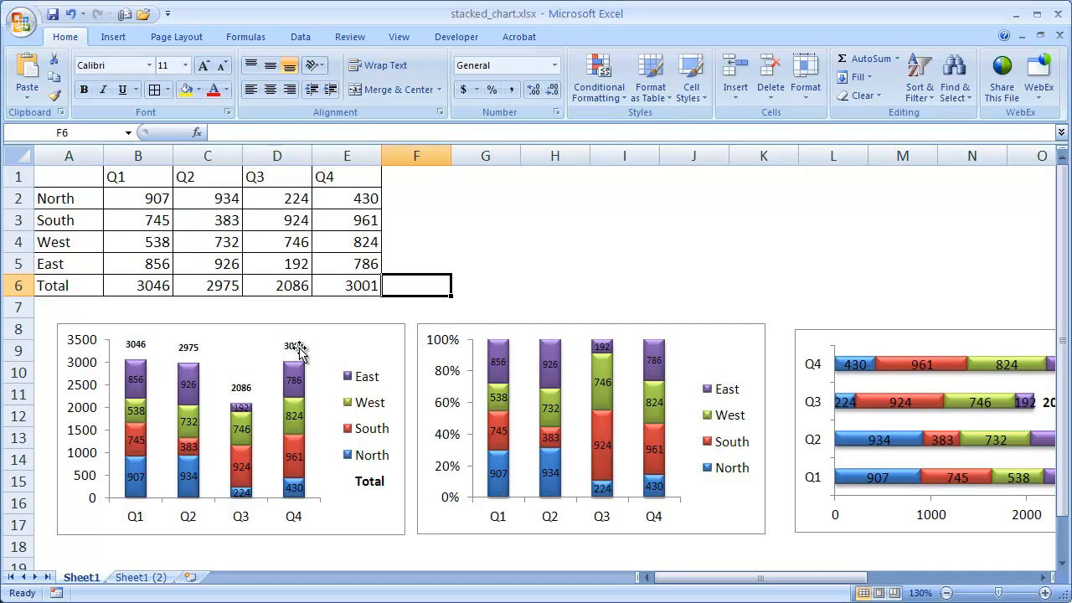
mouse_move(92, 343)
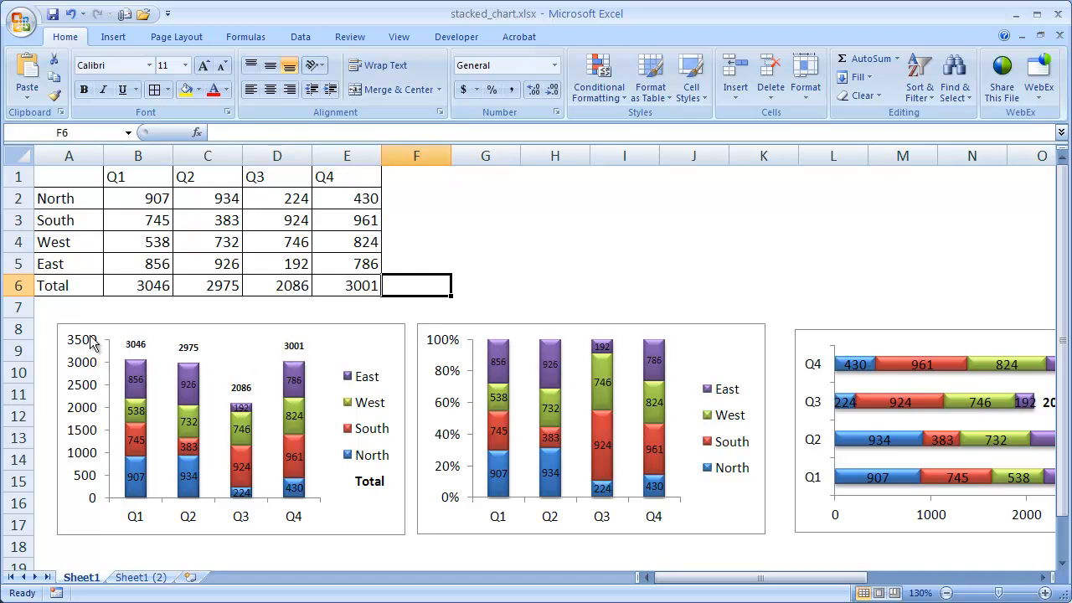
Select the copied sheet's stacked chart, compare it with Sheet1, then return
click(69, 198)
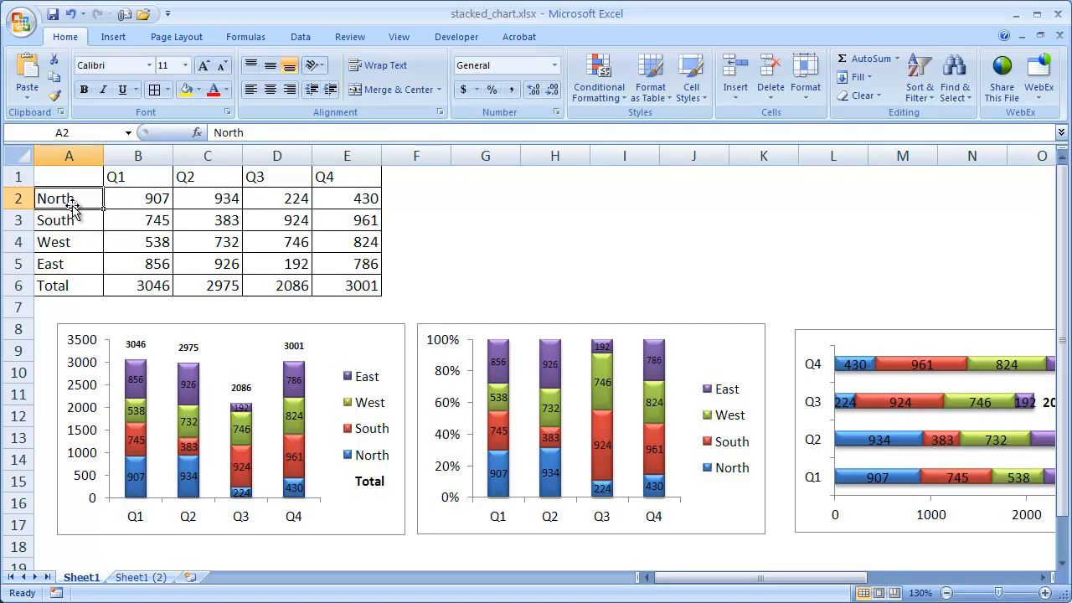
click(68, 263)
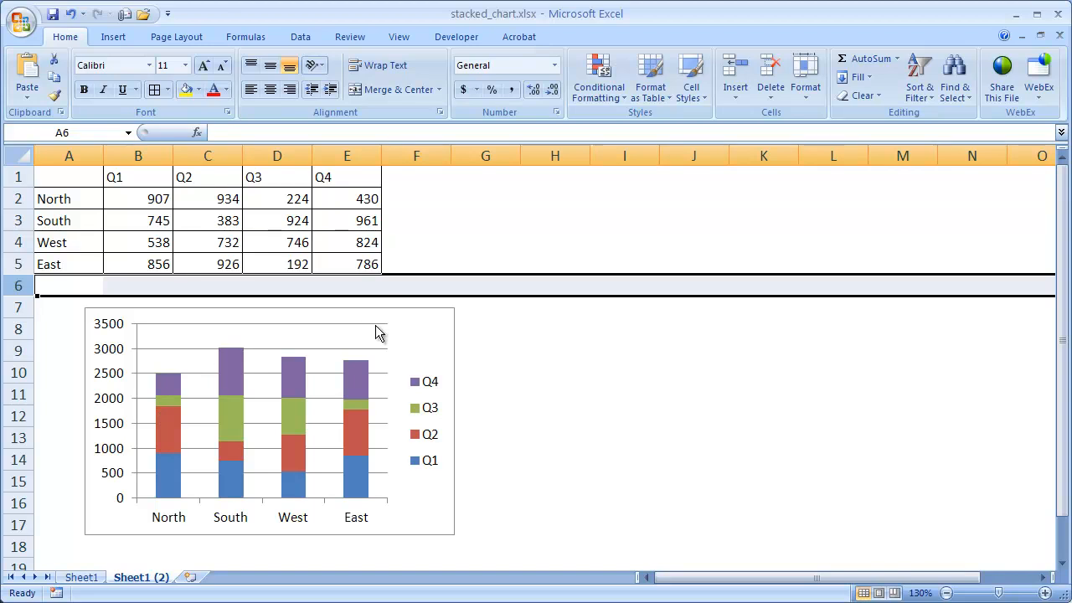
click(268, 419)
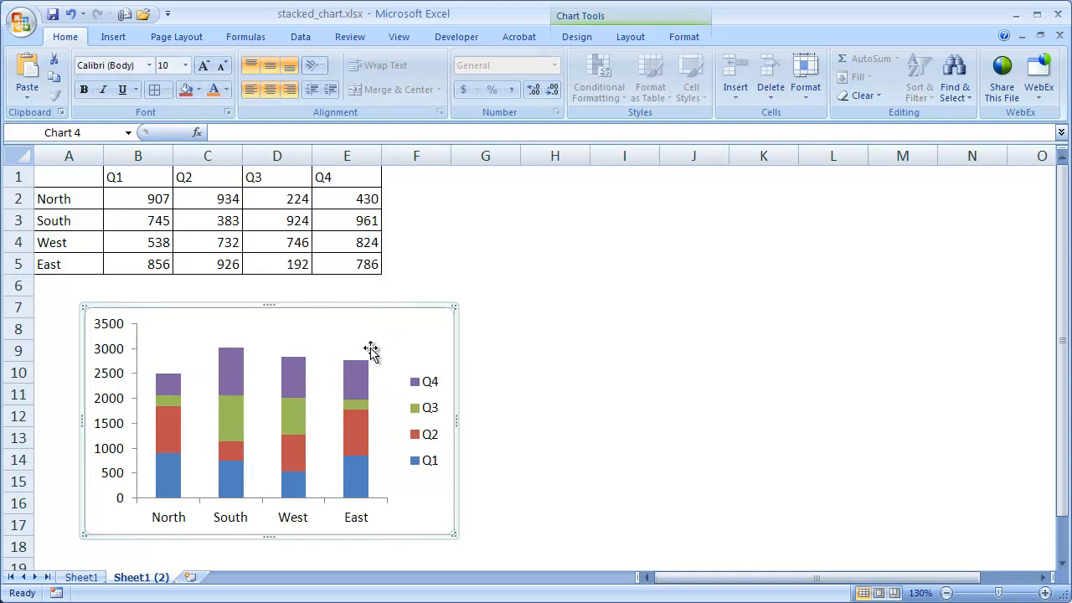
mouse_move(236, 320)
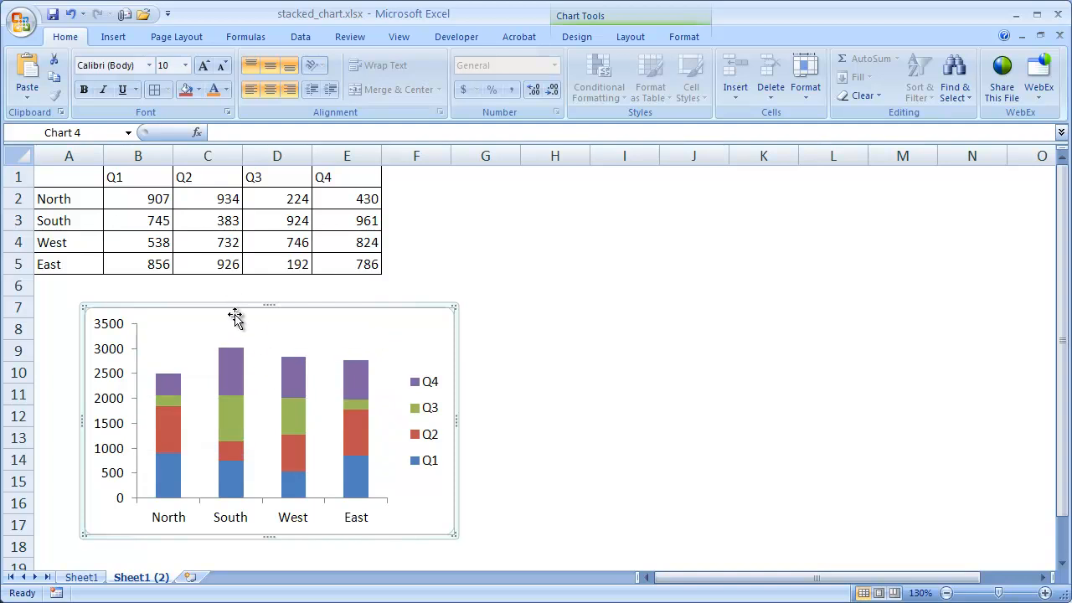
mouse_move(366, 306)
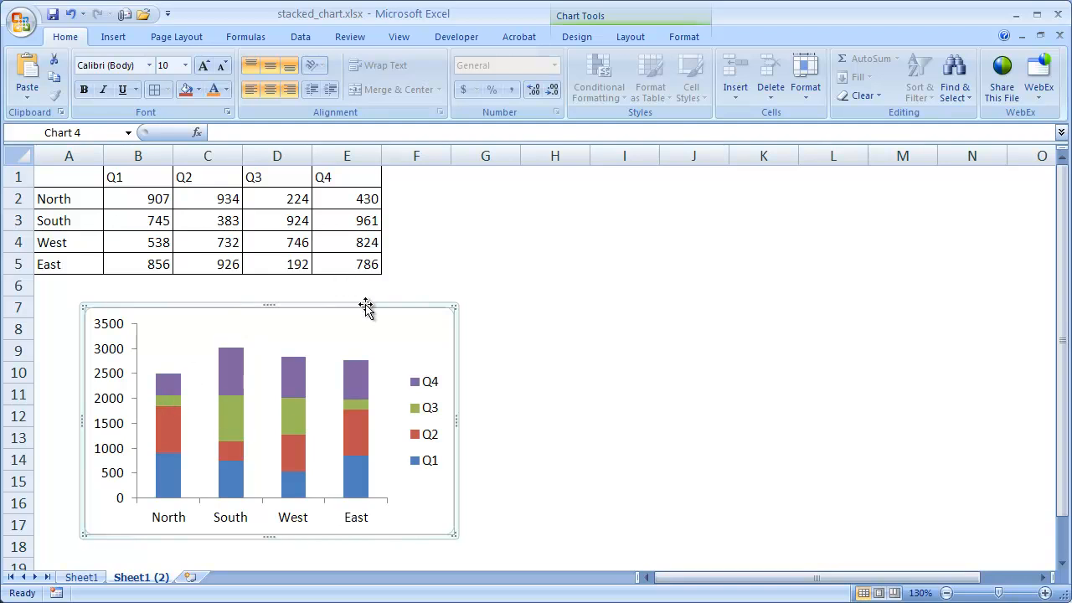
click(82, 577)
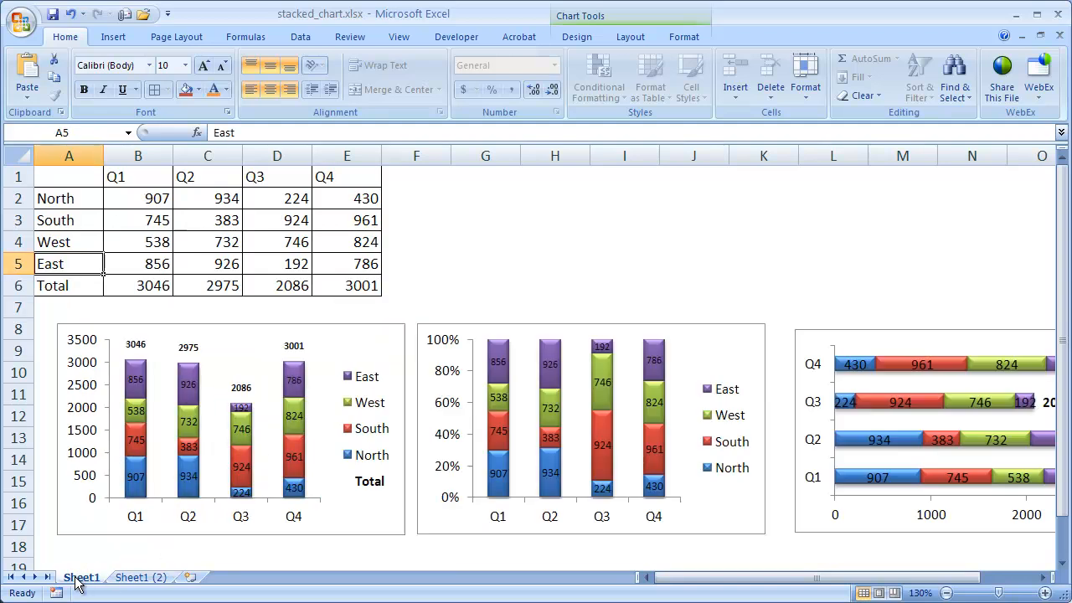
click(141, 525)
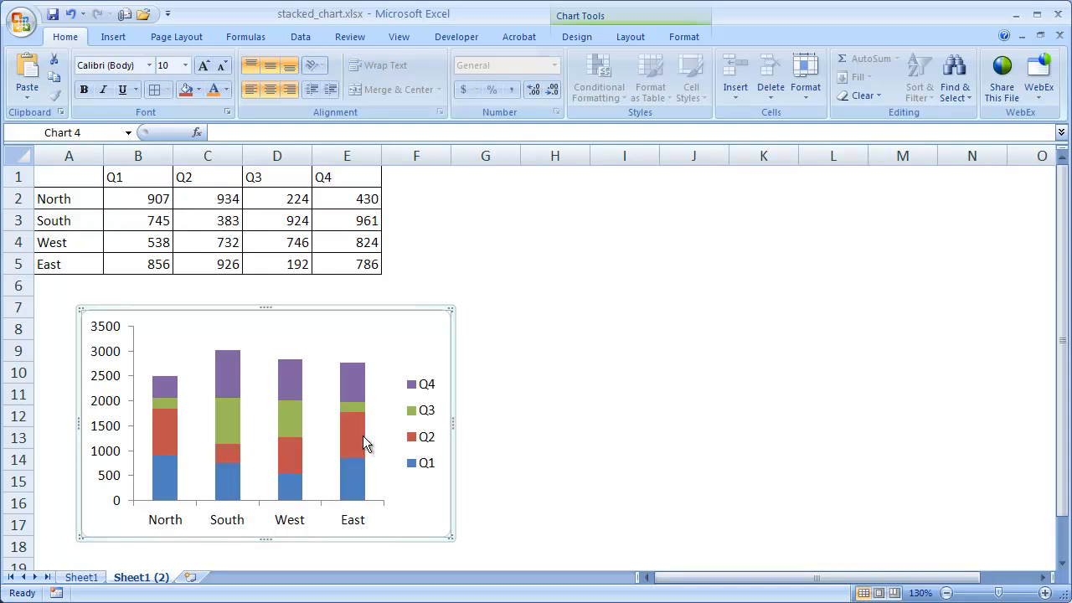
mouse_move(398, 339)
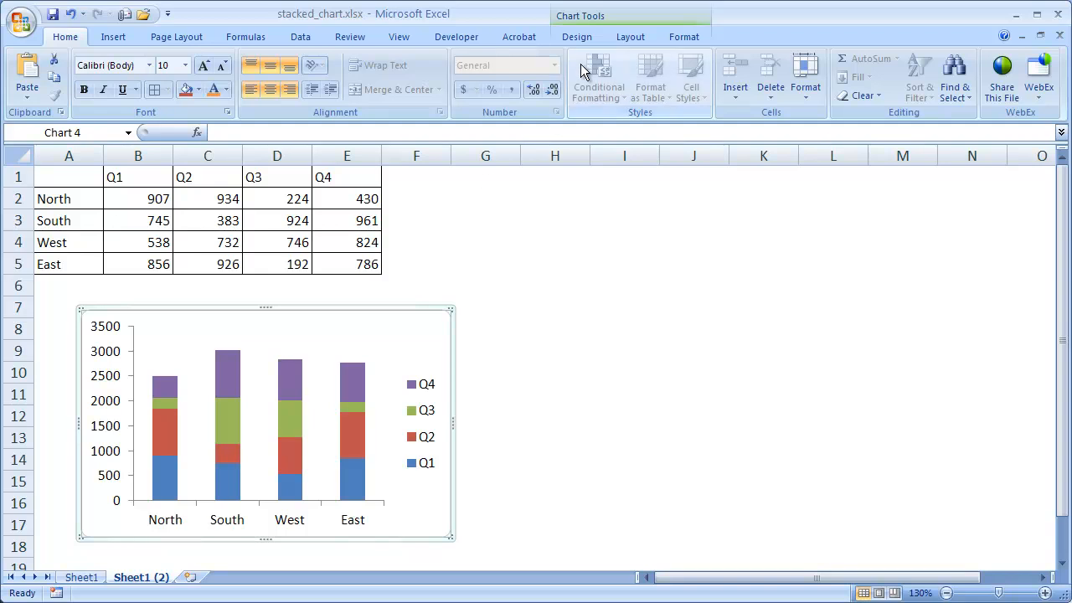
Use Switch Row/Column so each quarter stacks North, South, West and East
click(576, 36)
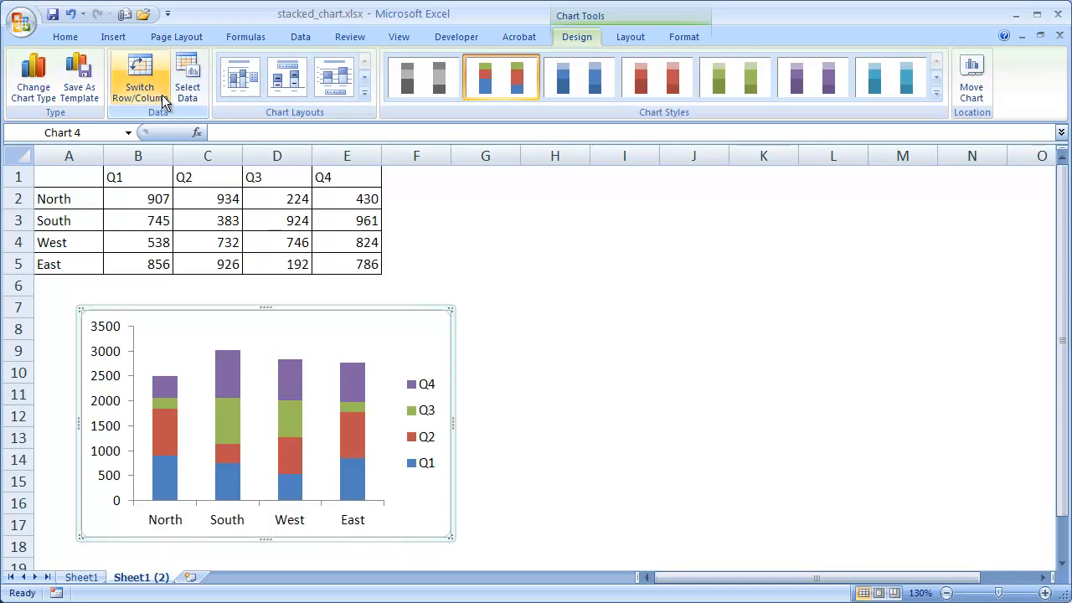
click(139, 80)
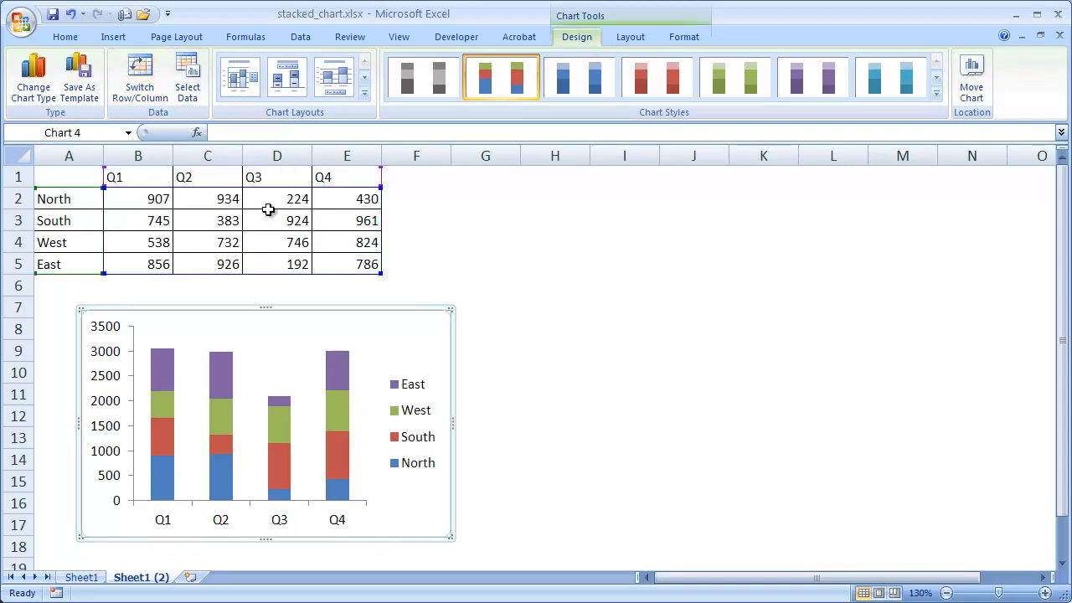
mouse_move(198, 452)
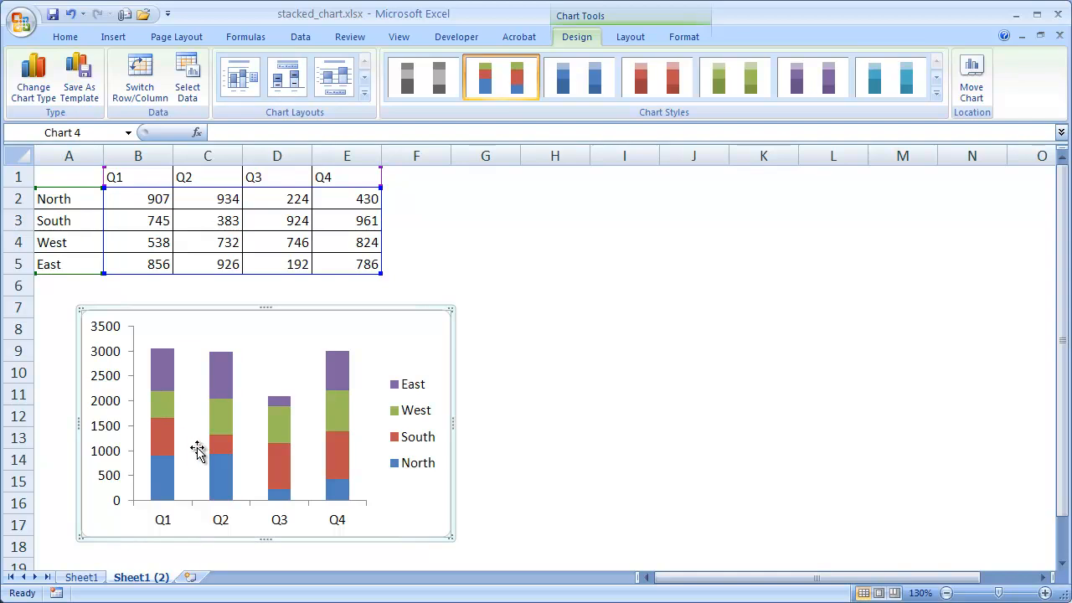
mouse_move(187, 75)
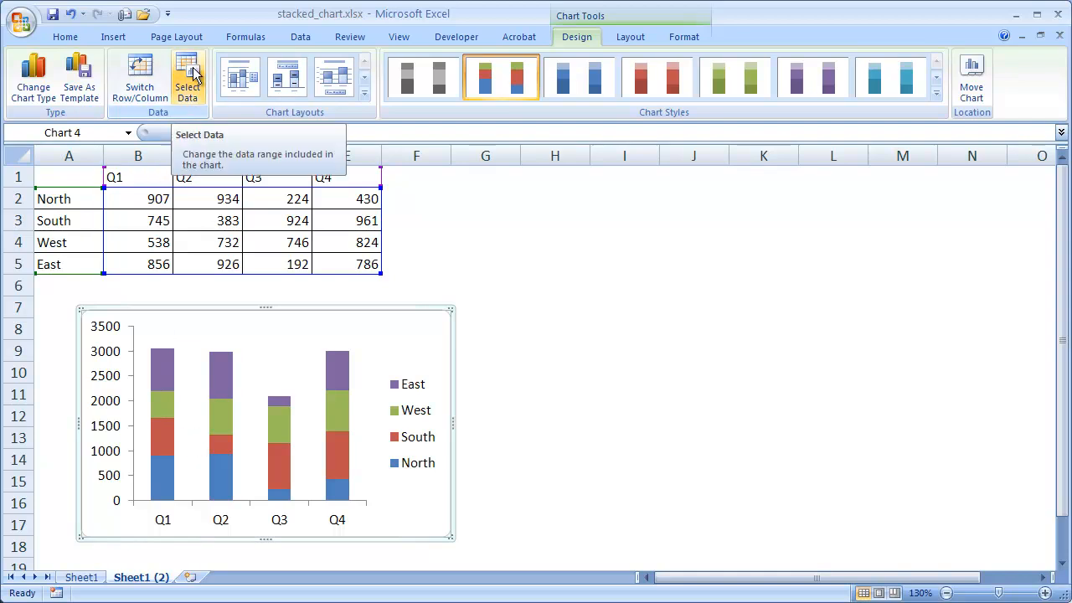
In Select Data Source, swap rows/columns and back, keeping regions as series, then confirm
click(187, 75)
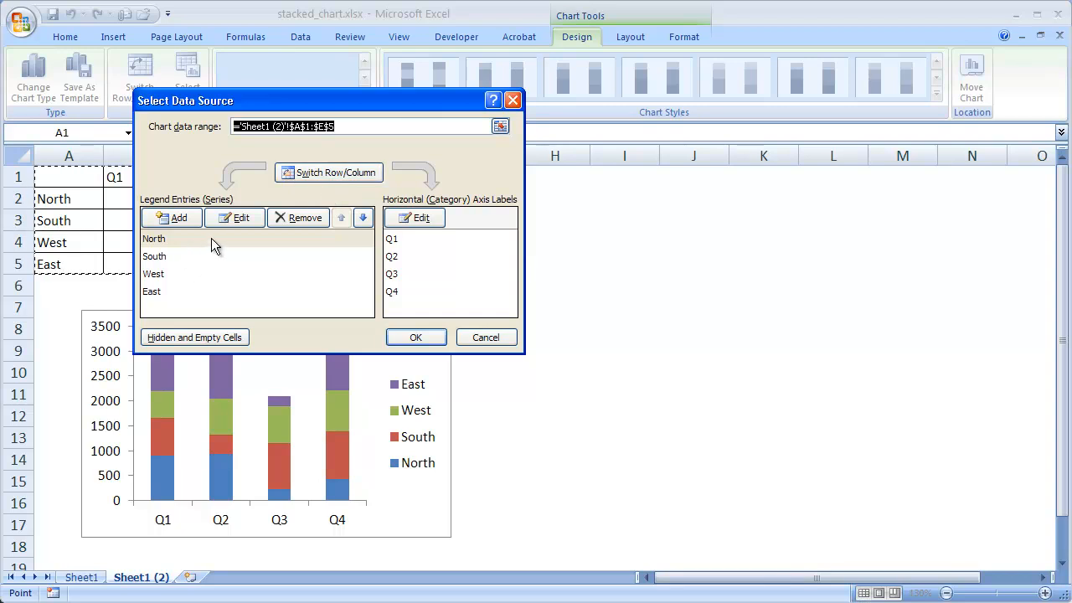
mouse_move(195, 252)
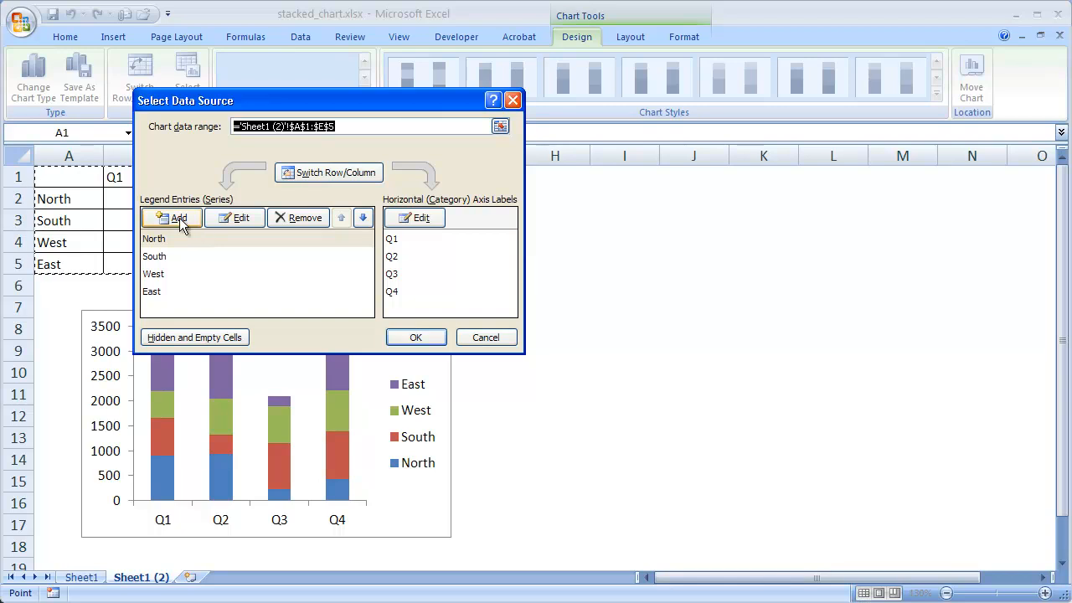
mouse_move(328, 172)
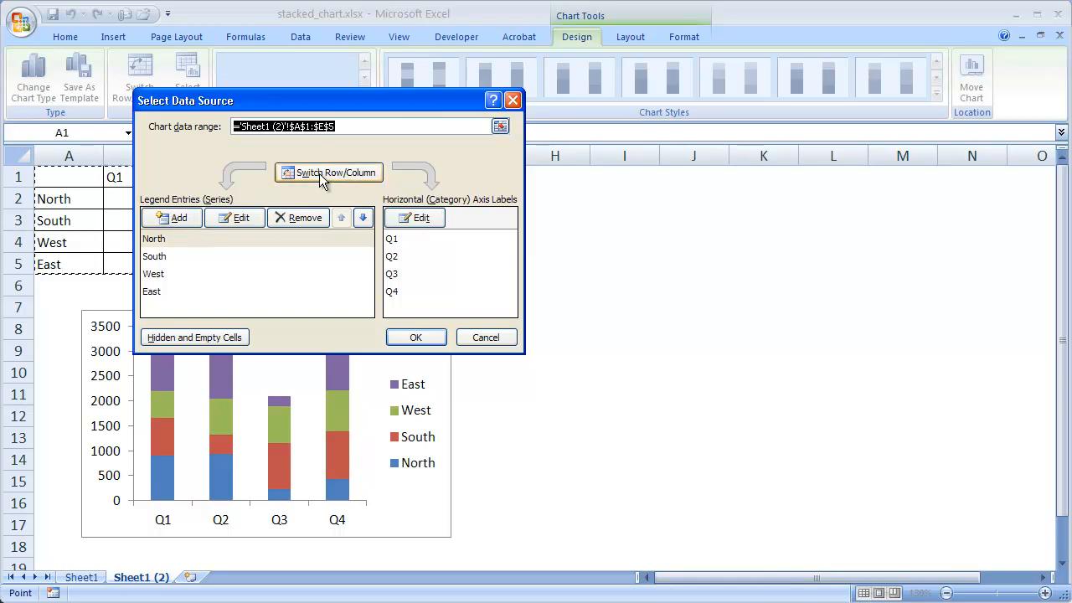
click(328, 173)
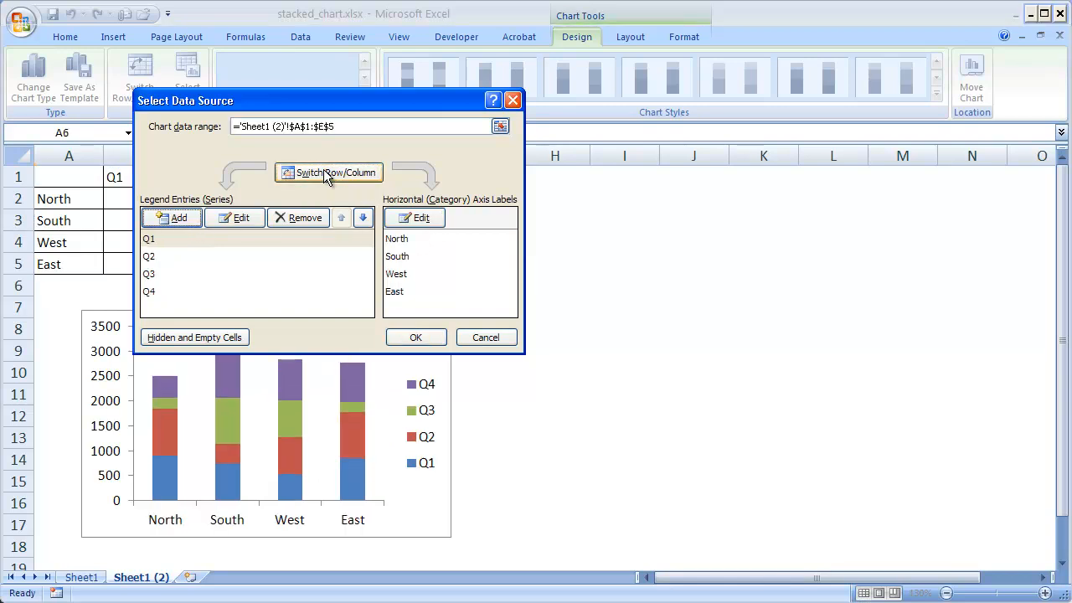
mouse_move(342, 186)
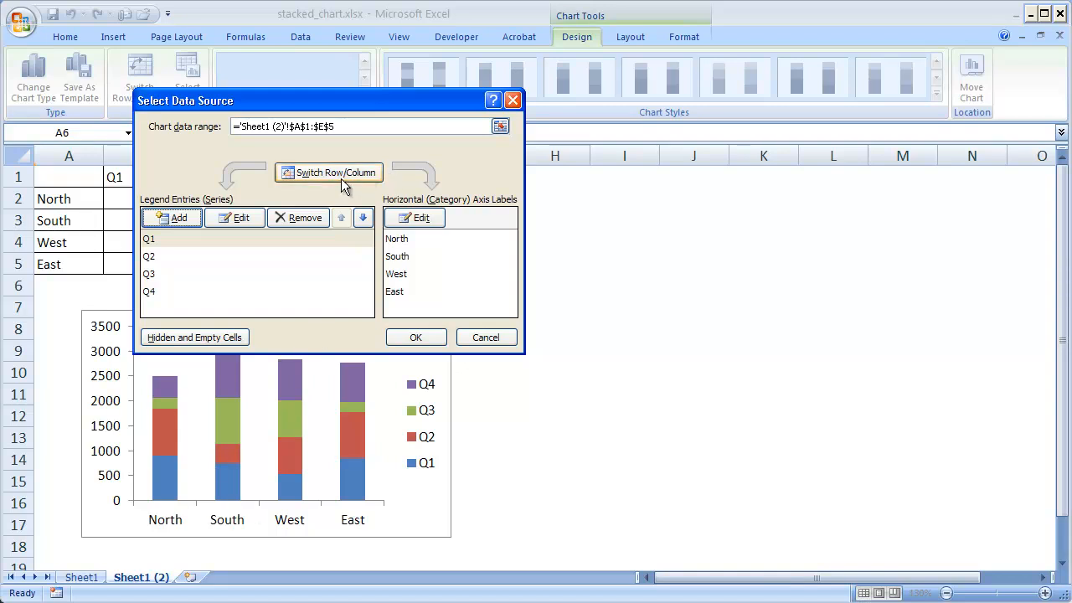
click(328, 171)
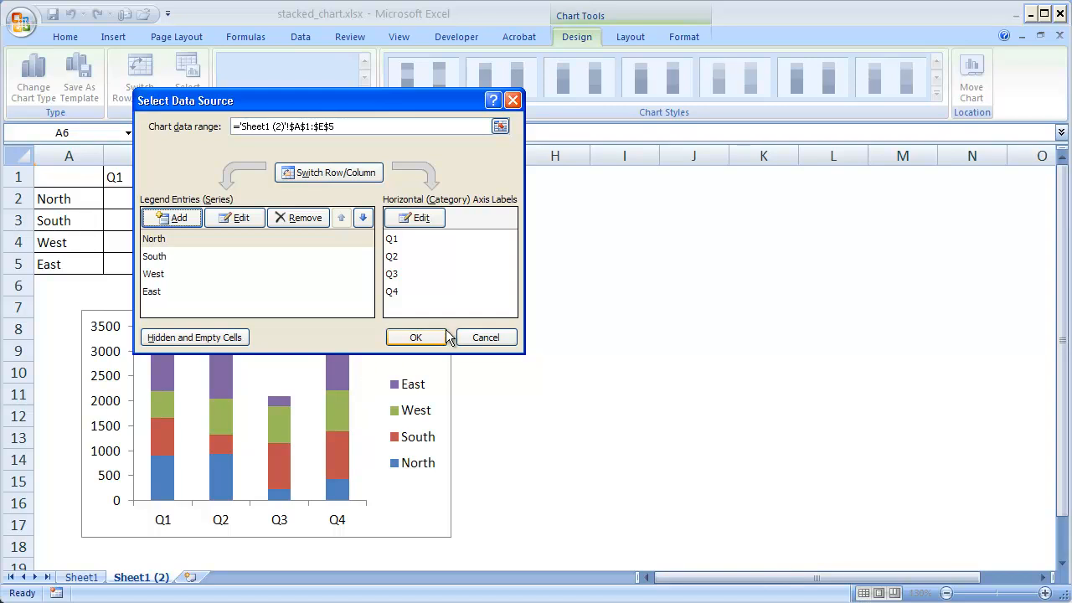
click(415, 336)
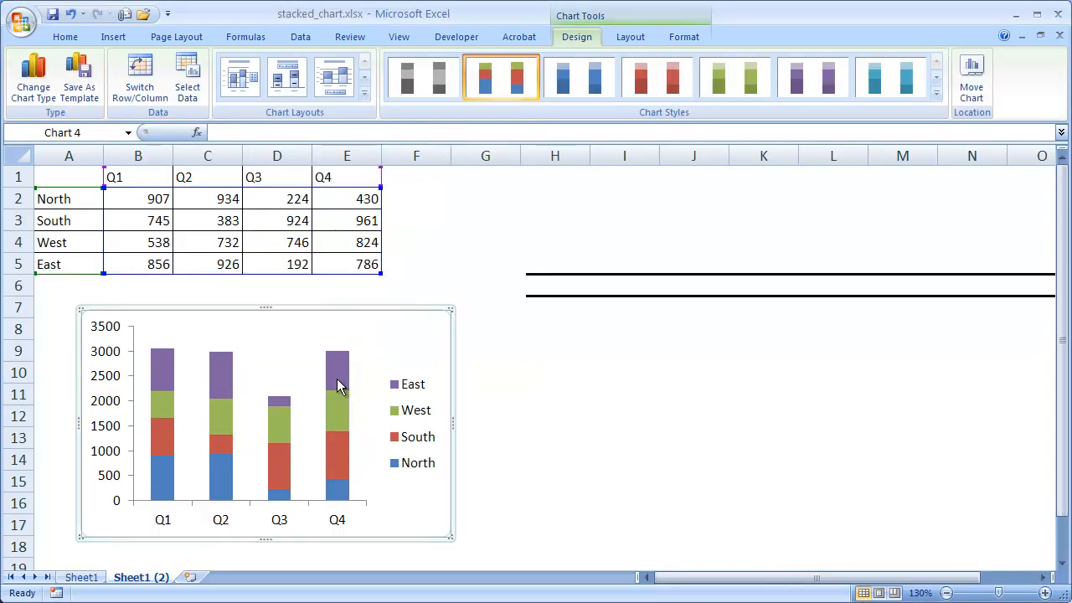
mouse_move(297, 390)
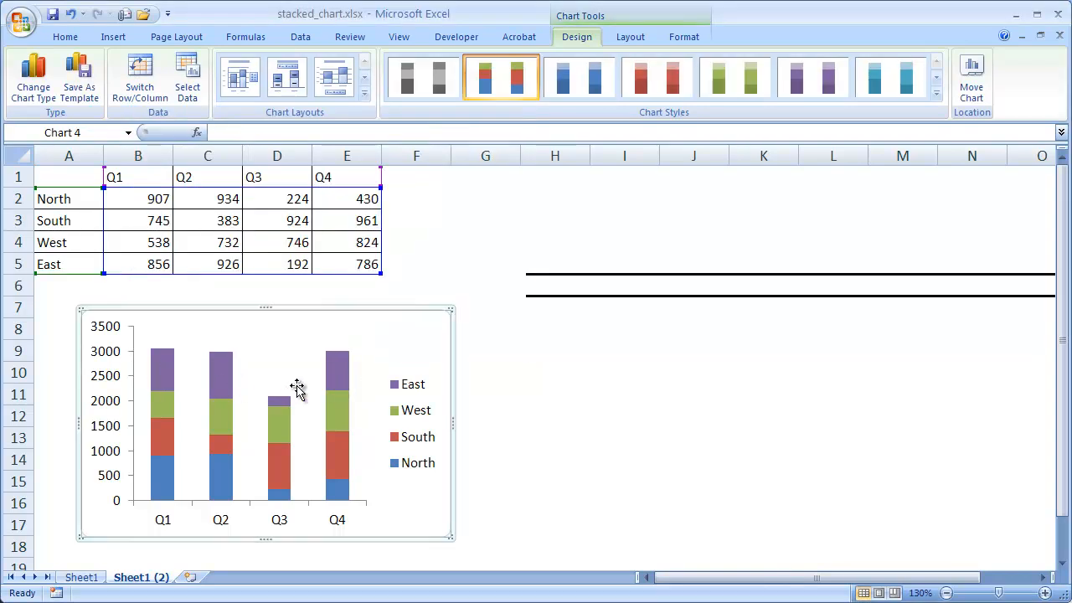
mouse_move(300, 371)
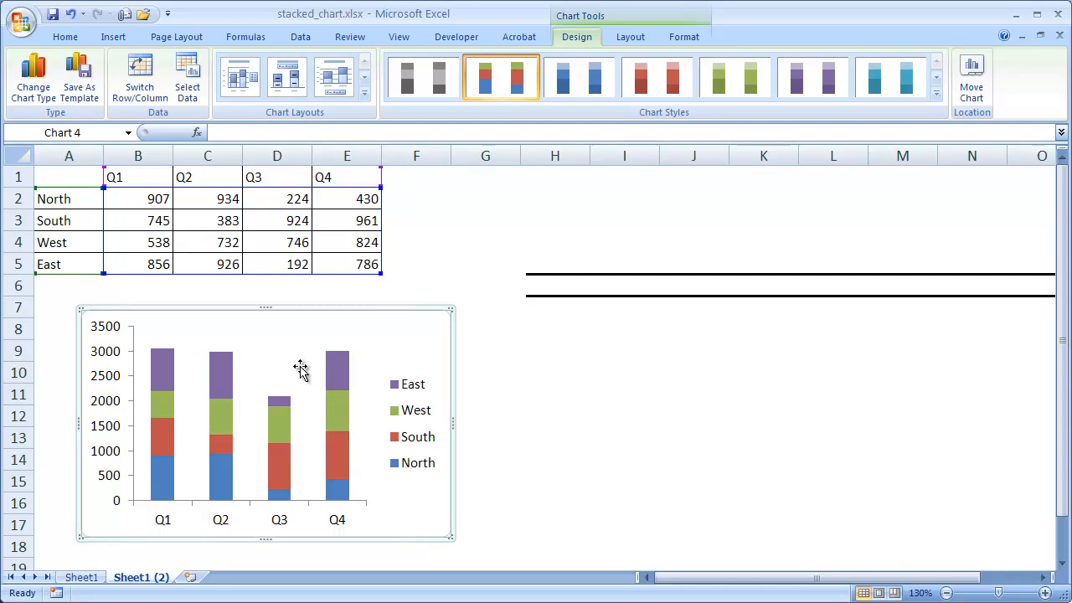
mouse_move(138, 499)
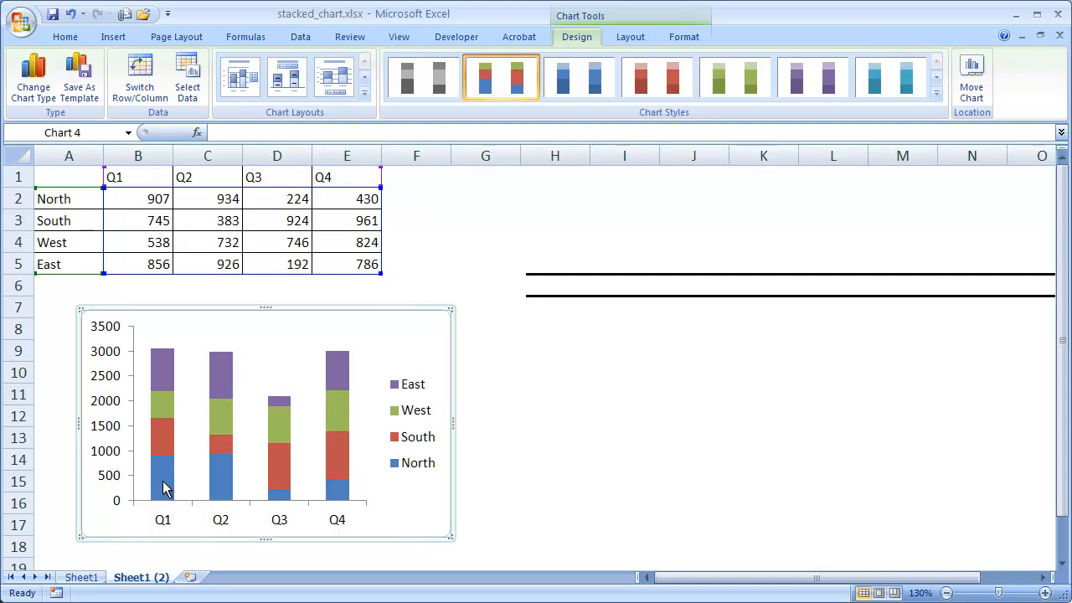
mouse_move(166, 529)
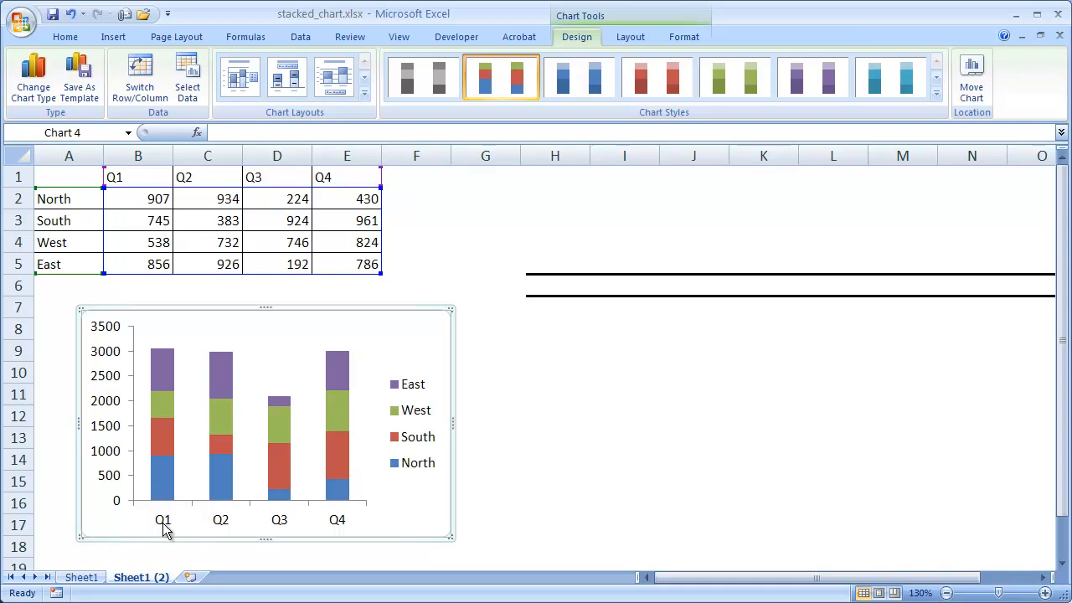
mouse_move(163, 370)
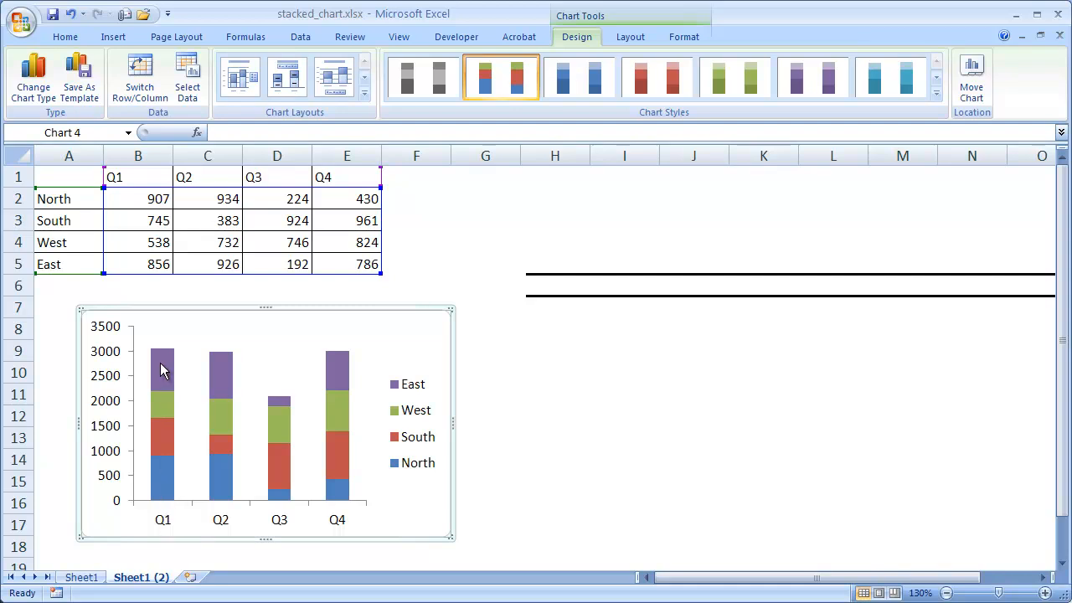
mouse_move(169, 500)
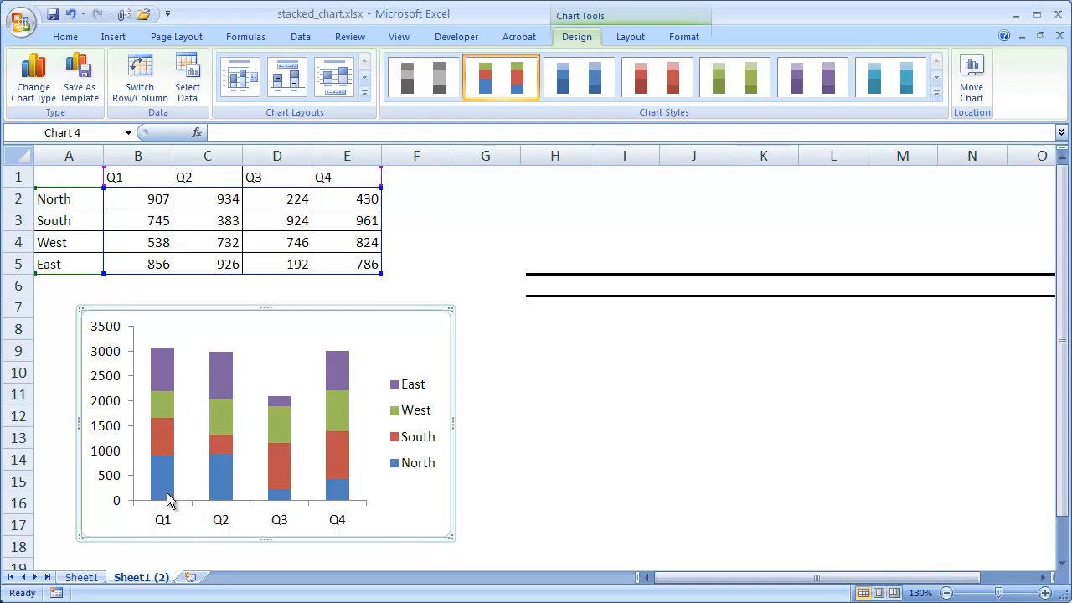
Label A6 'Total' and fill quarterly sums 3046, 2975, 2086, 3001 across row 6
click(68, 285)
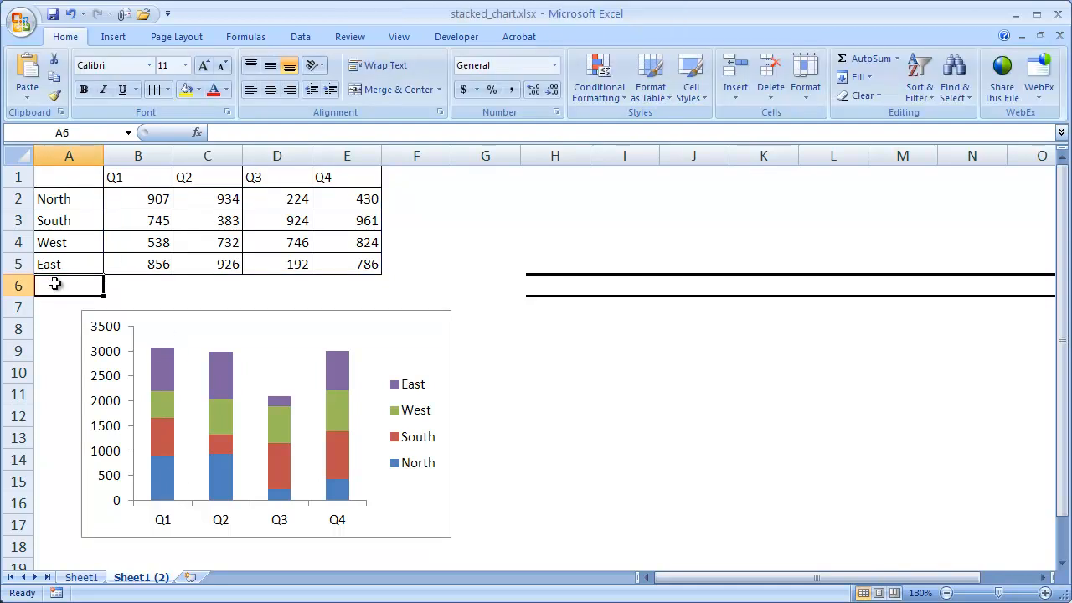
text(Tota)
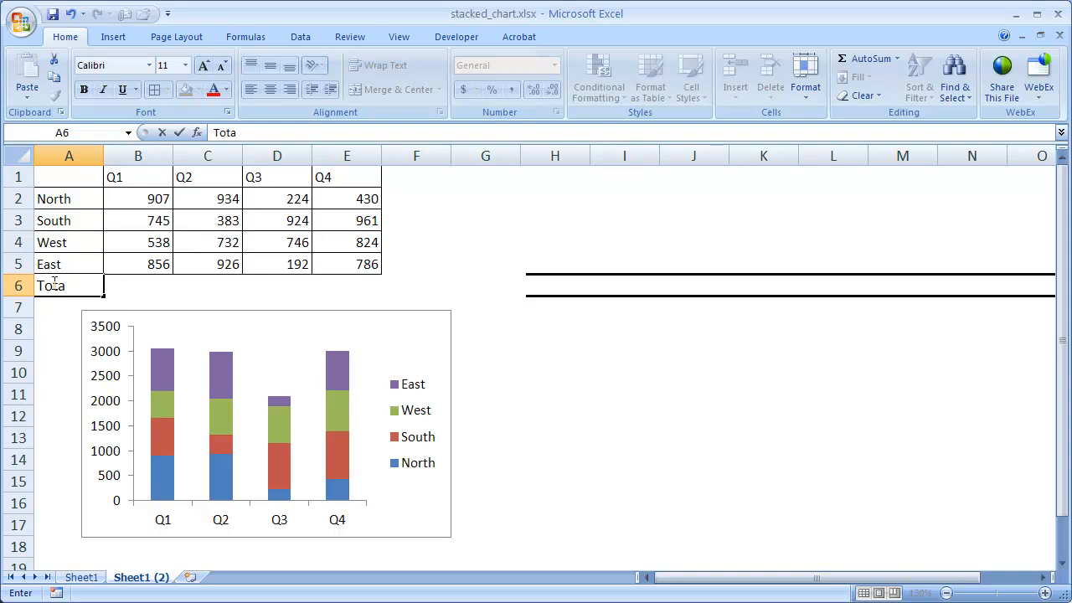
text(l)
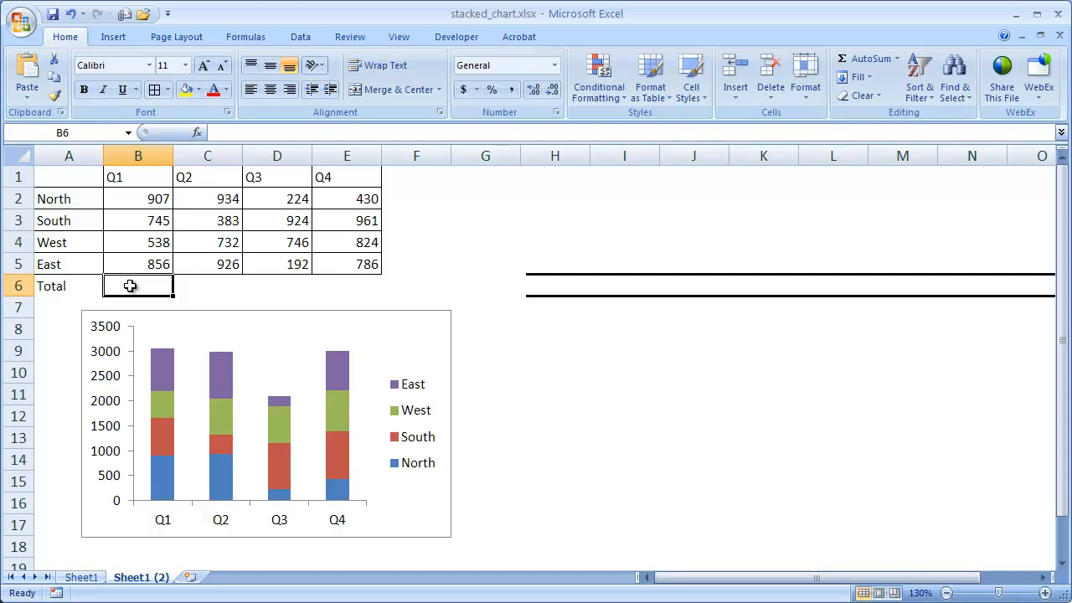
drag(138, 286, 277, 286)
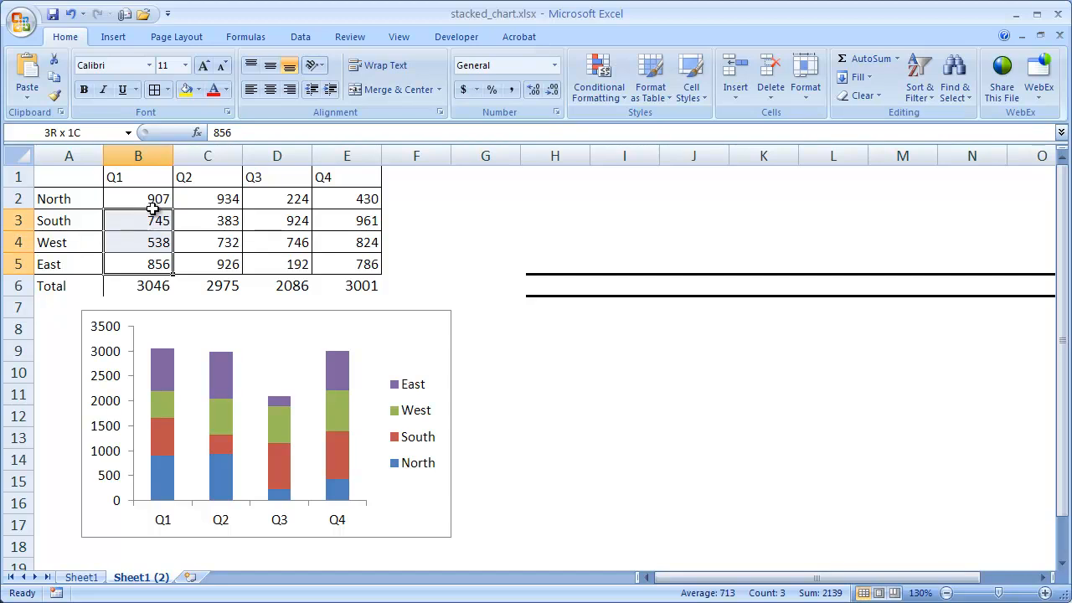
click(138, 285)
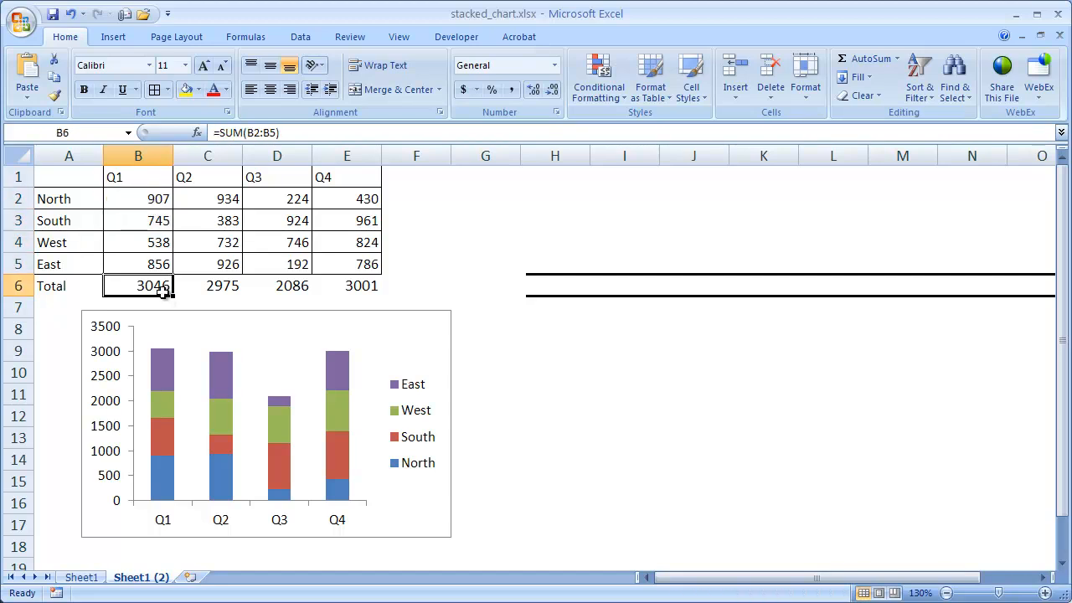
mouse_move(213, 286)
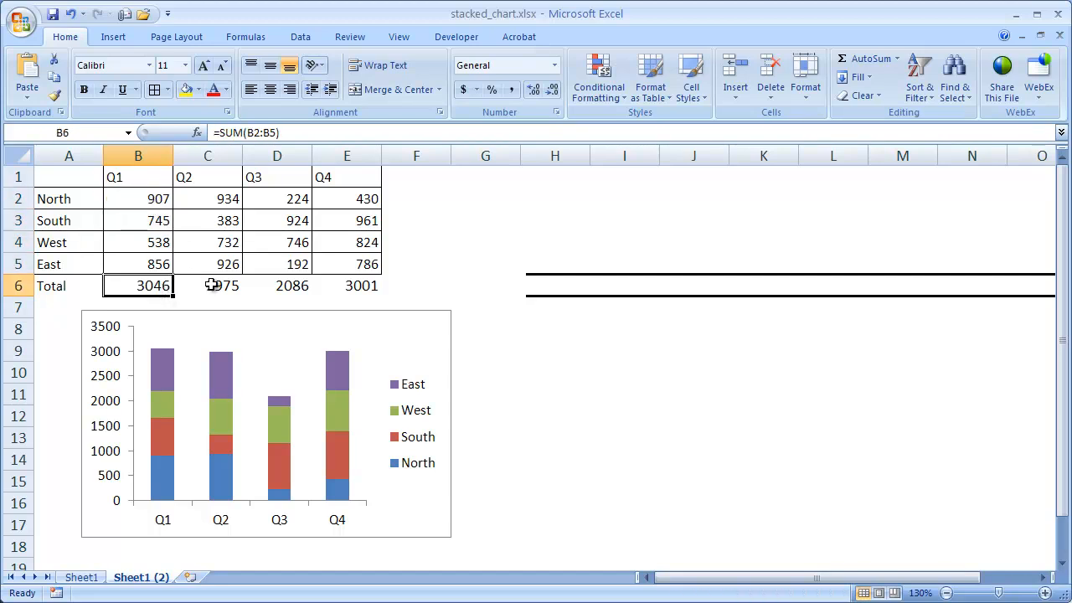
click(277, 286)
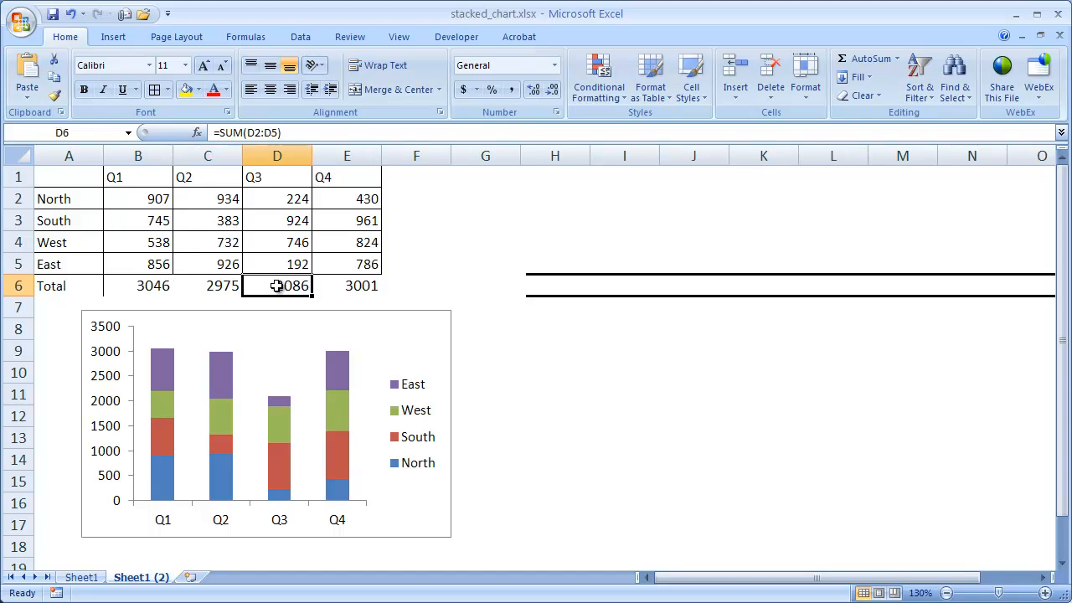
click(347, 285)
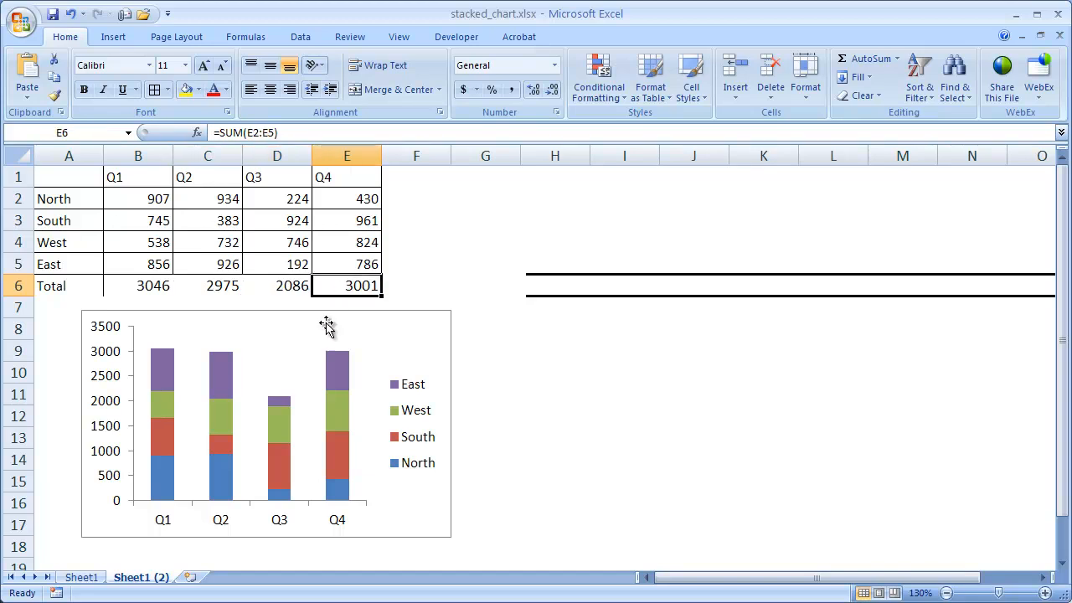
Select the chart, then the Total row to add as a series
click(267, 423)
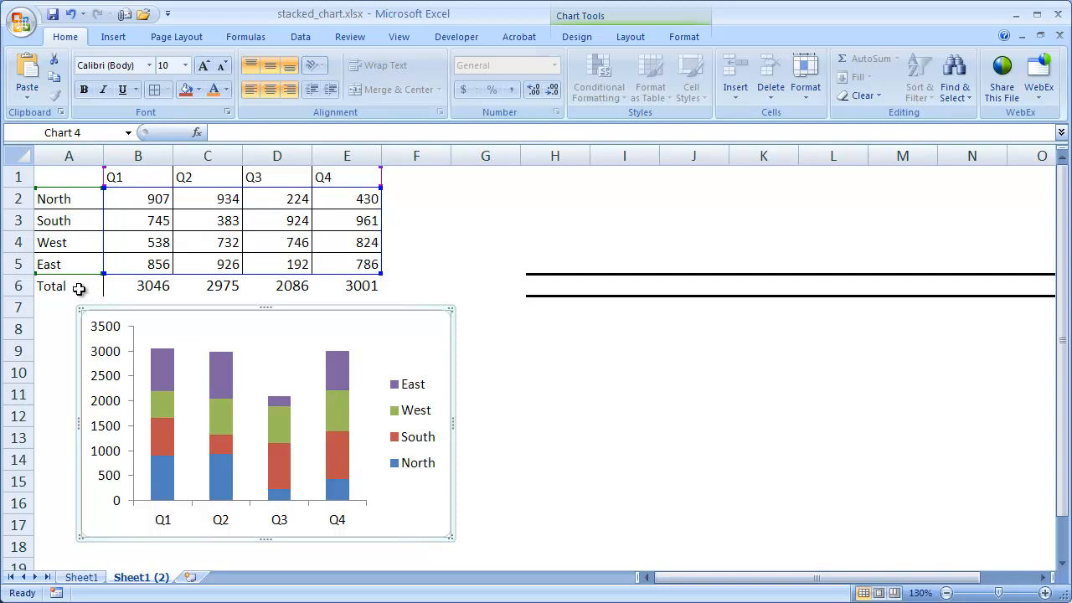
click(68, 286)
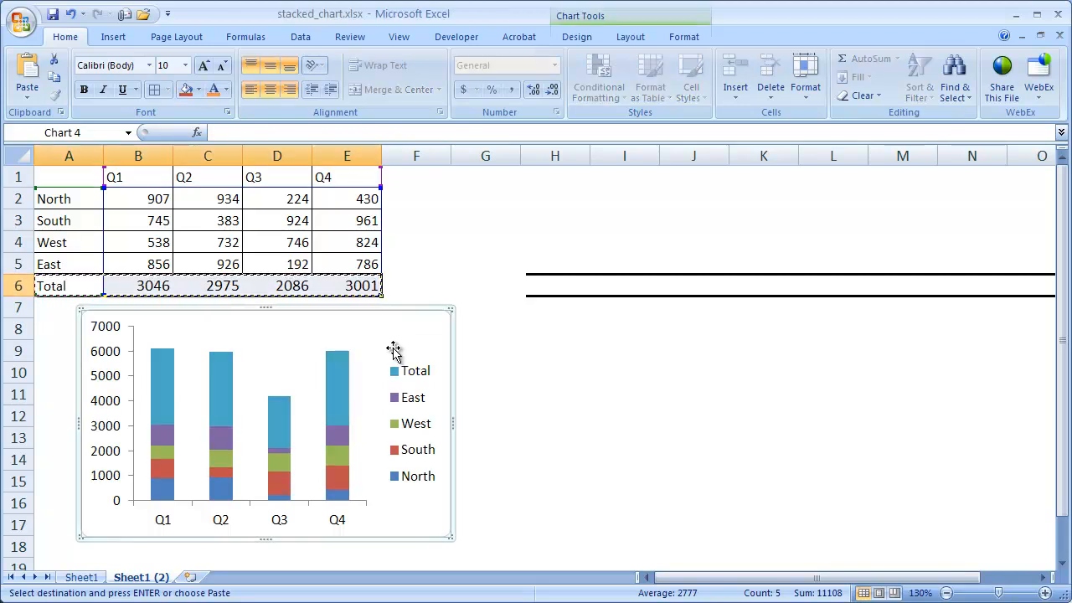
mouse_move(348, 387)
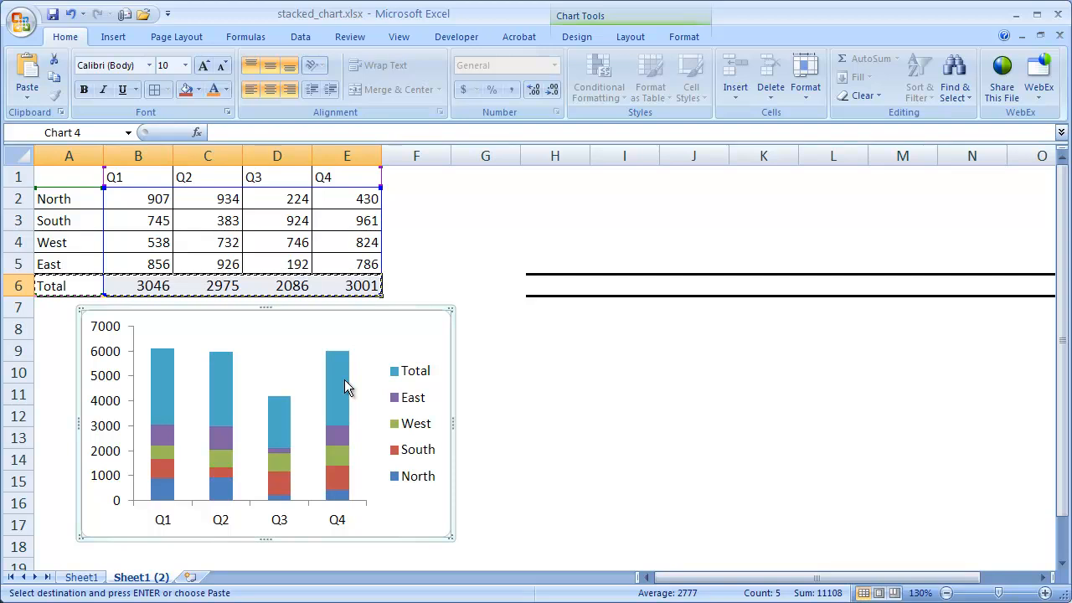
mouse_move(335, 385)
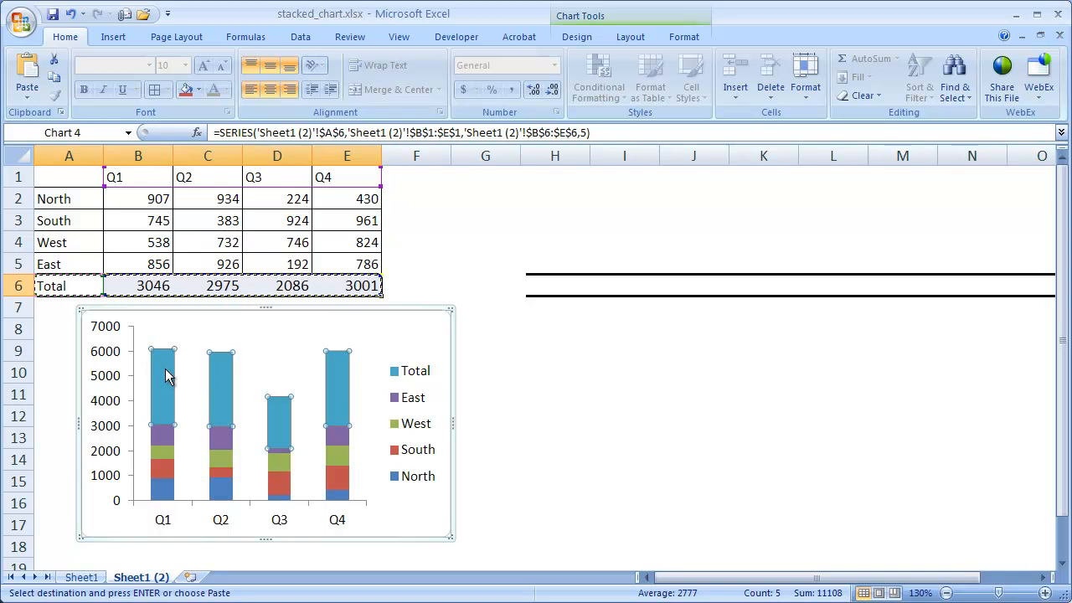
mouse_move(170, 386)
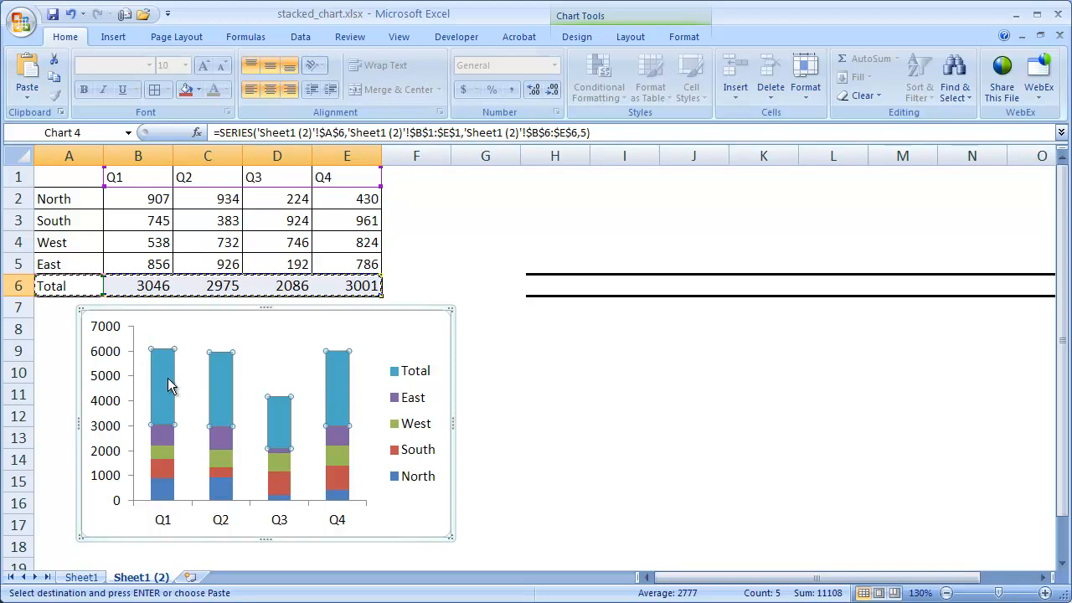
mouse_move(345, 383)
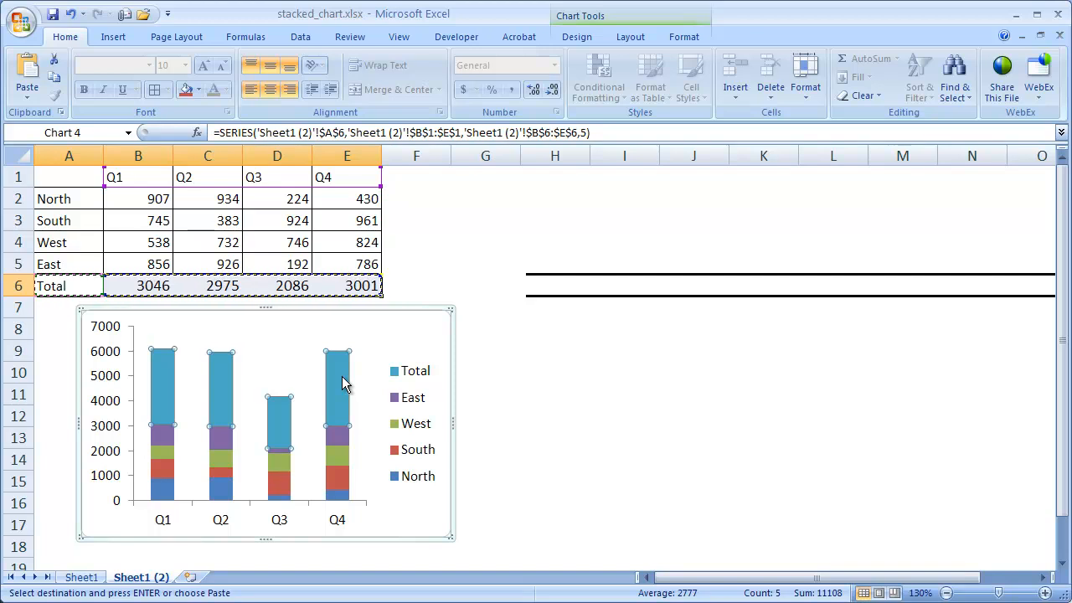
Change the Total series chart type to Line with Markers
right_click(339, 377)
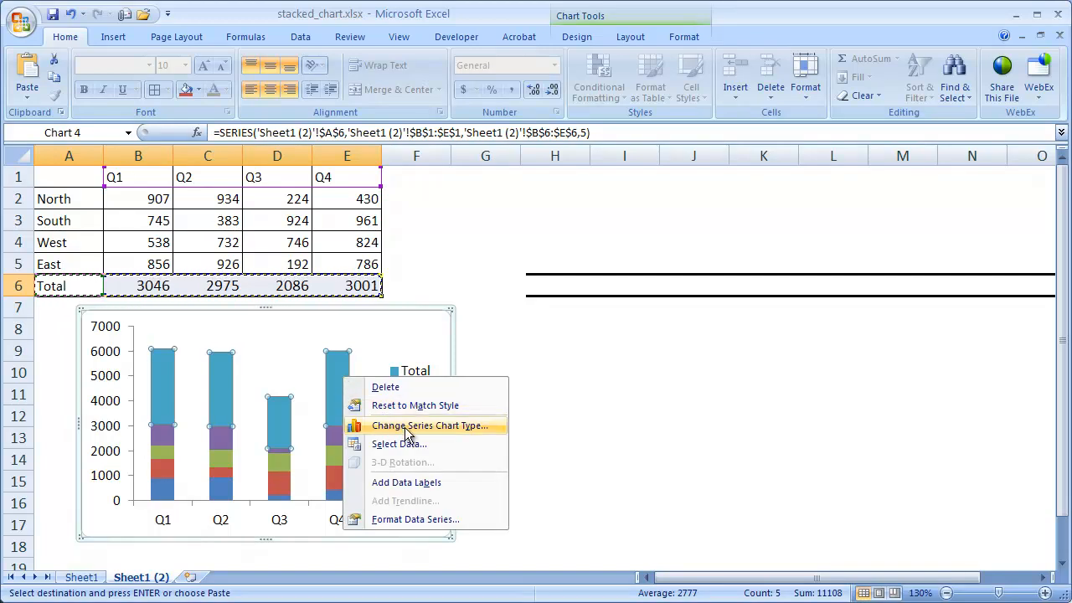
click(430, 425)
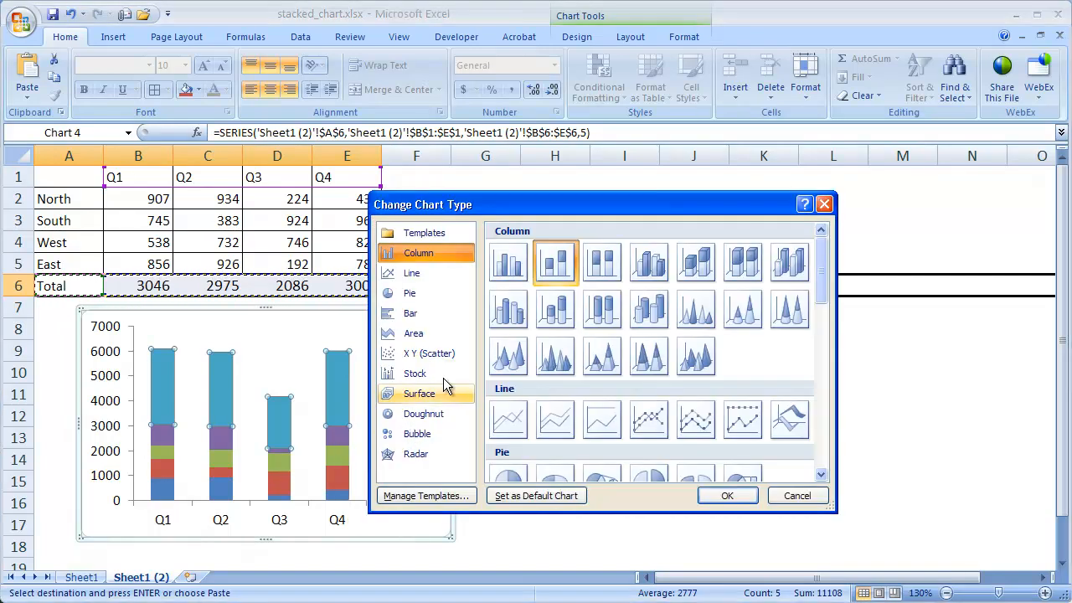
mouse_move(649, 418)
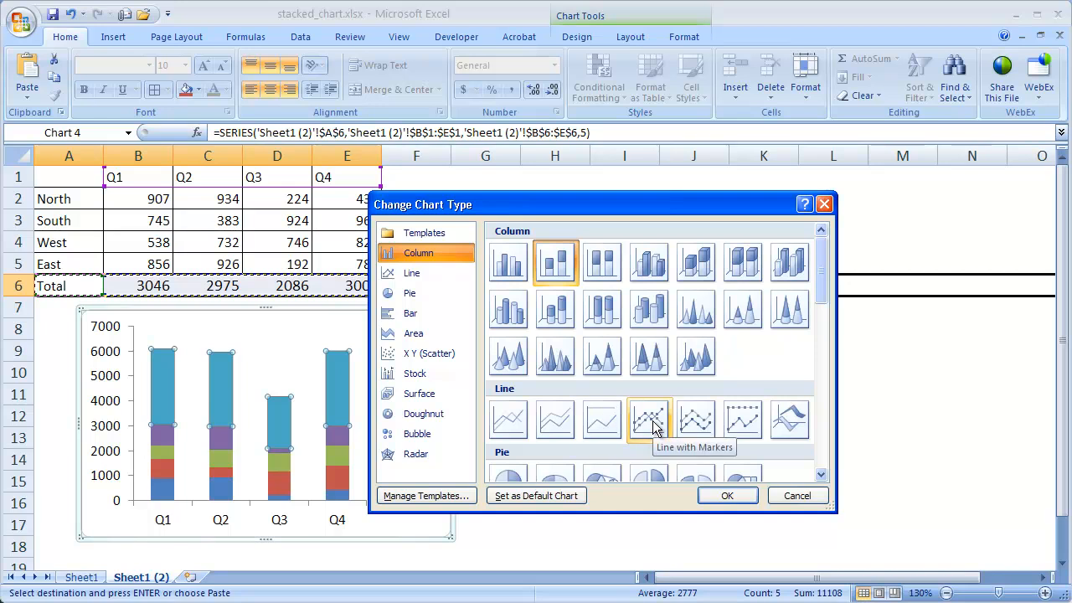
click(412, 273)
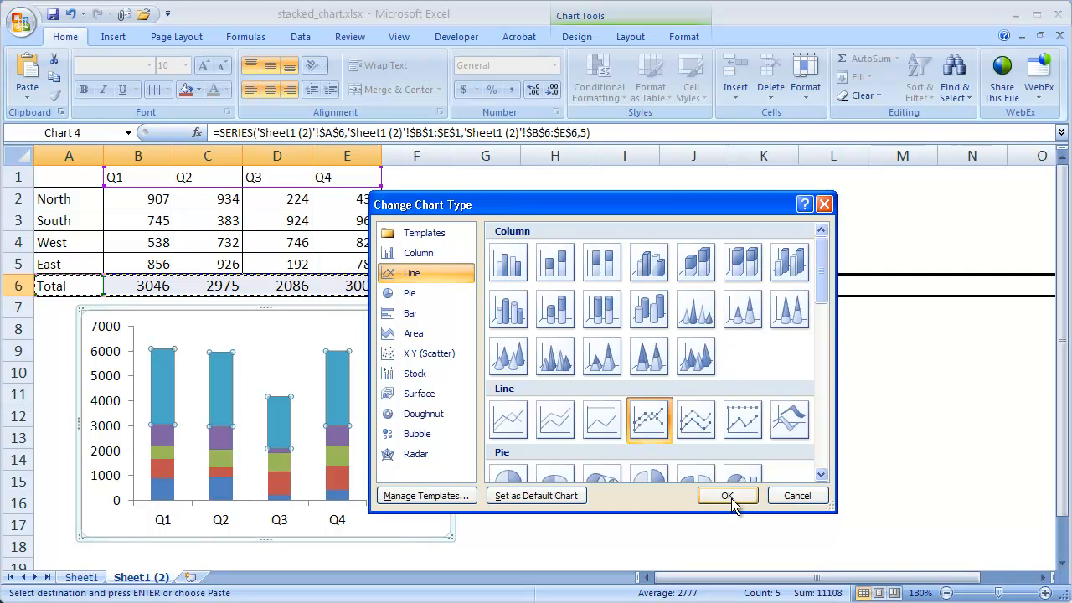
click(727, 495)
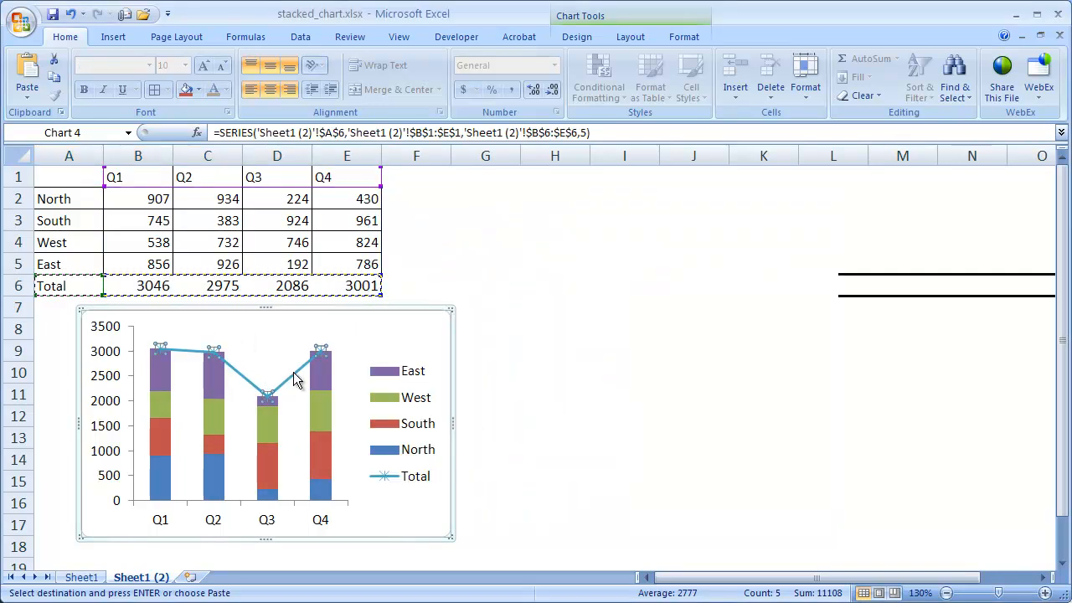
Add data labels to the Total line, then open the labels' context menu
right_click(295, 378)
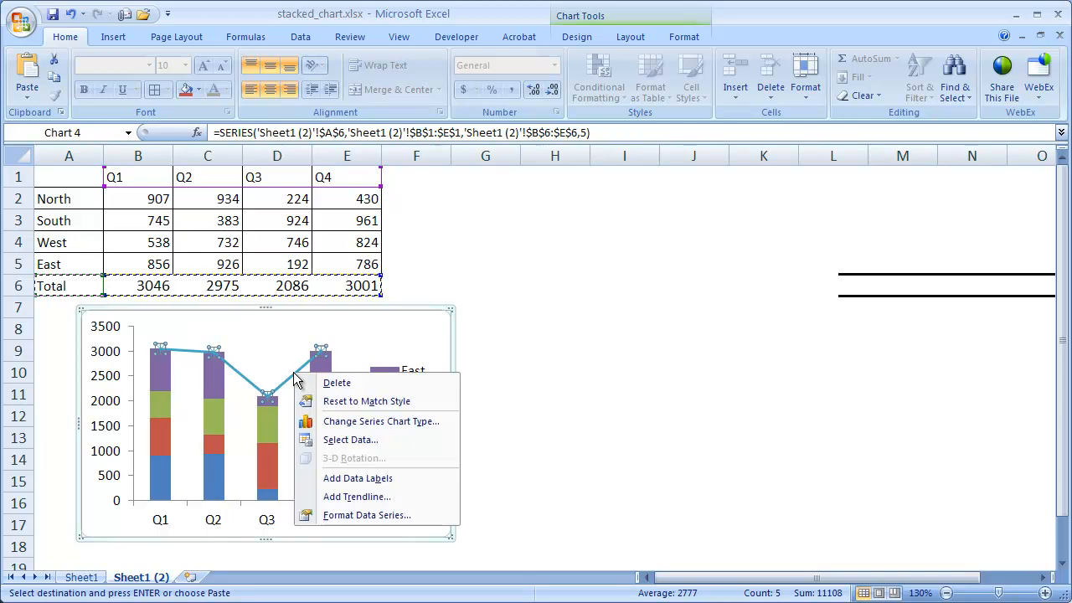
mouse_move(350, 440)
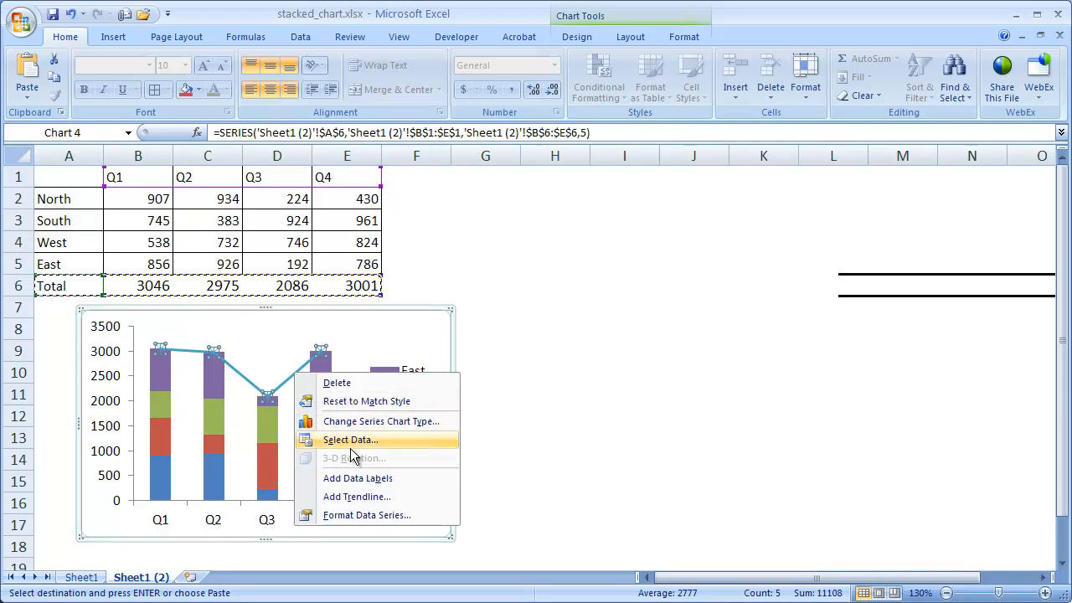
mouse_move(358, 478)
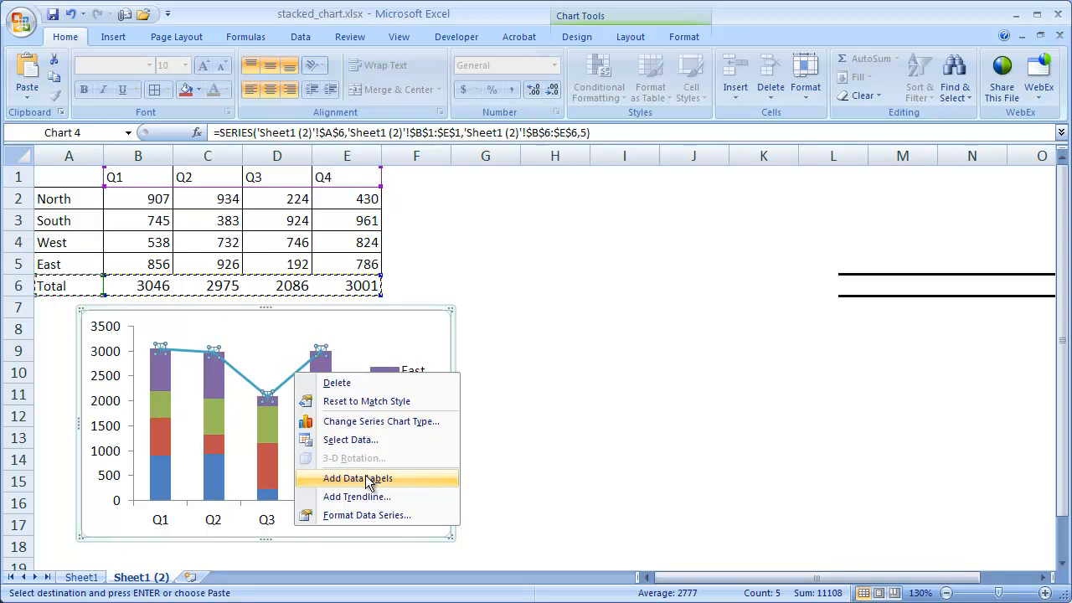
click(357, 477)
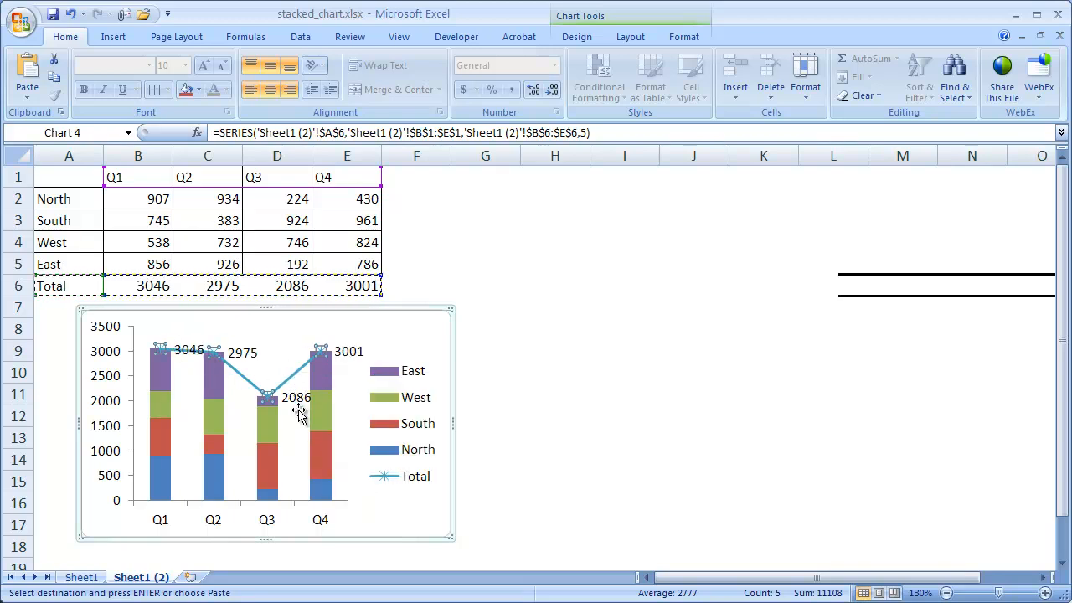
click(295, 397)
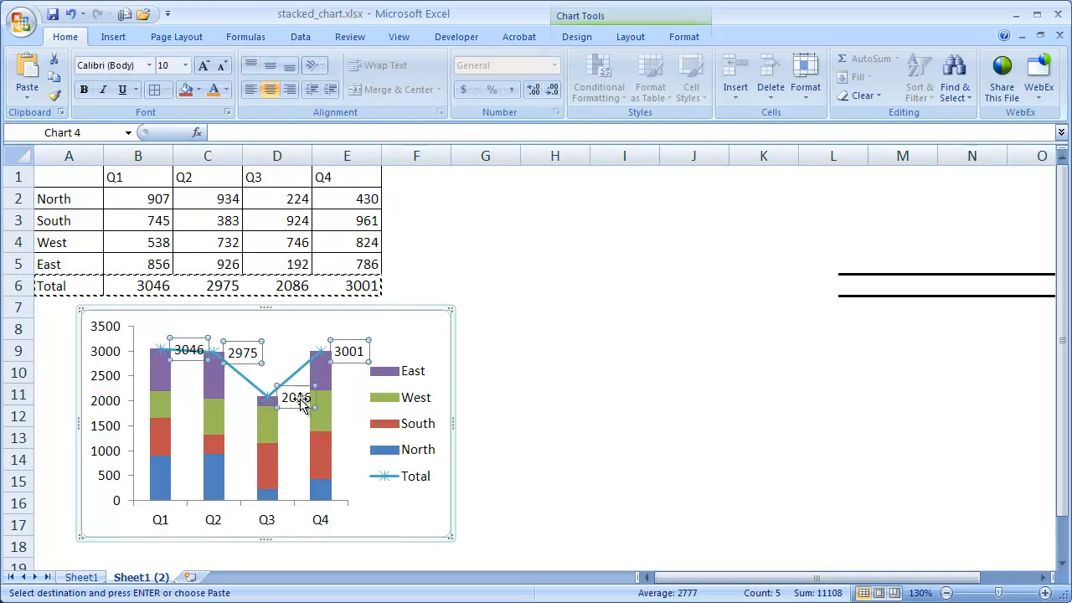
right_click(297, 401)
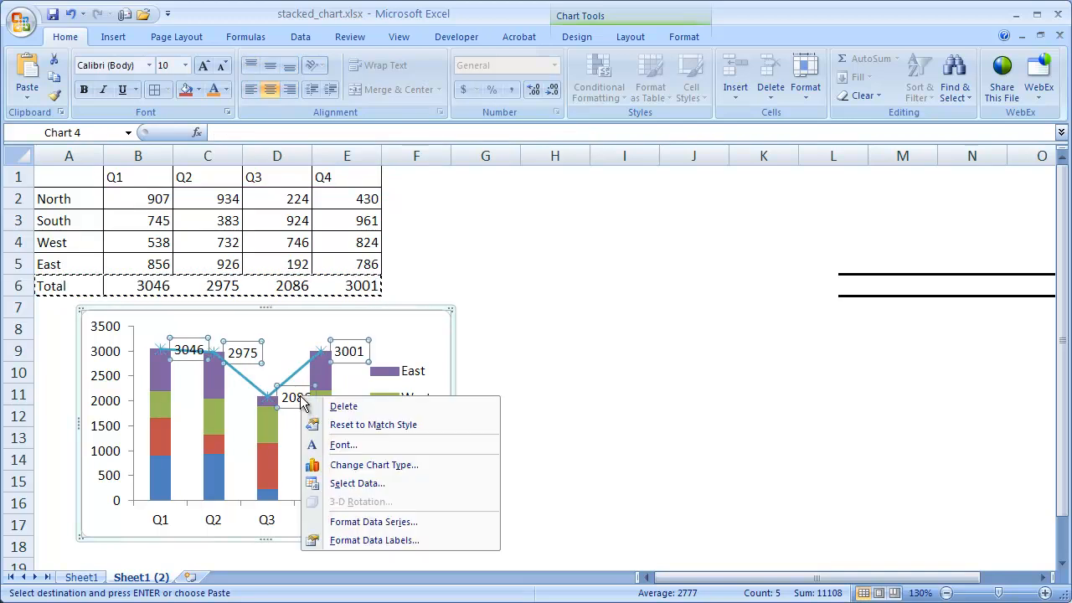
mouse_move(365, 445)
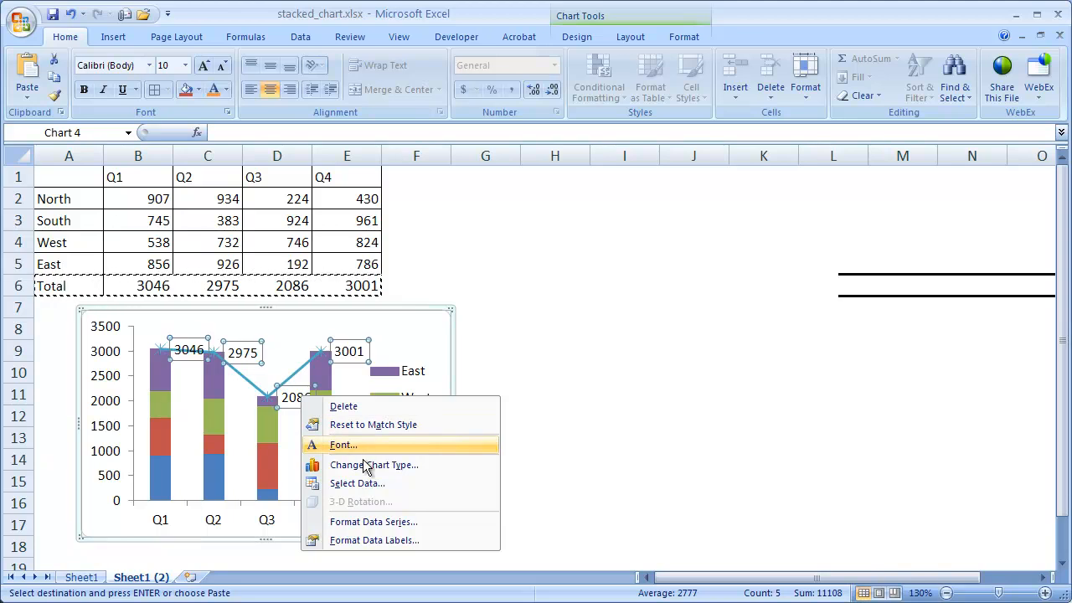
mouse_move(374, 522)
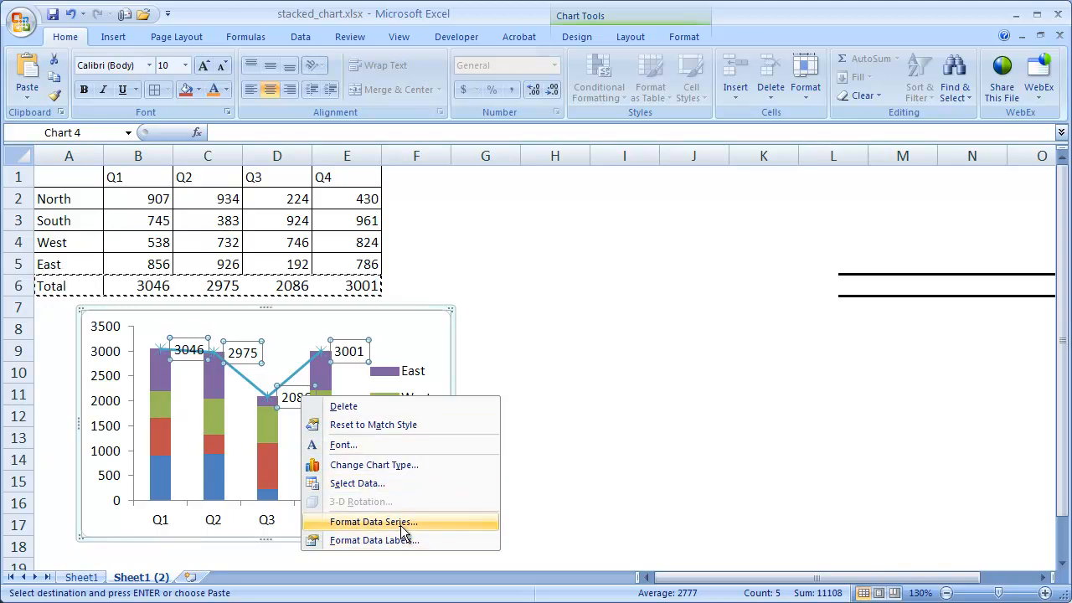
Set the Total series' markers to None, marker fill to No fill, and line to No line
click(374, 522)
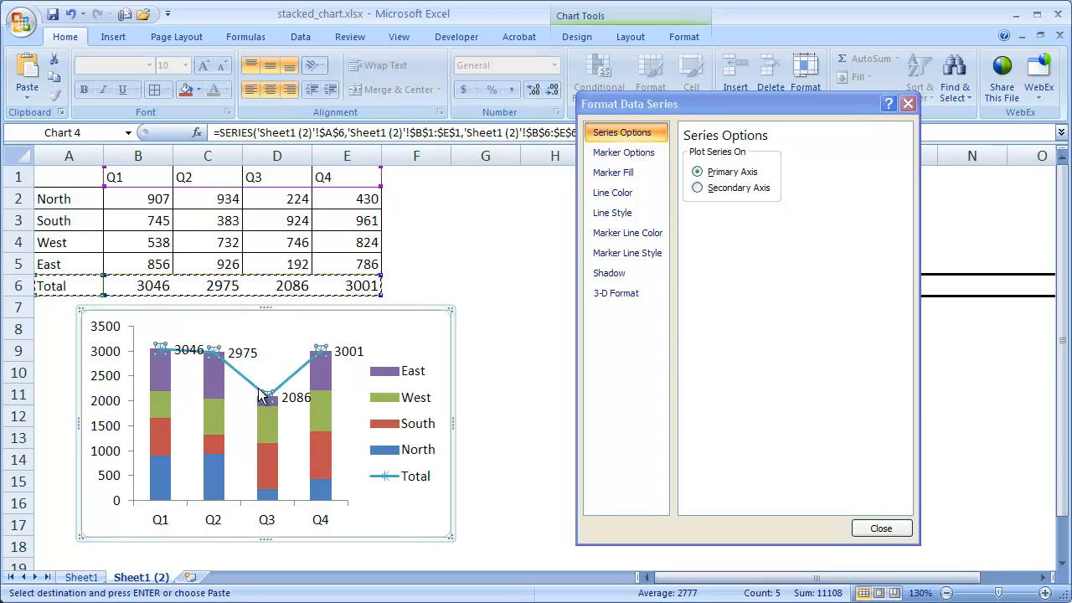
click(623, 152)
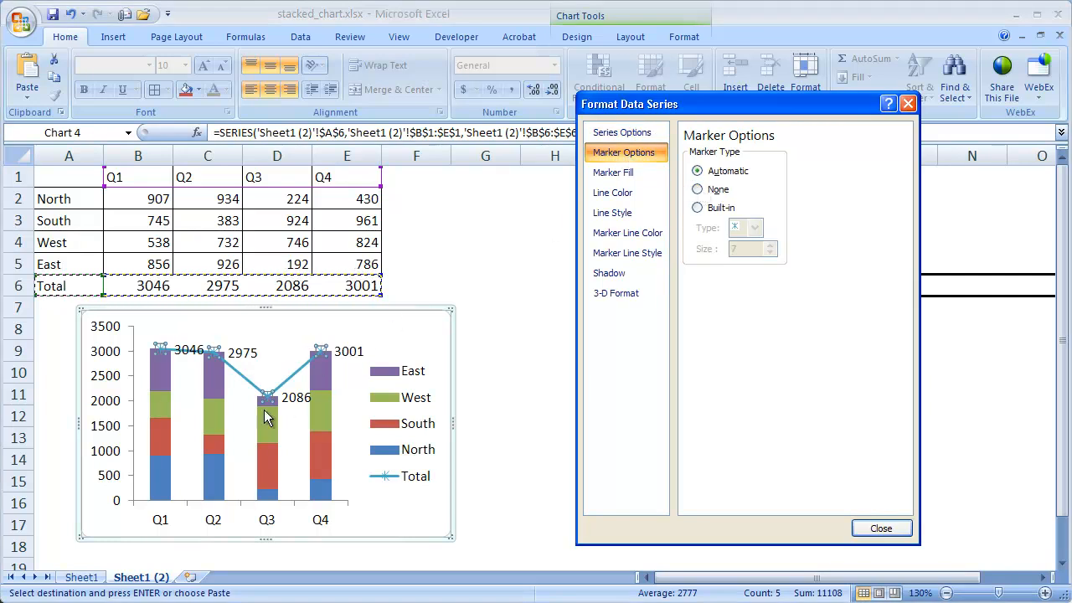
click(698, 189)
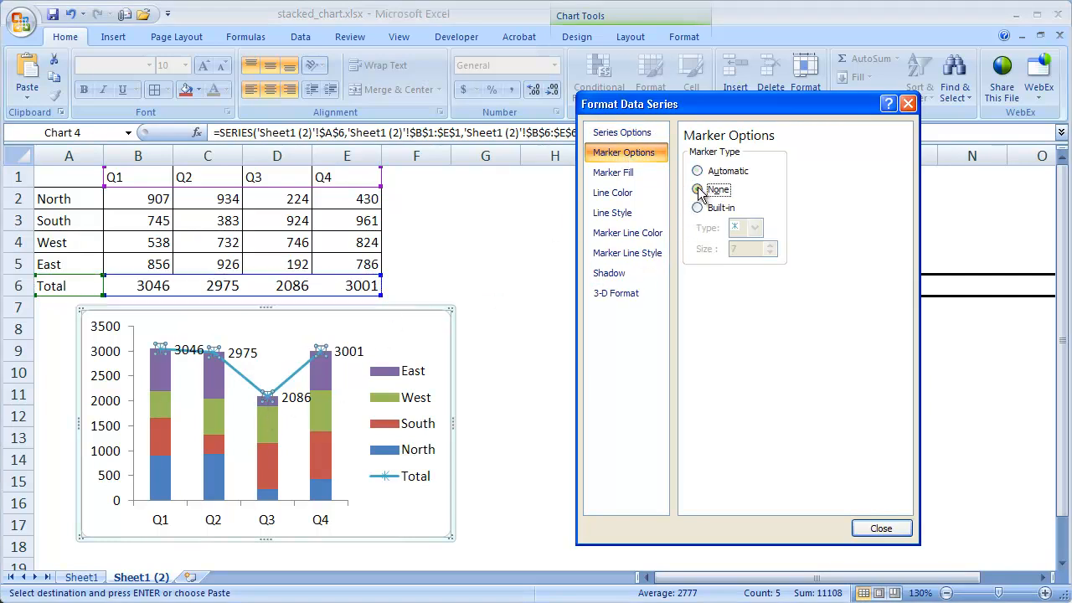
click(613, 172)
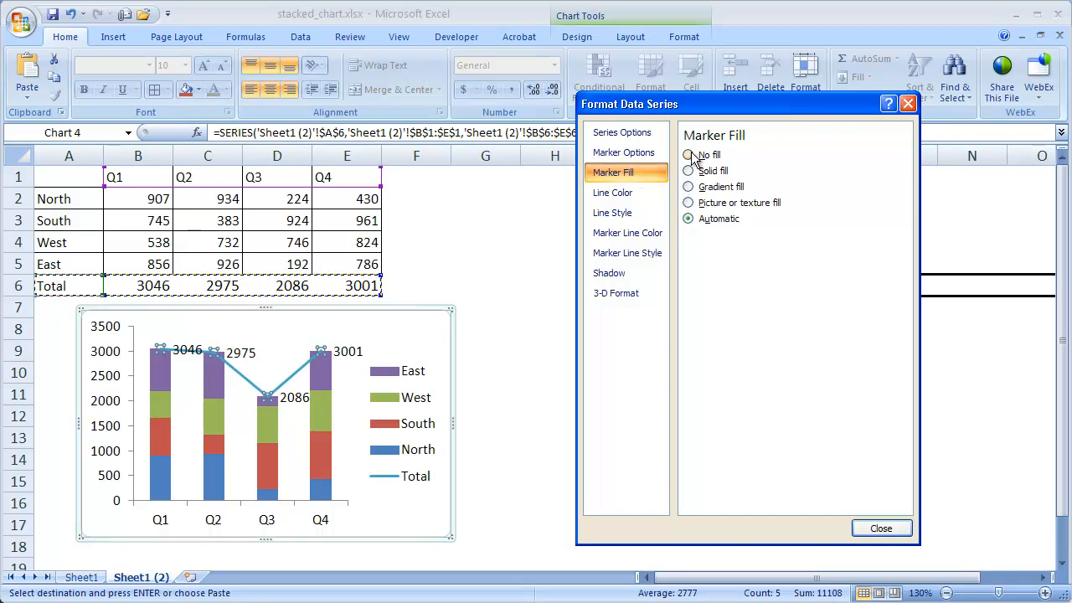
click(689, 155)
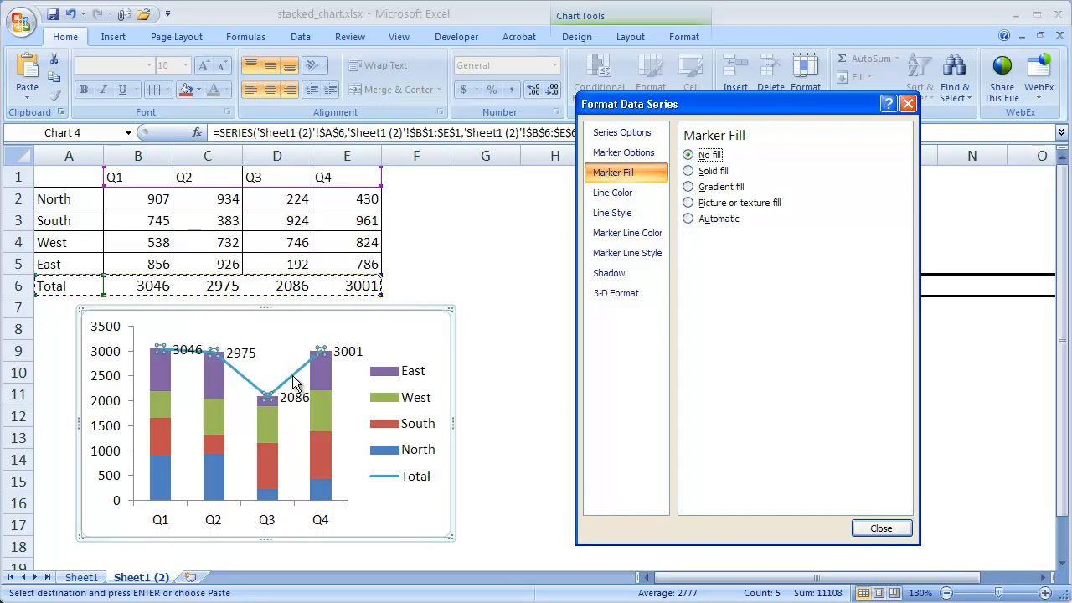
click(612, 193)
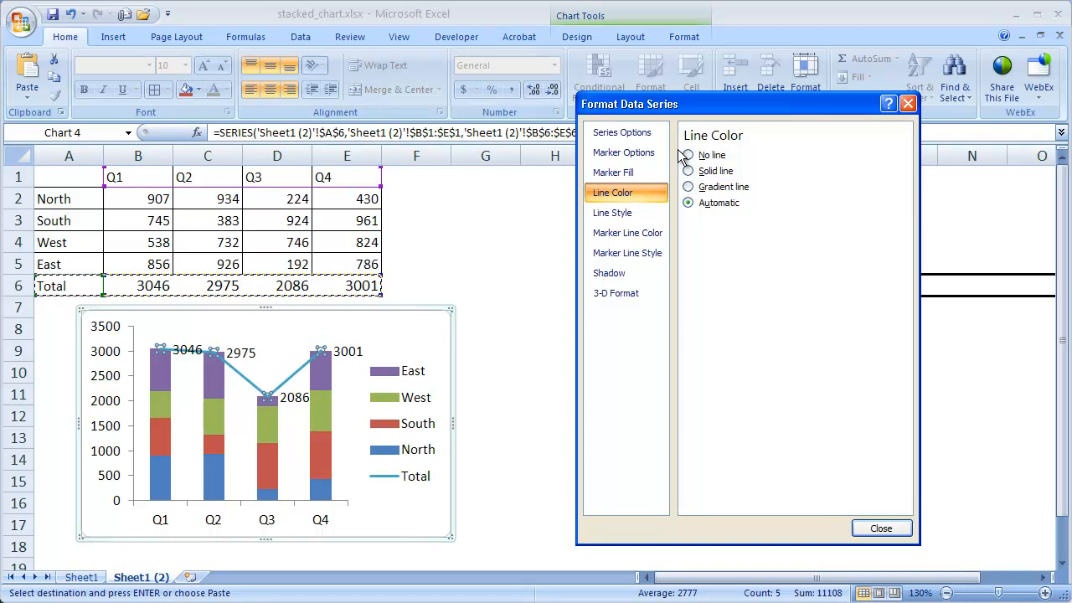
click(687, 155)
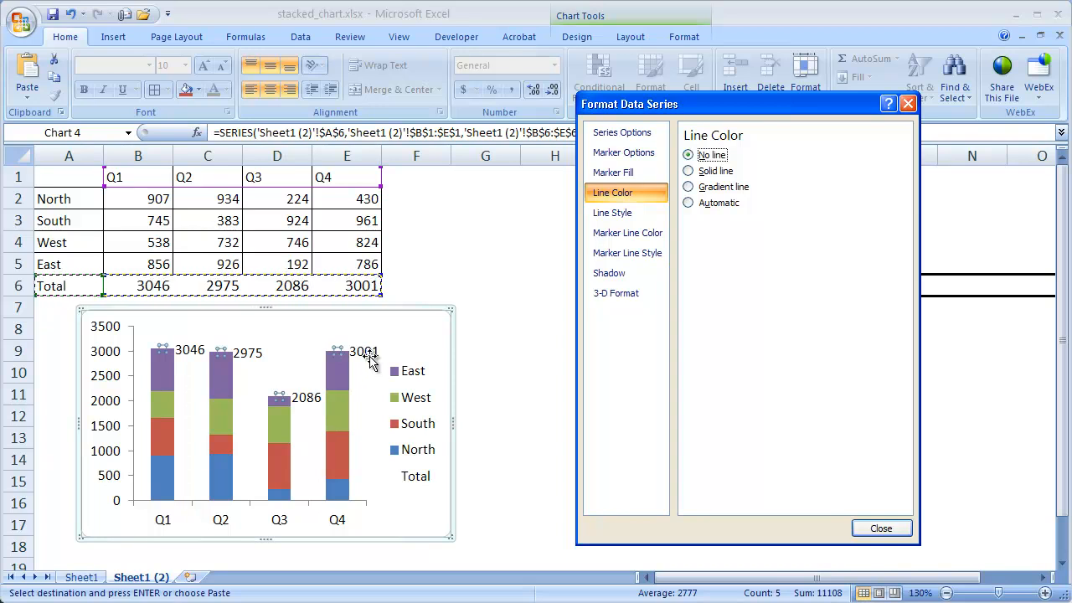
mouse_move(373, 360)
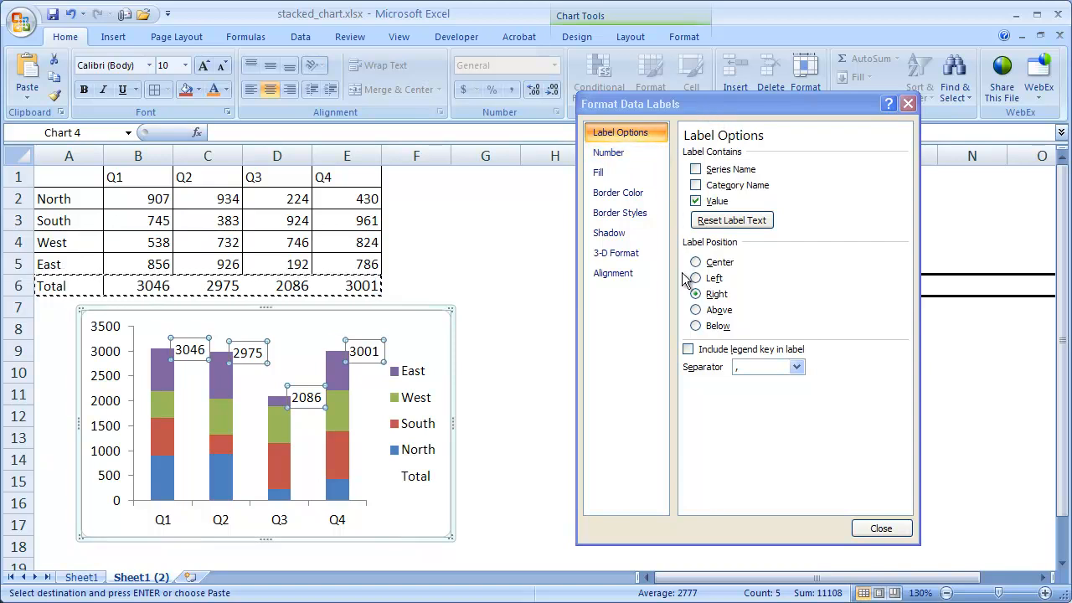
Set the total data labels' position to Above and close Format Data Labels
click(695, 326)
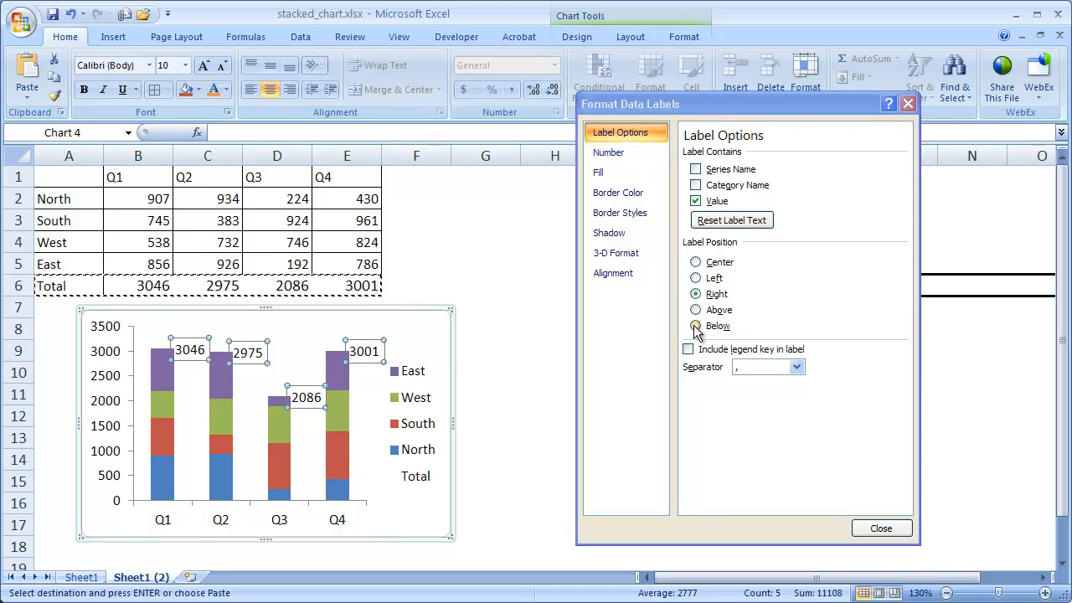
click(695, 310)
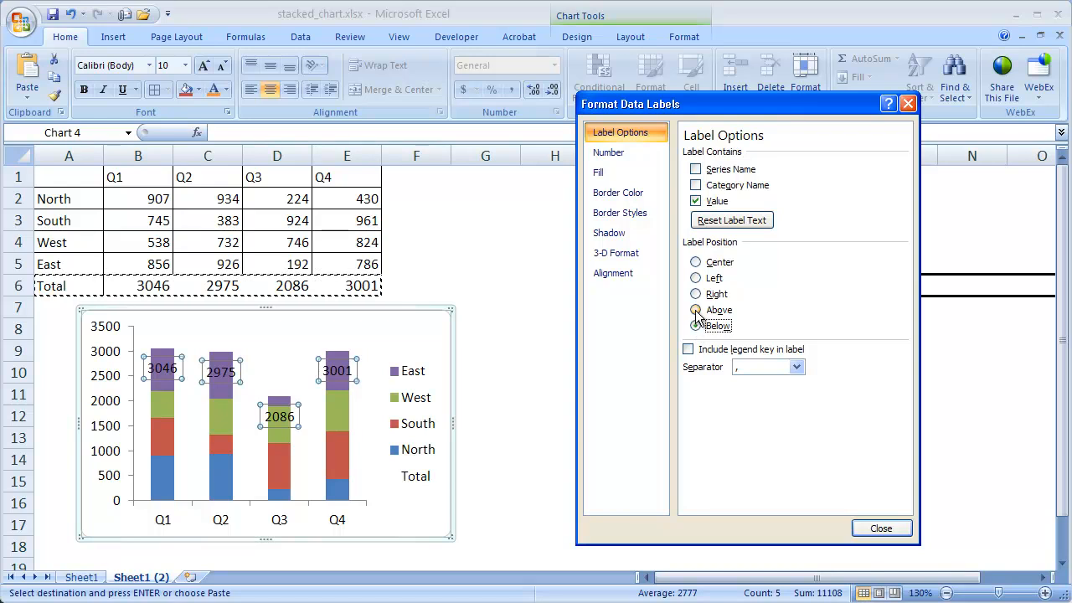
click(695, 310)
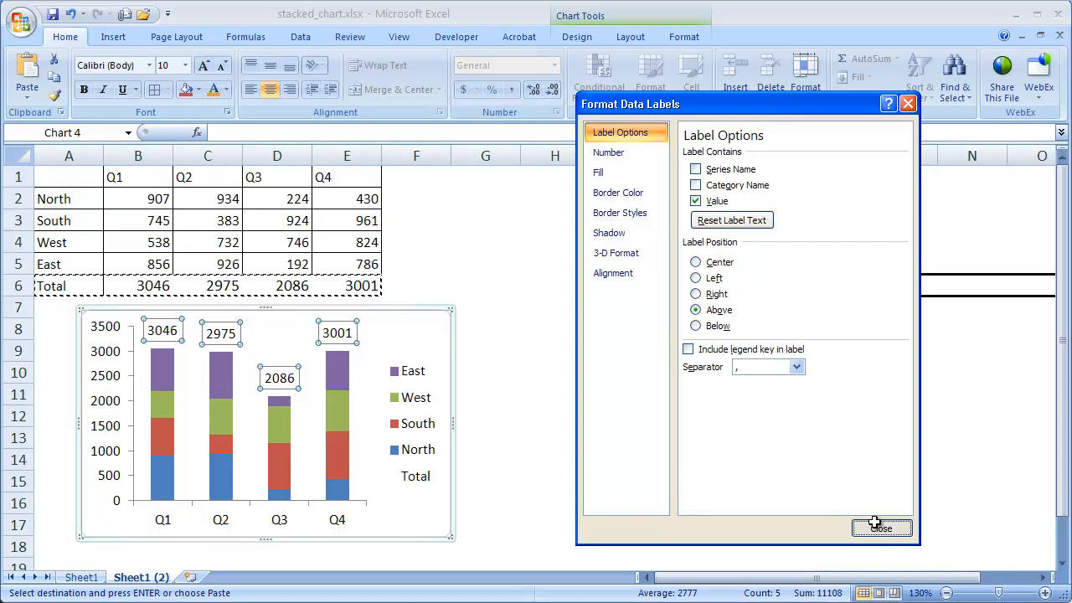
click(882, 528)
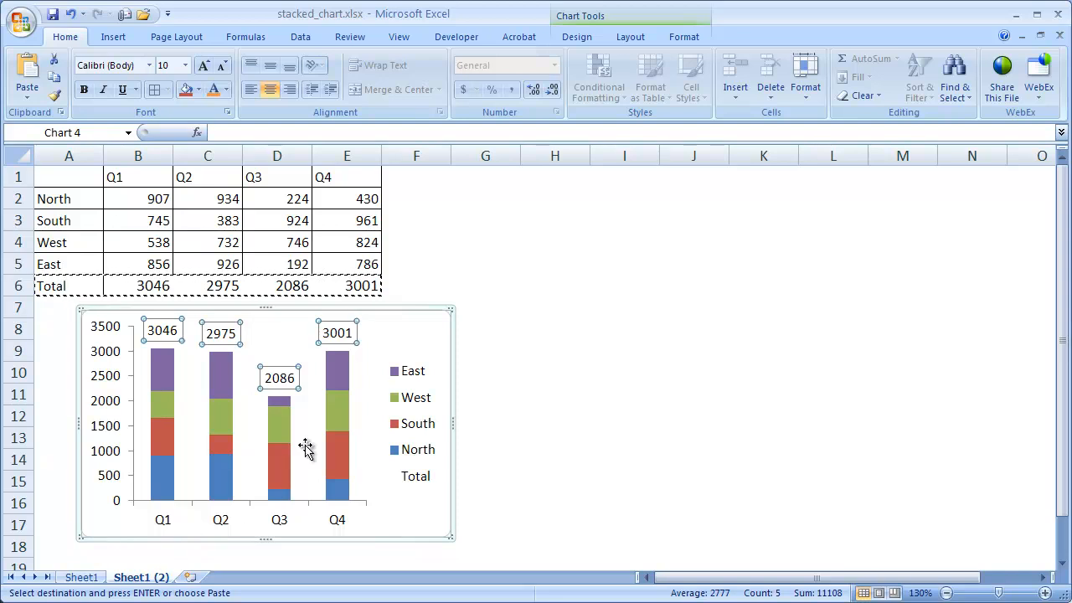
mouse_move(419, 317)
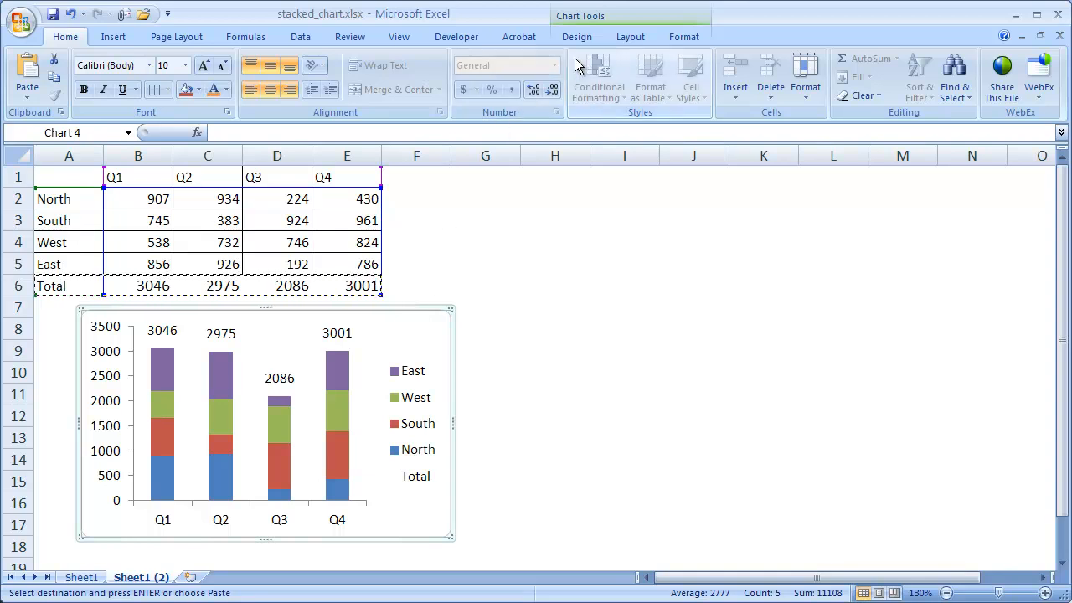
Apply the bevelled multicoloured Style 26 from the Chart Styles gallery
click(684, 36)
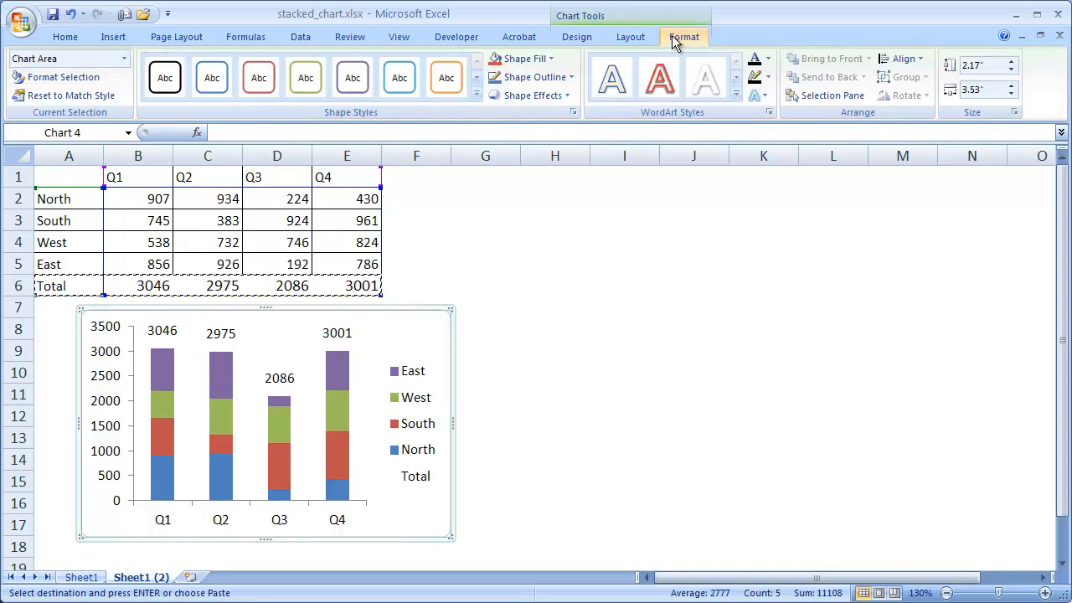
click(576, 37)
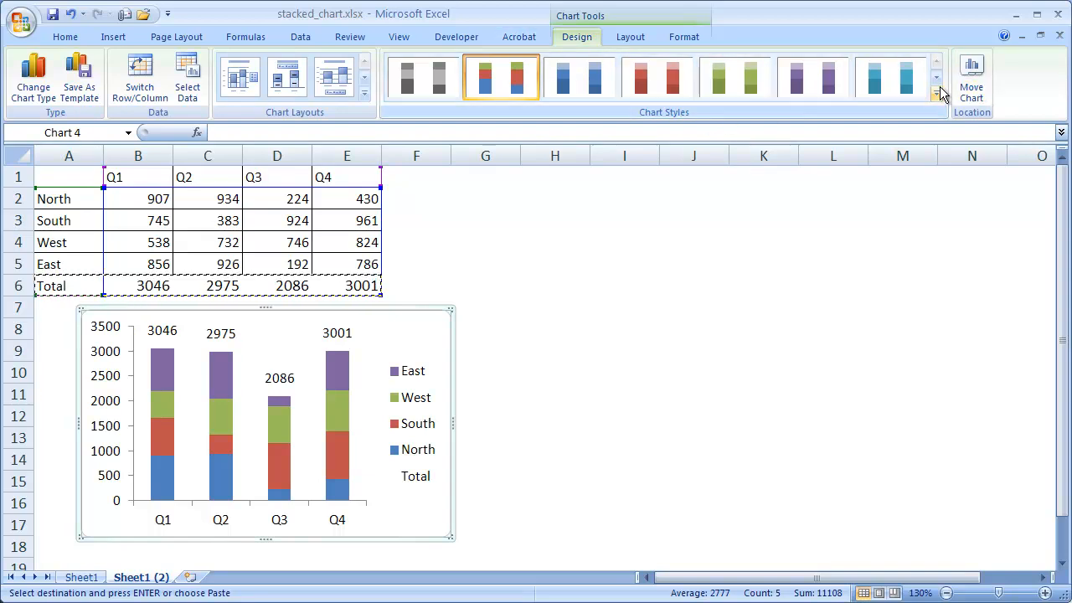
click(936, 94)
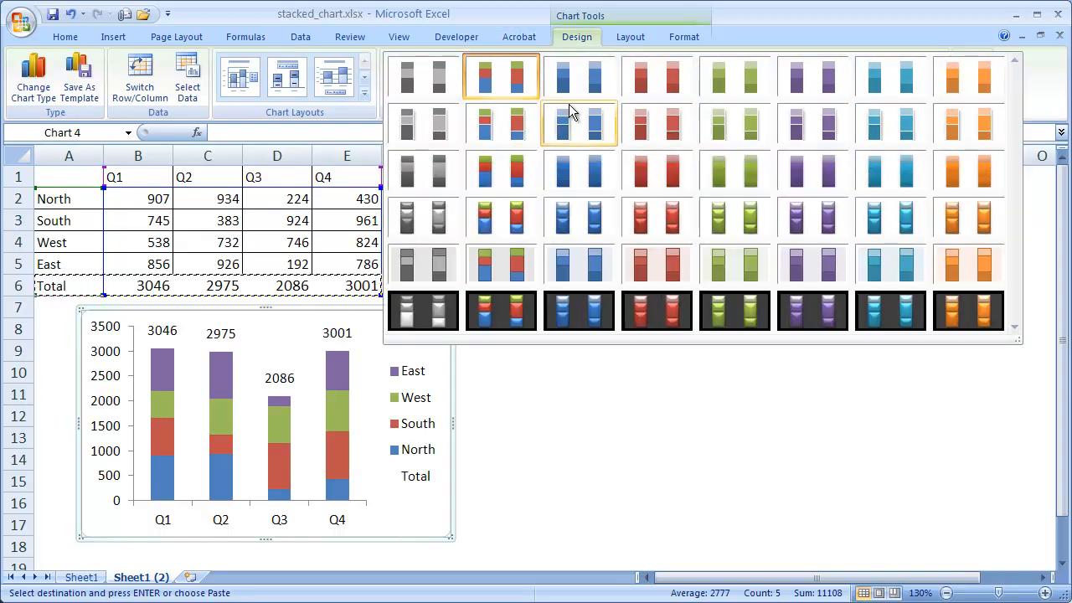
mouse_move(501, 218)
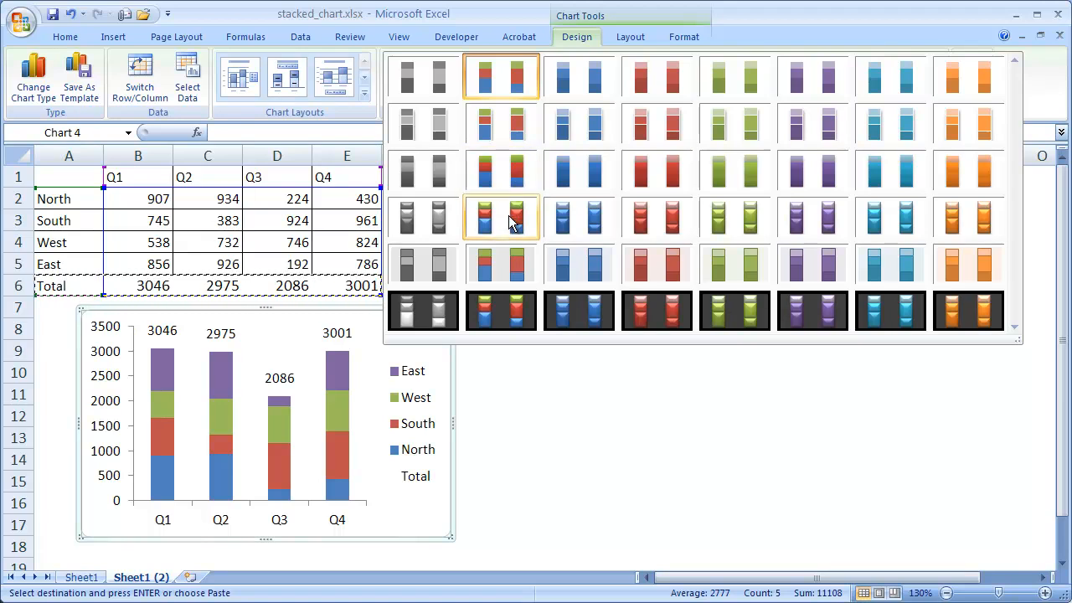
mouse_move(501, 218)
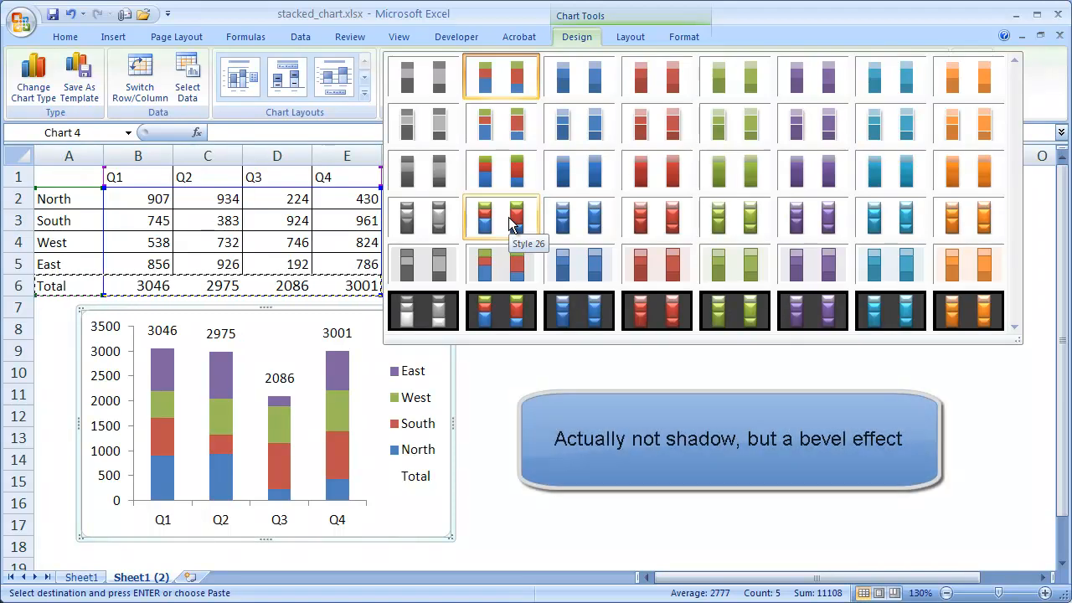
click(500, 219)
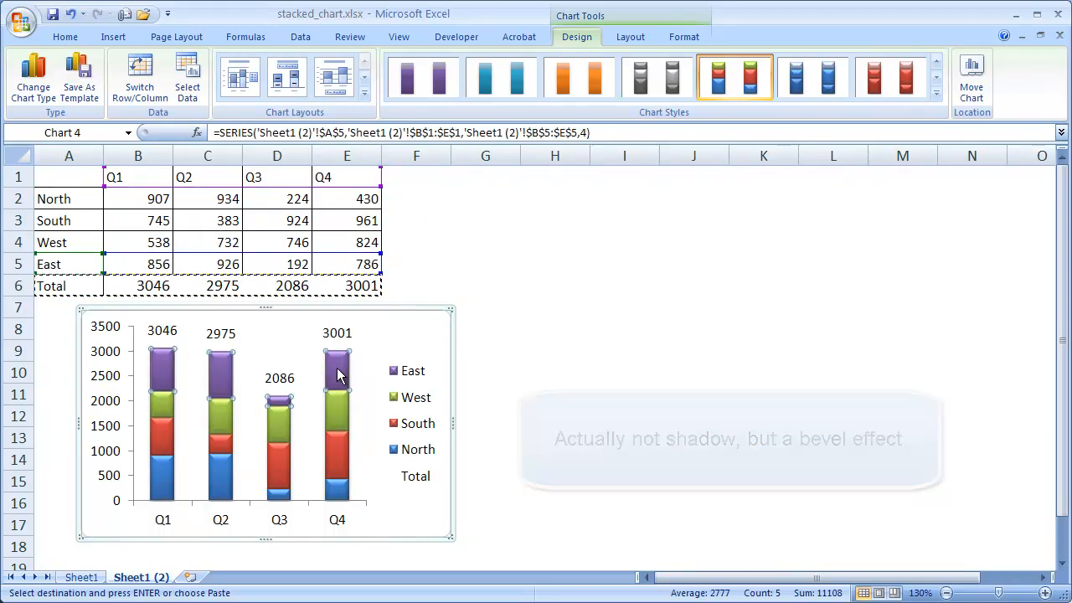
Add data labels to the East, West, South and North region series
right_click(337, 373)
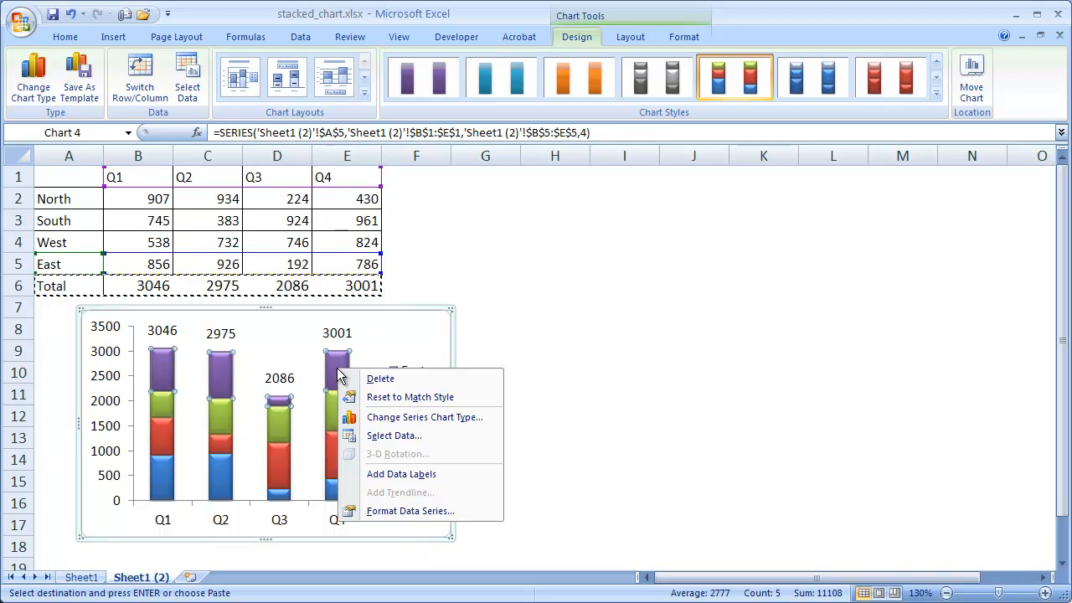
click(401, 474)
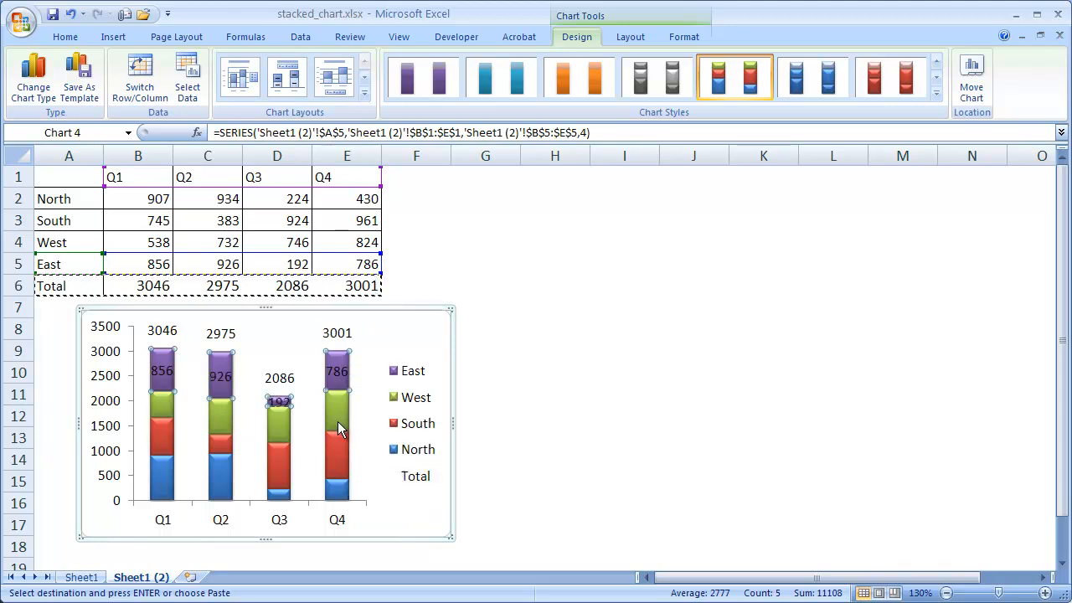
right_click(336, 427)
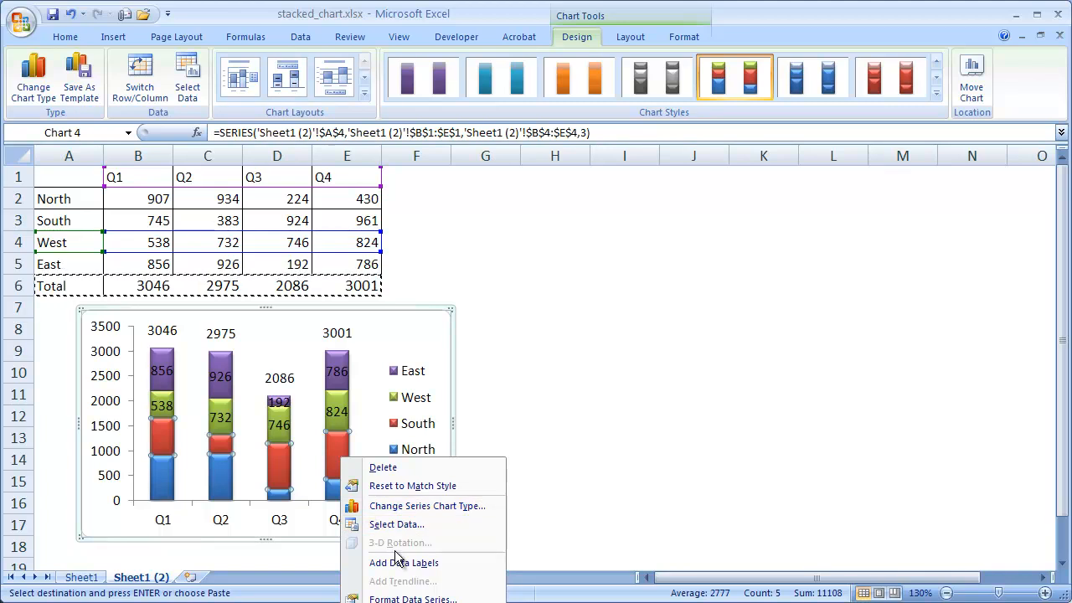
mouse_move(403, 562)
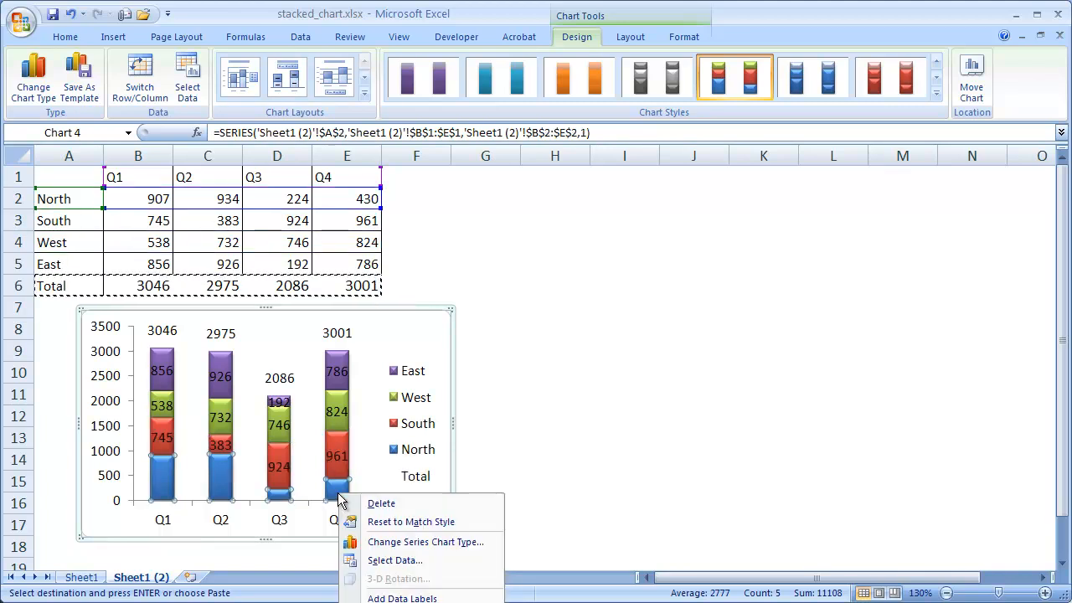
click(485, 503)
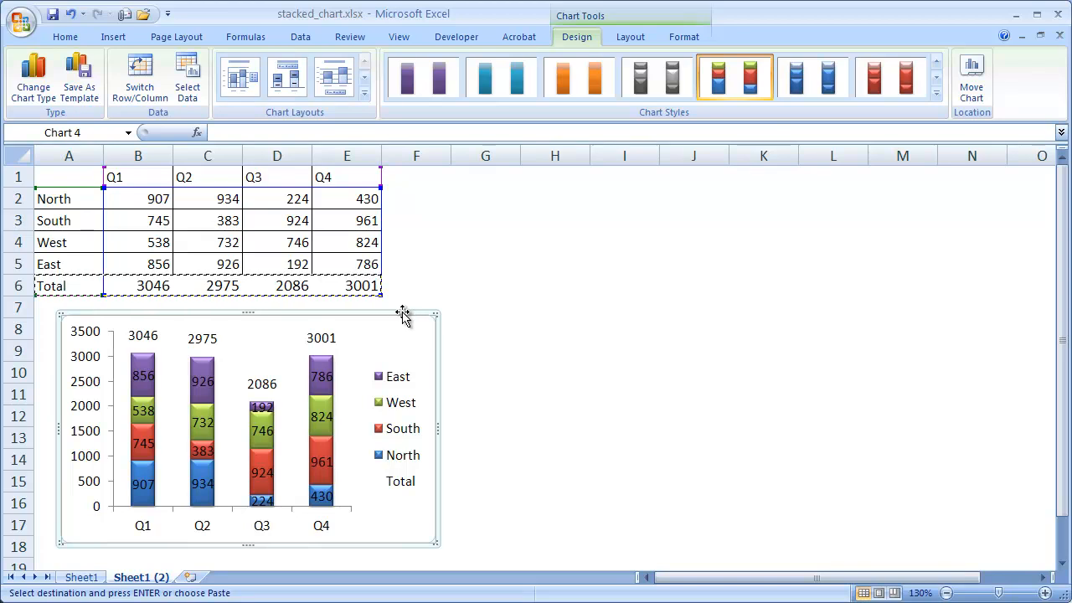
mouse_move(387, 386)
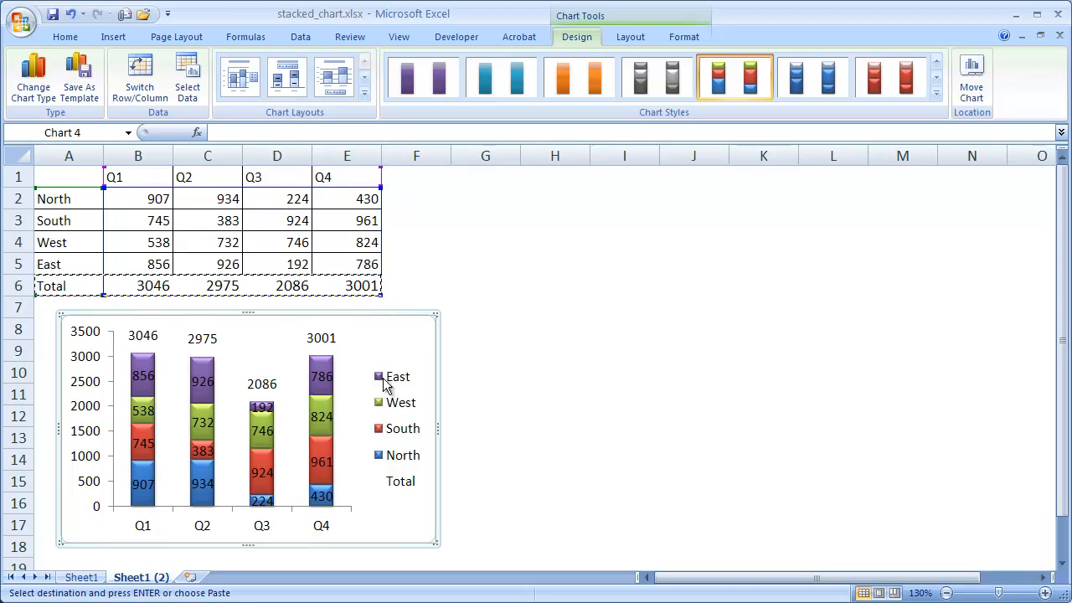
mouse_move(423, 319)
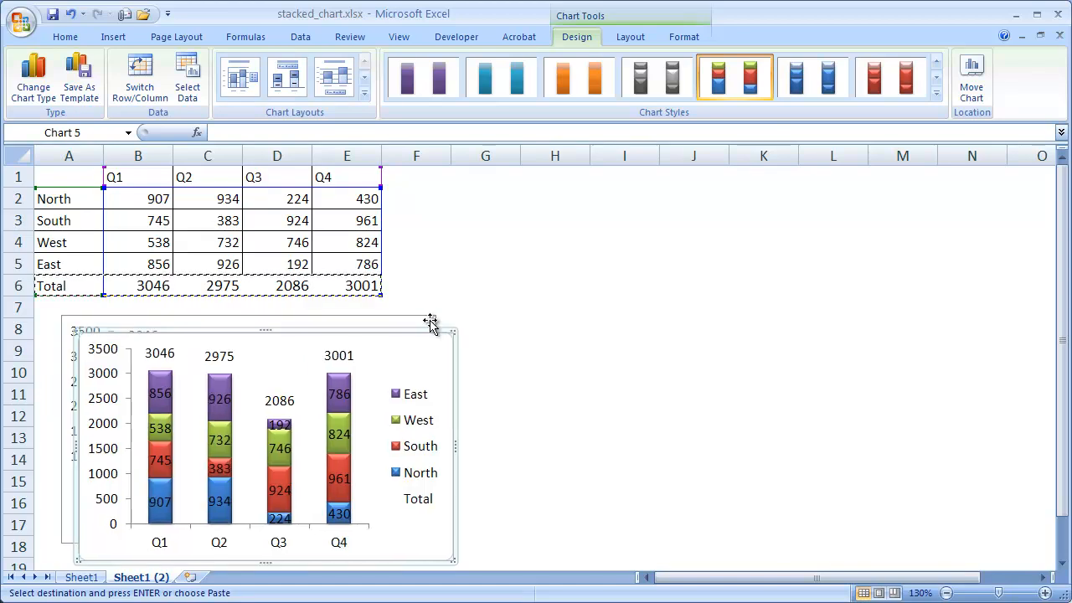
mouse_move(790, 308)
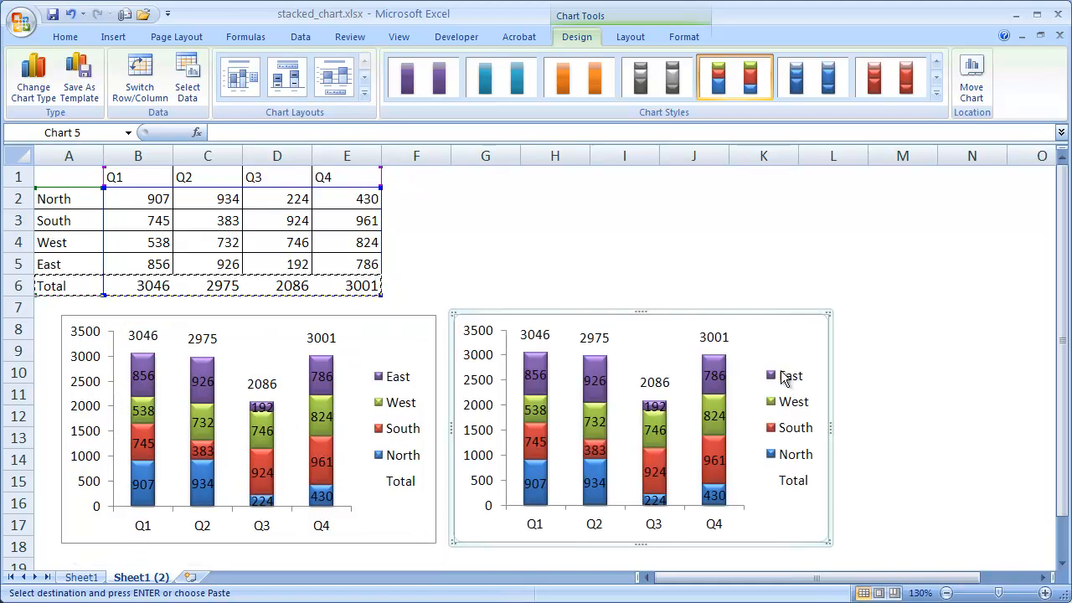
mouse_move(777, 348)
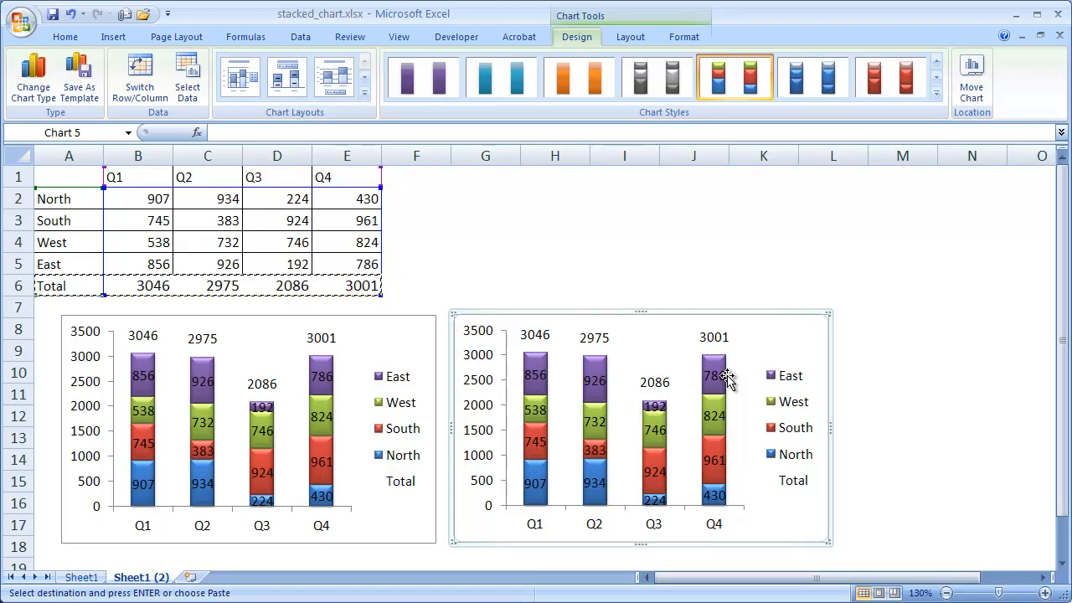
mouse_move(722, 371)
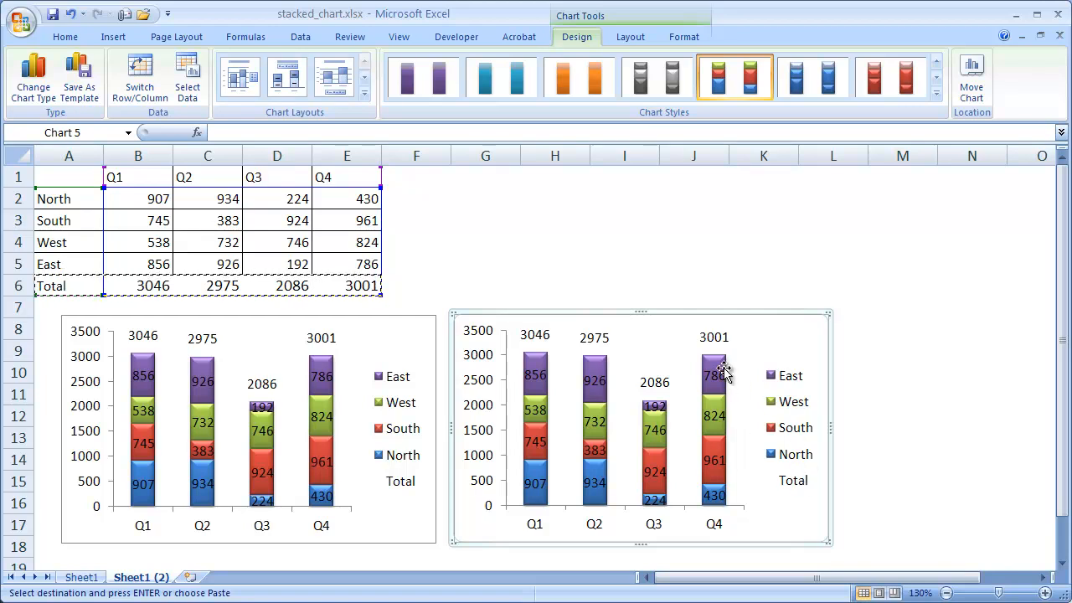
mouse_move(720, 369)
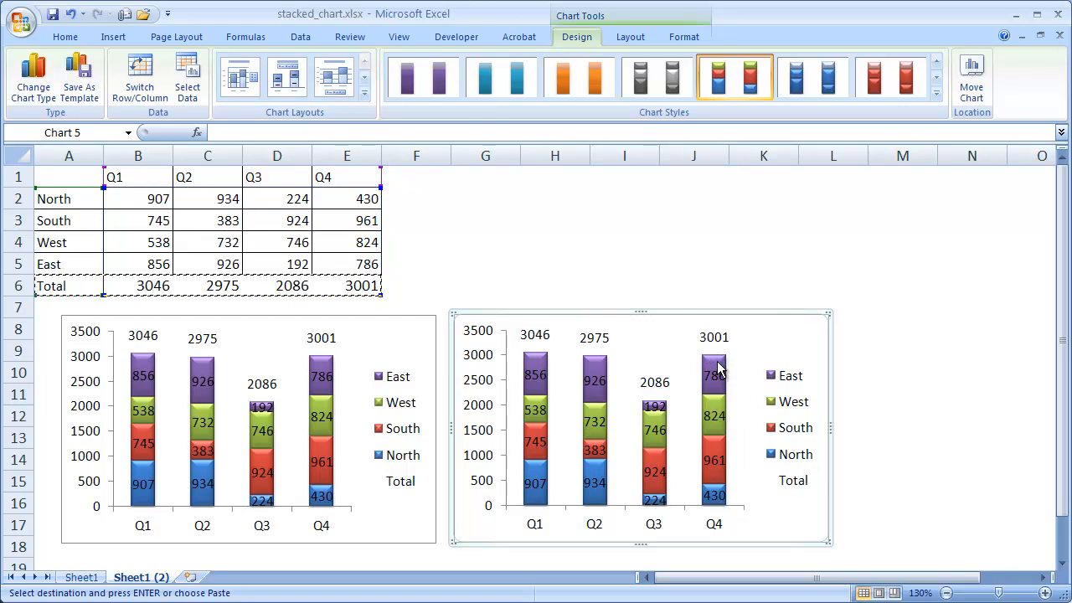
mouse_move(712, 335)
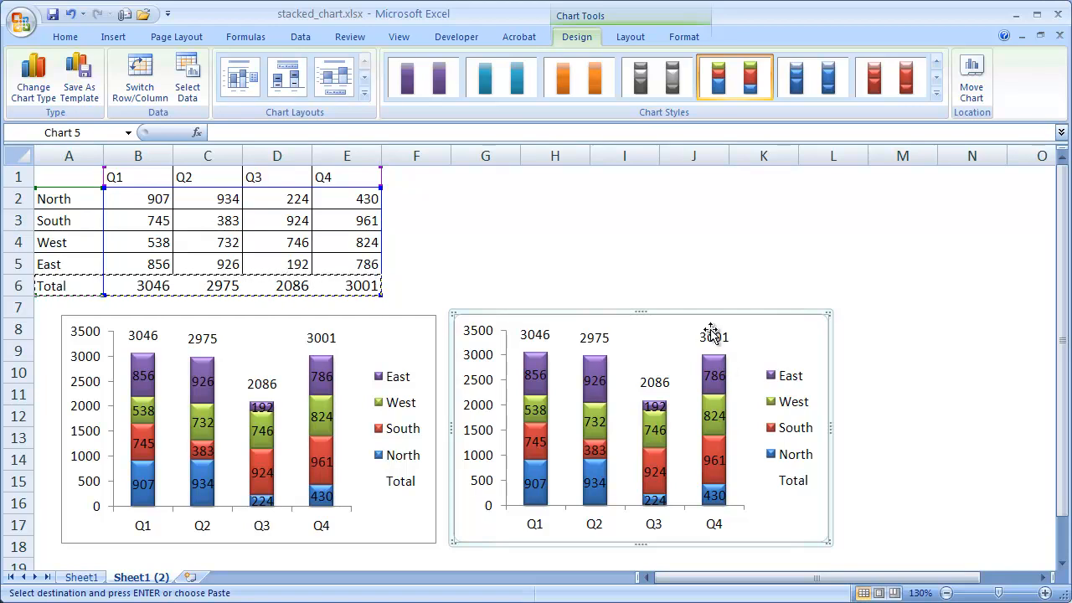
Select the total data labels on the pasted duplicate chart
click(713, 336)
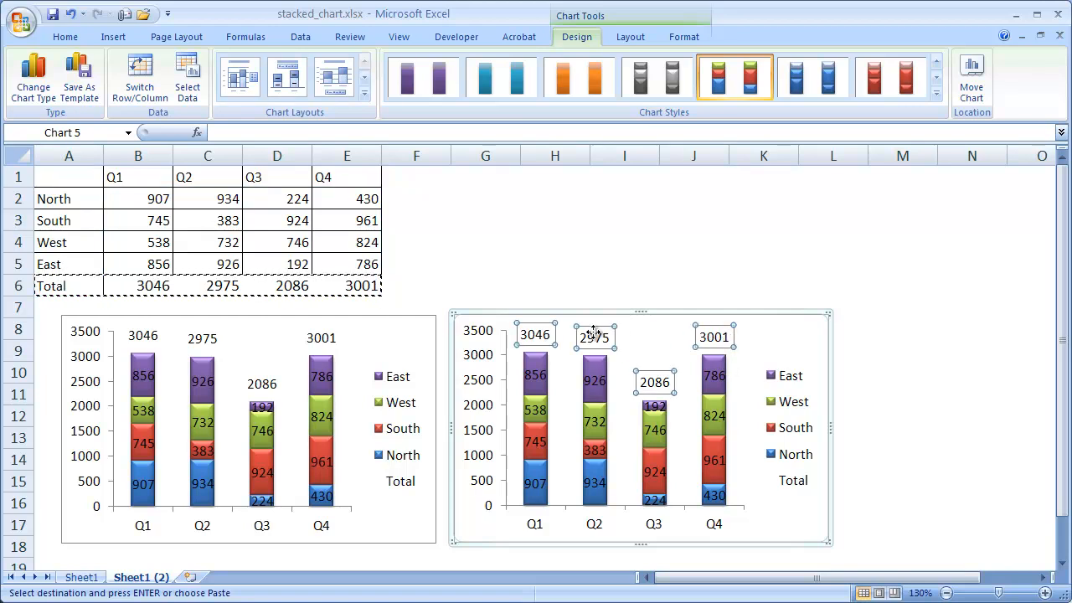
mouse_move(767, 352)
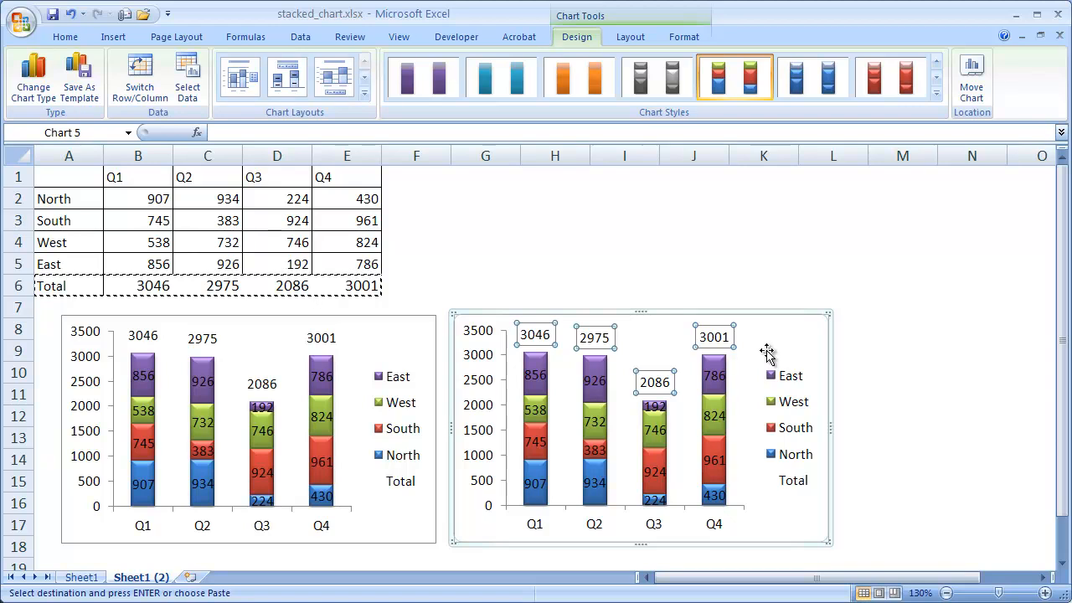
mouse_move(760, 348)
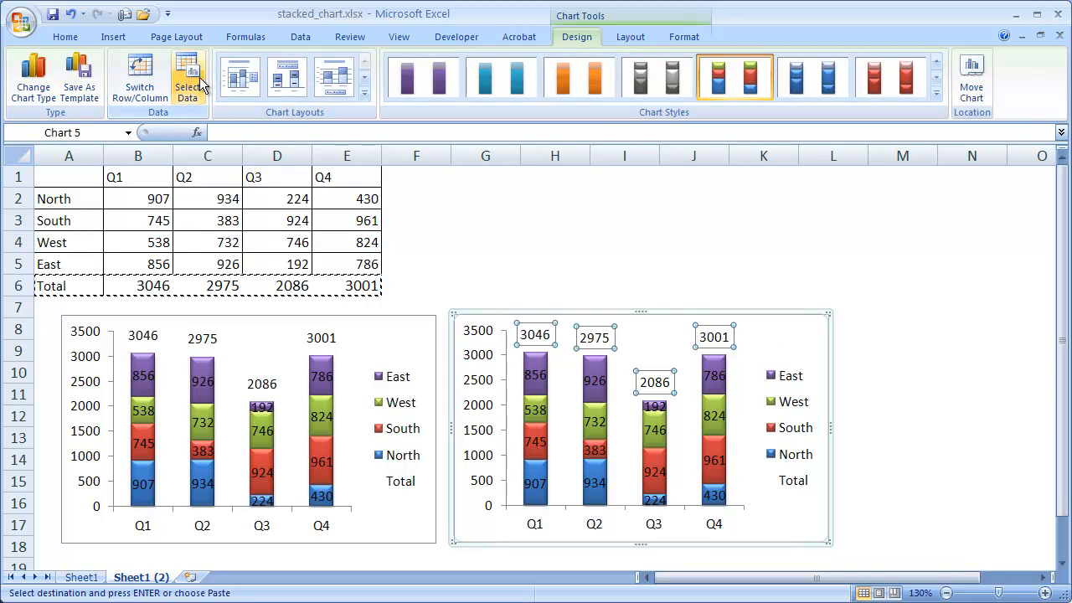
Remove the Total series from the copied chart's data source
click(188, 75)
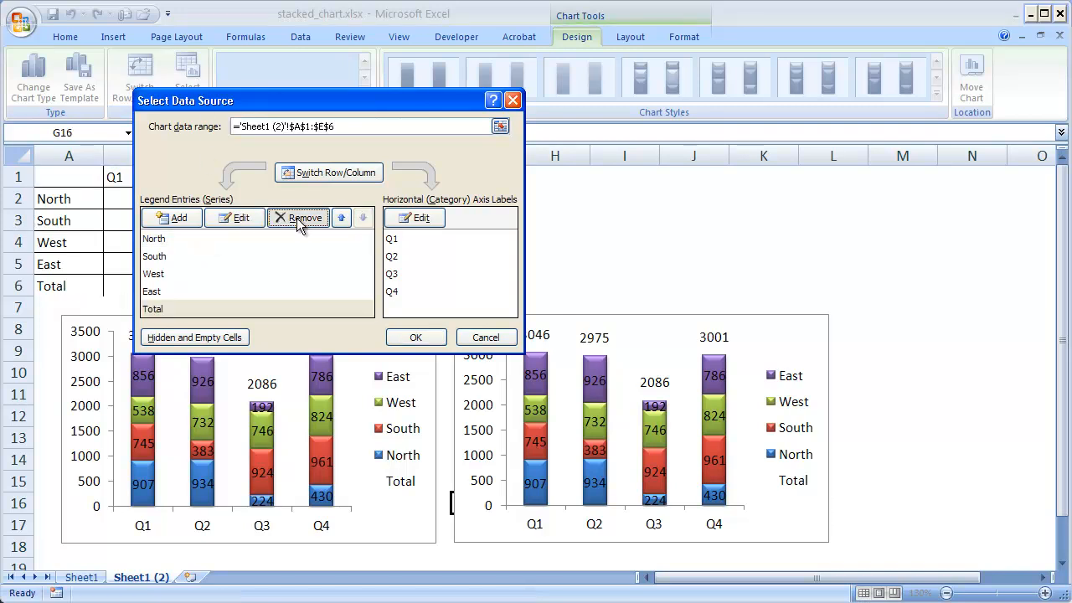
click(299, 217)
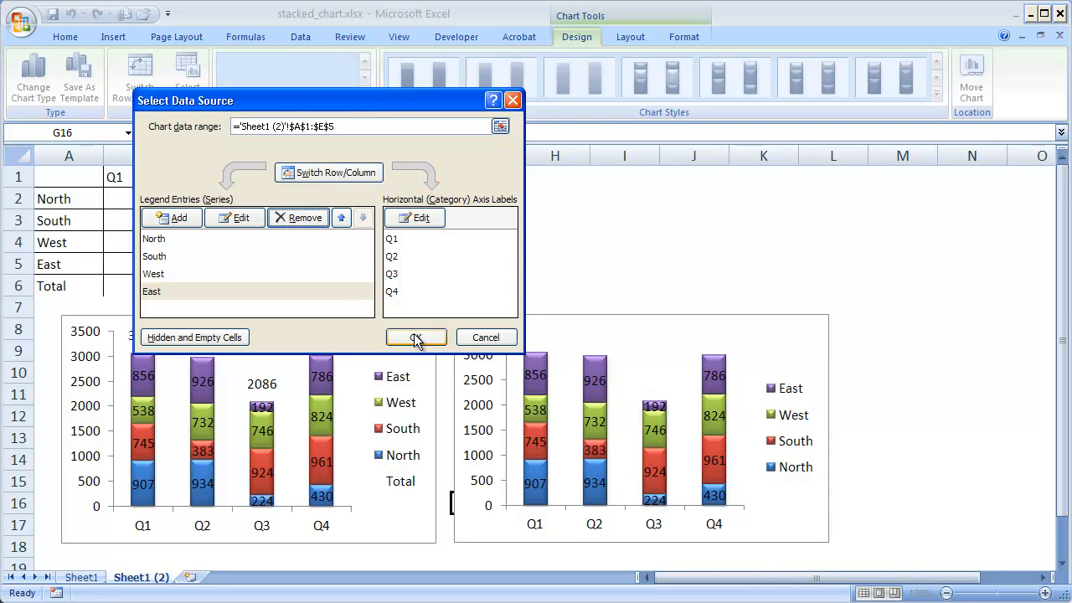
click(416, 337)
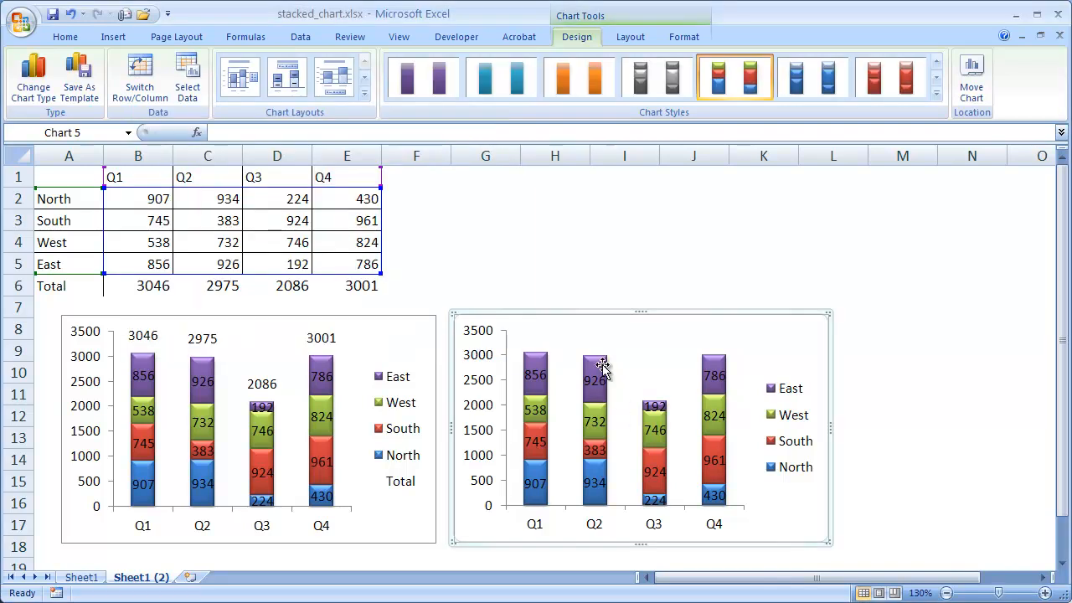
mouse_move(804, 441)
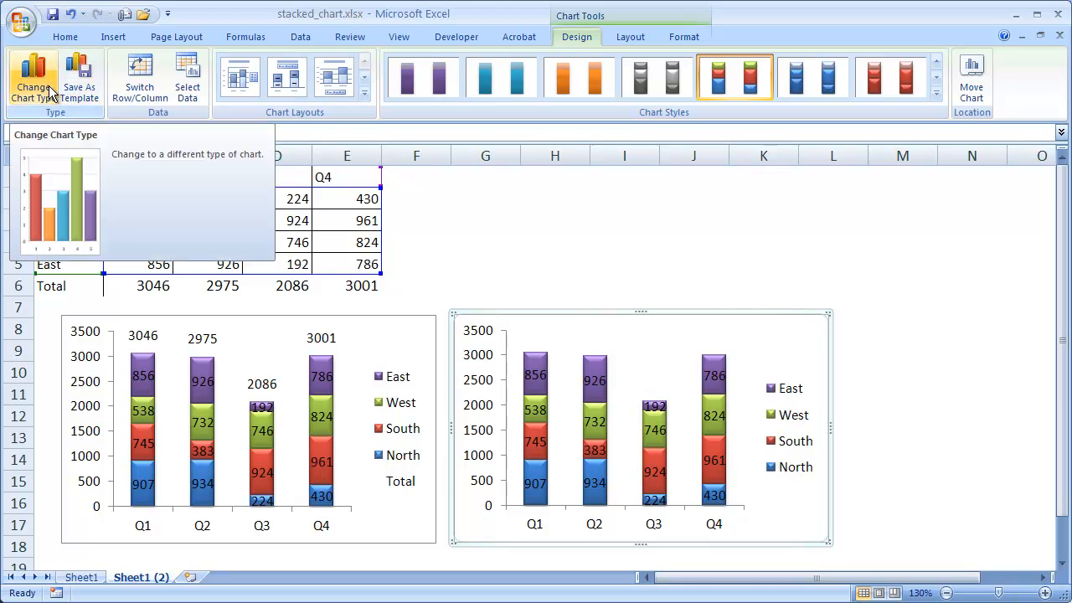
Change the copied chart's type to 100% Stacked Column
click(34, 80)
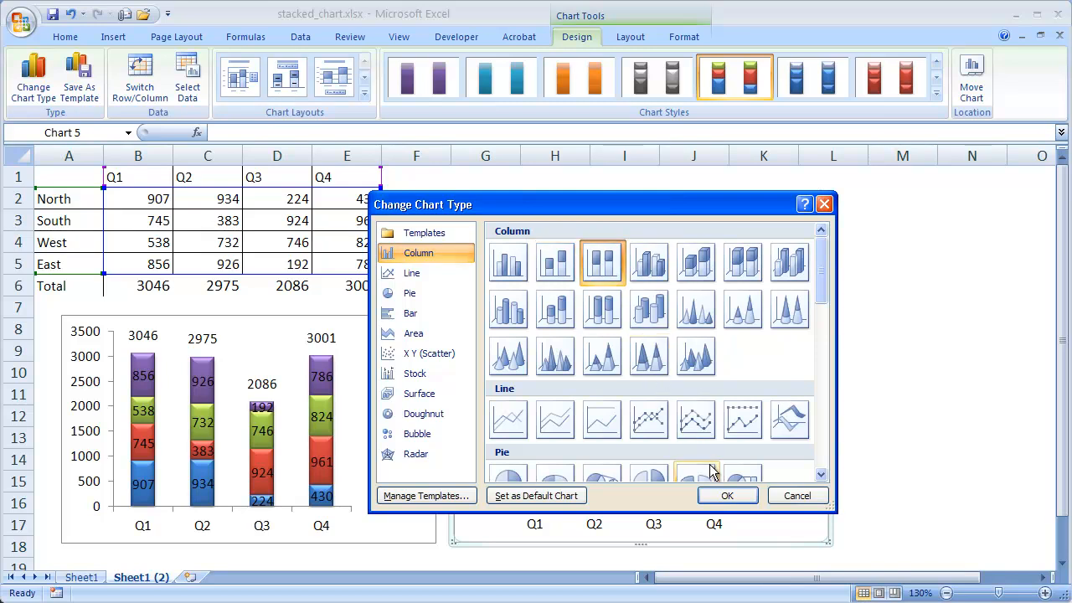
click(727, 495)
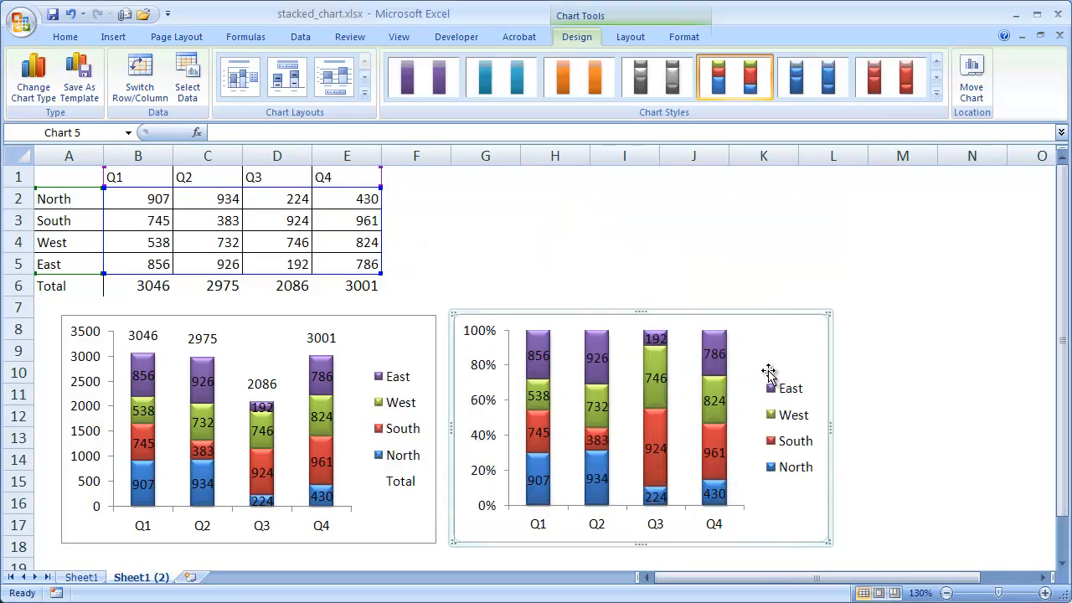
mouse_move(540, 398)
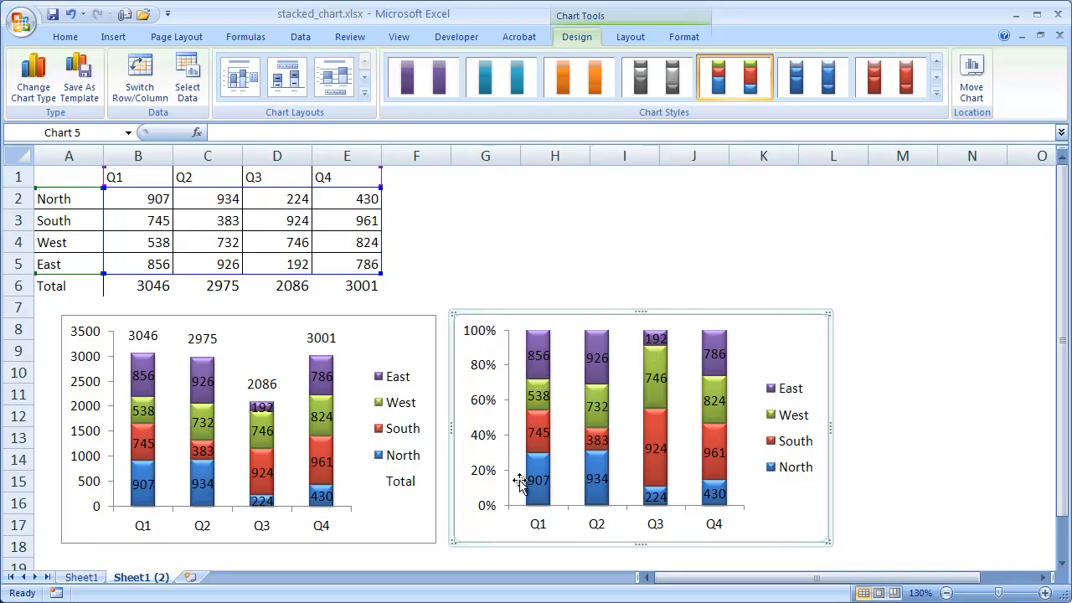
mouse_move(775, 513)
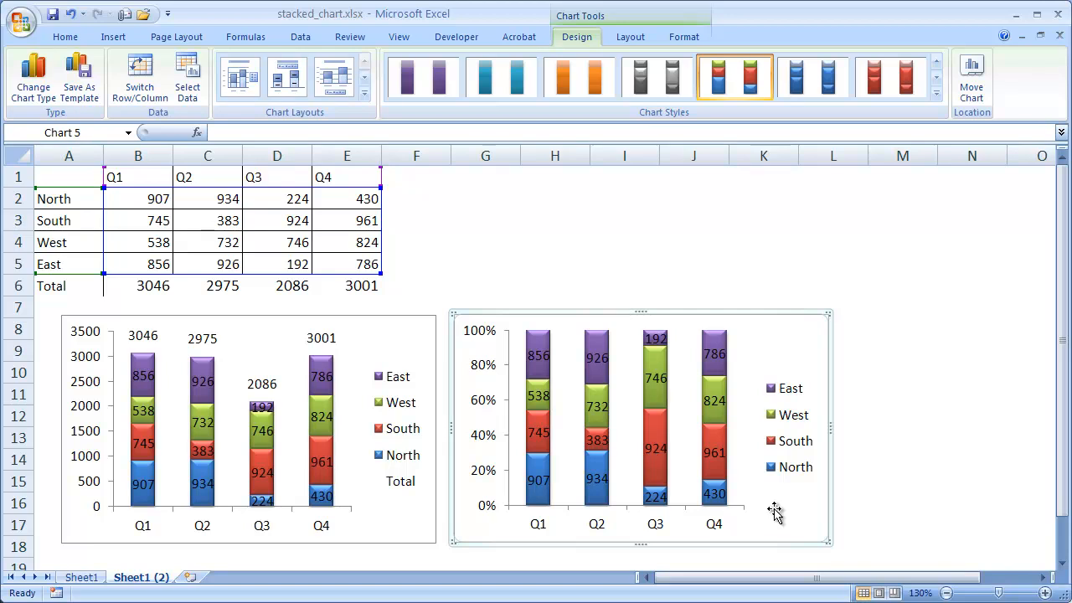
mouse_move(545, 364)
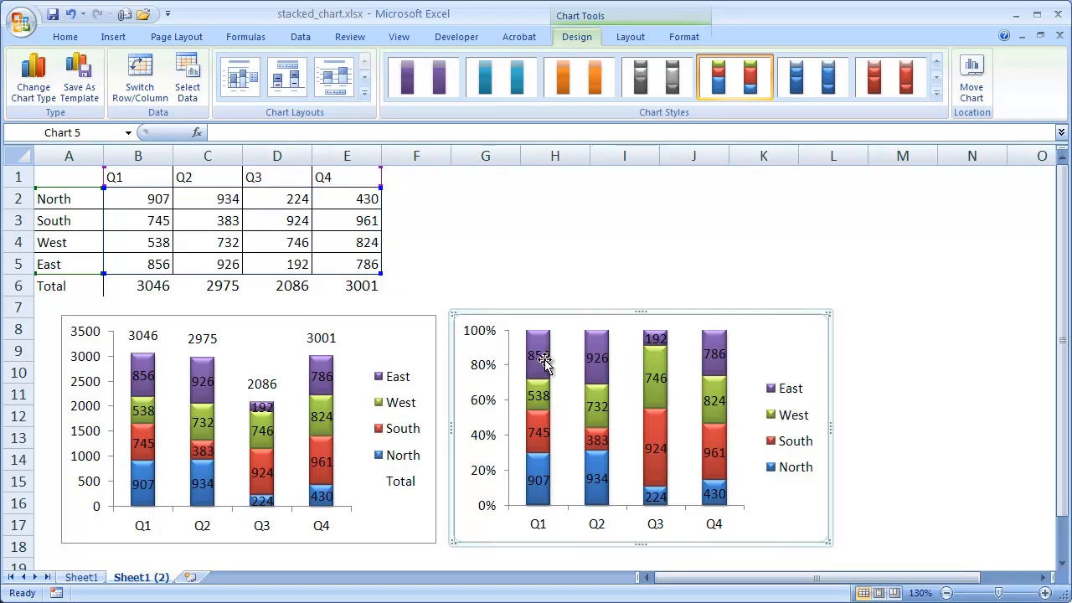
mouse_move(543, 364)
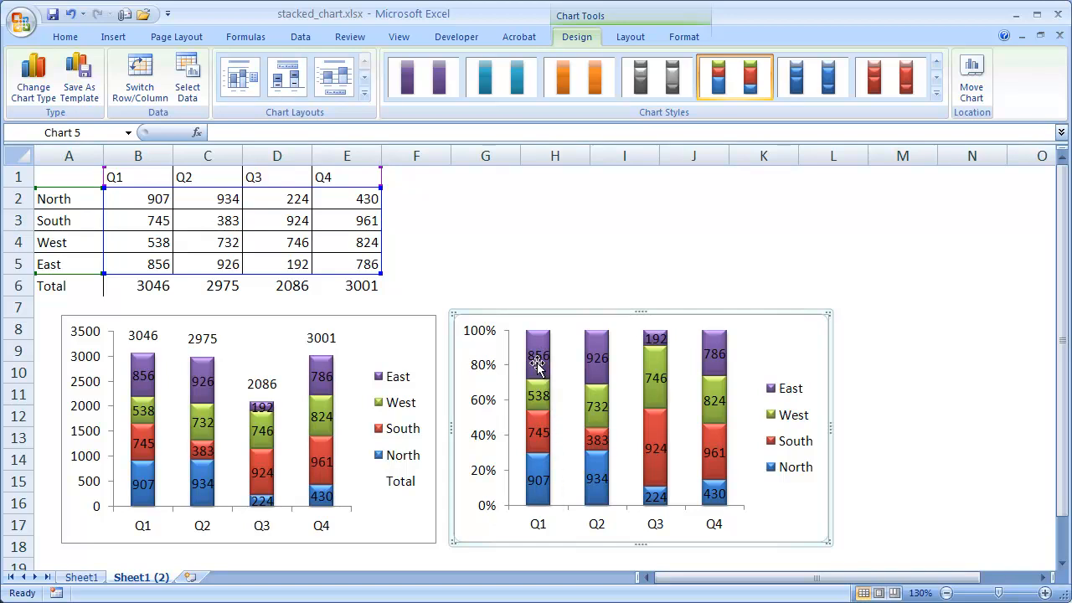
mouse_move(600, 467)
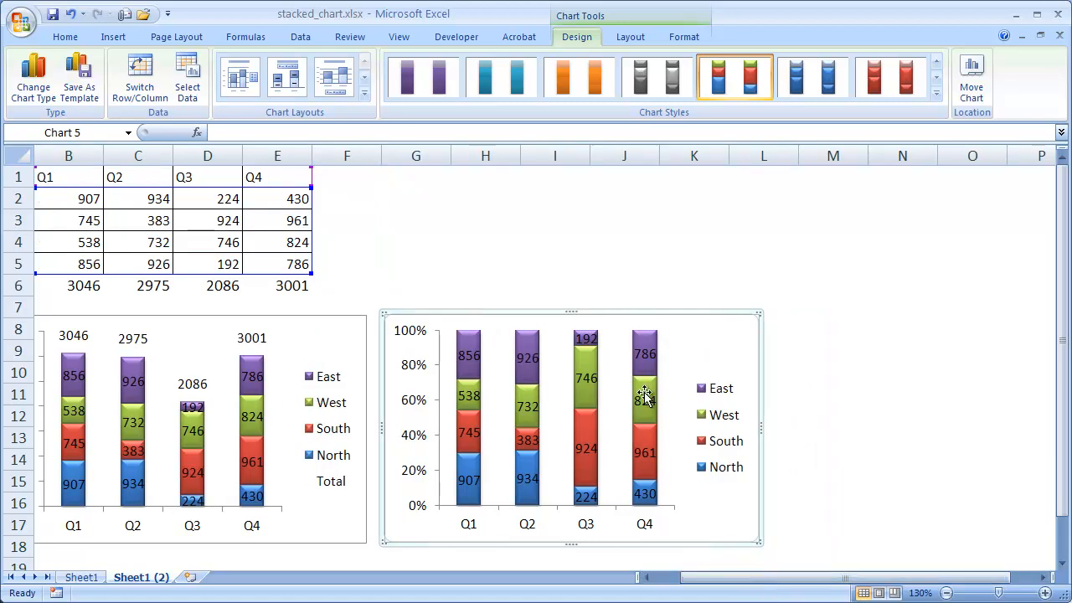
mouse_move(663, 340)
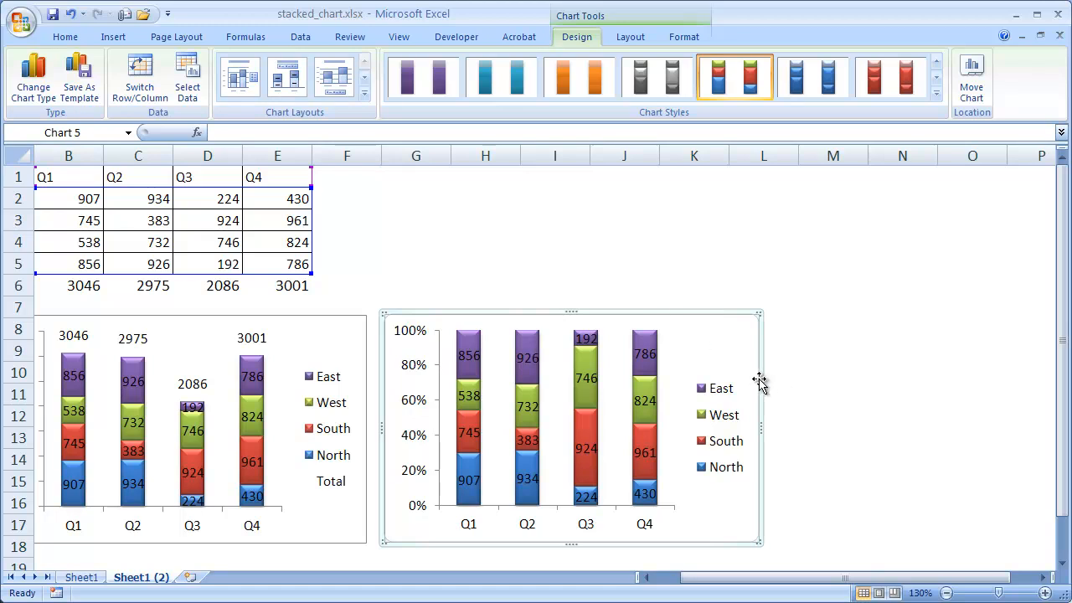
mouse_move(708, 314)
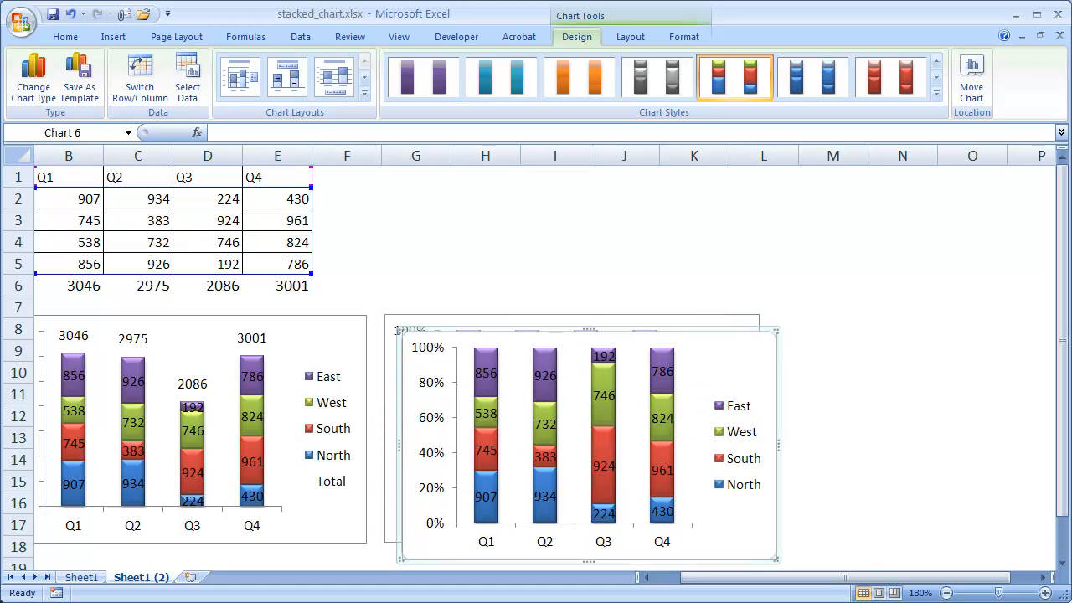
mouse_move(771, 327)
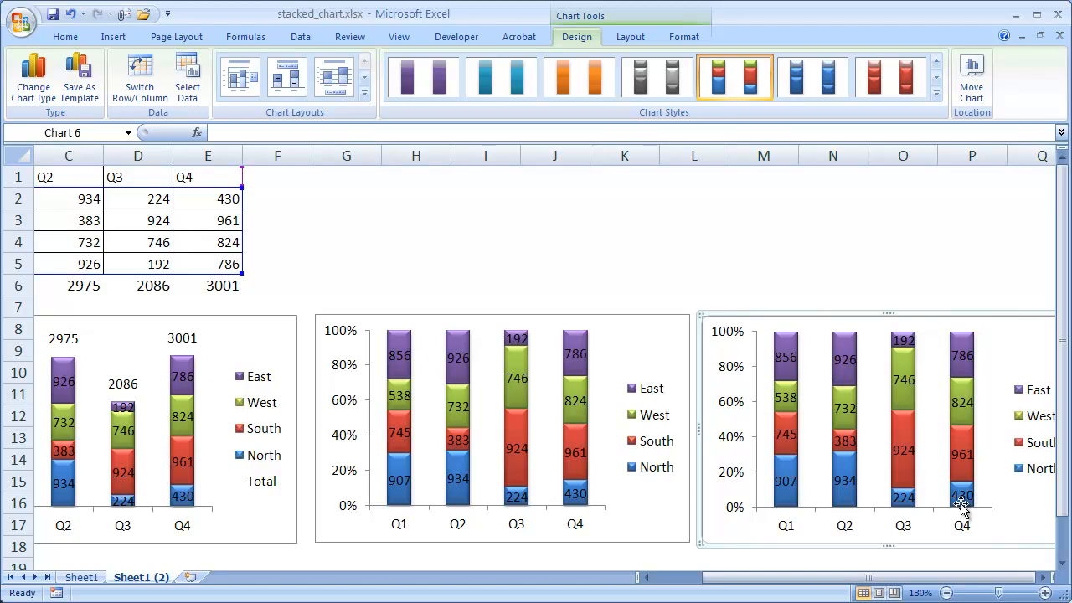
Select the pasted third chart and bring up its chart type options
click(1048, 577)
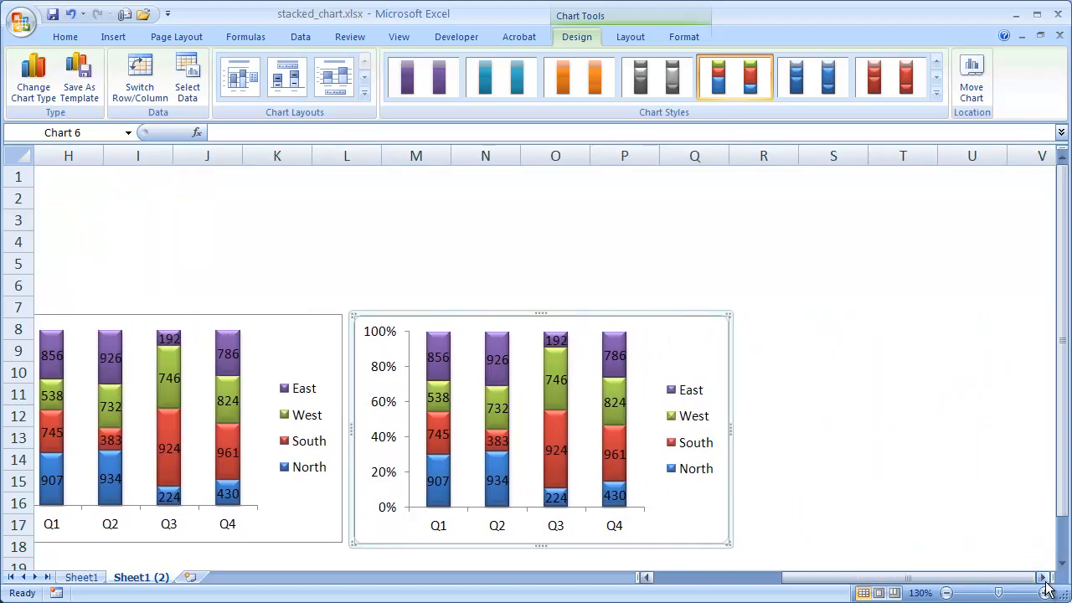
click(33, 80)
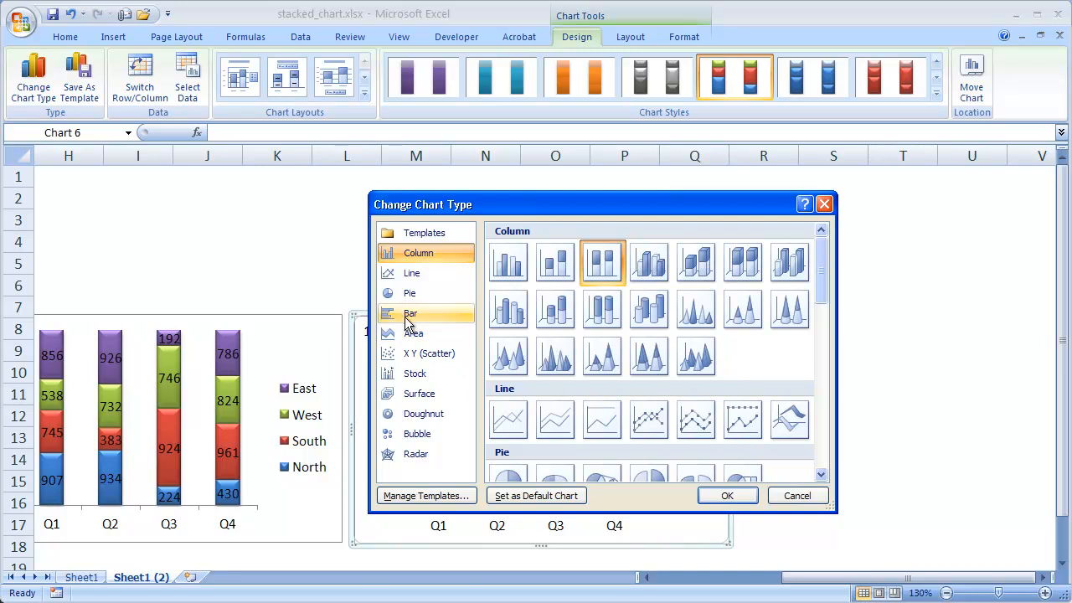
Convert the third chart to Stacked Bar and stretch it wider to the right
click(412, 312)
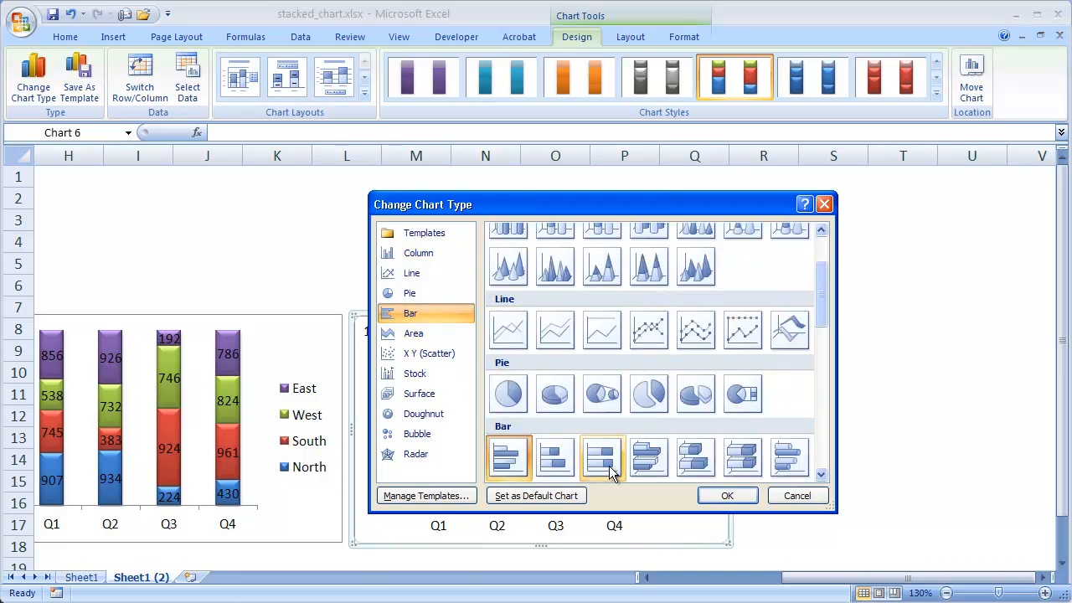
mouse_move(555, 458)
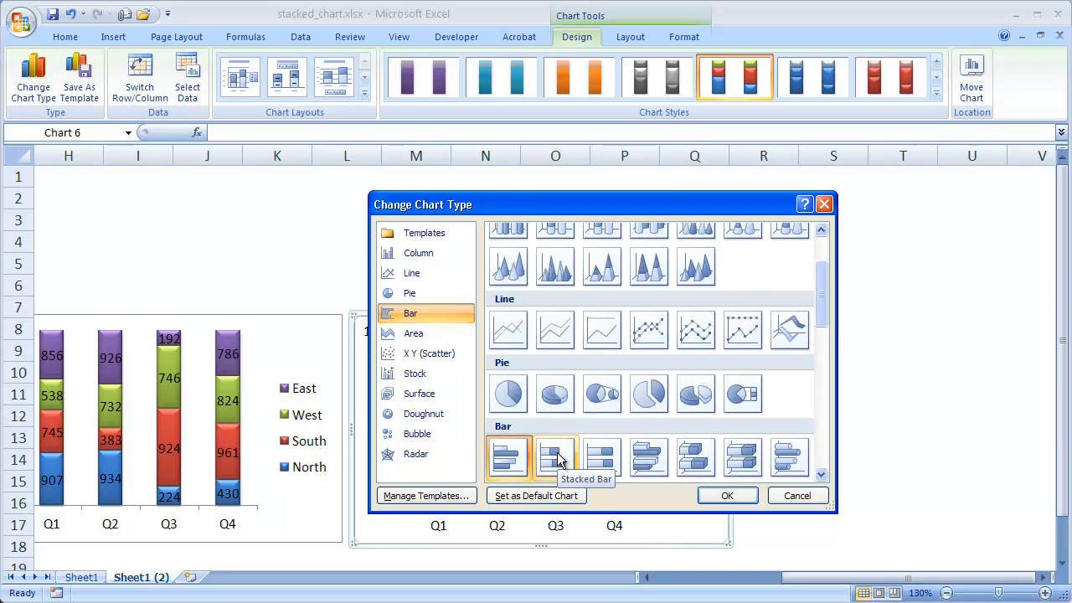
click(554, 459)
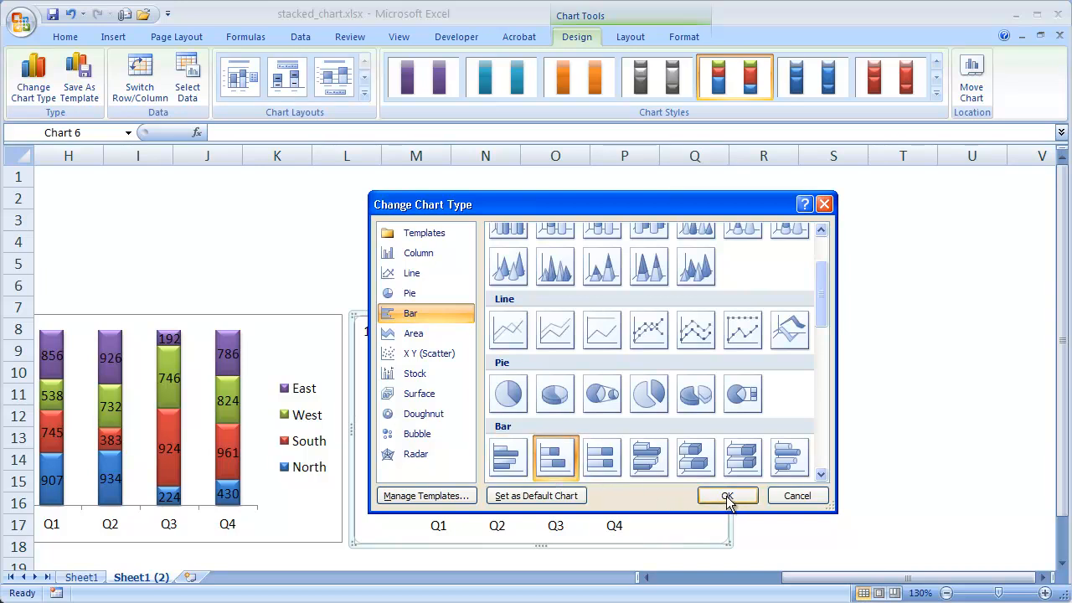
click(727, 495)
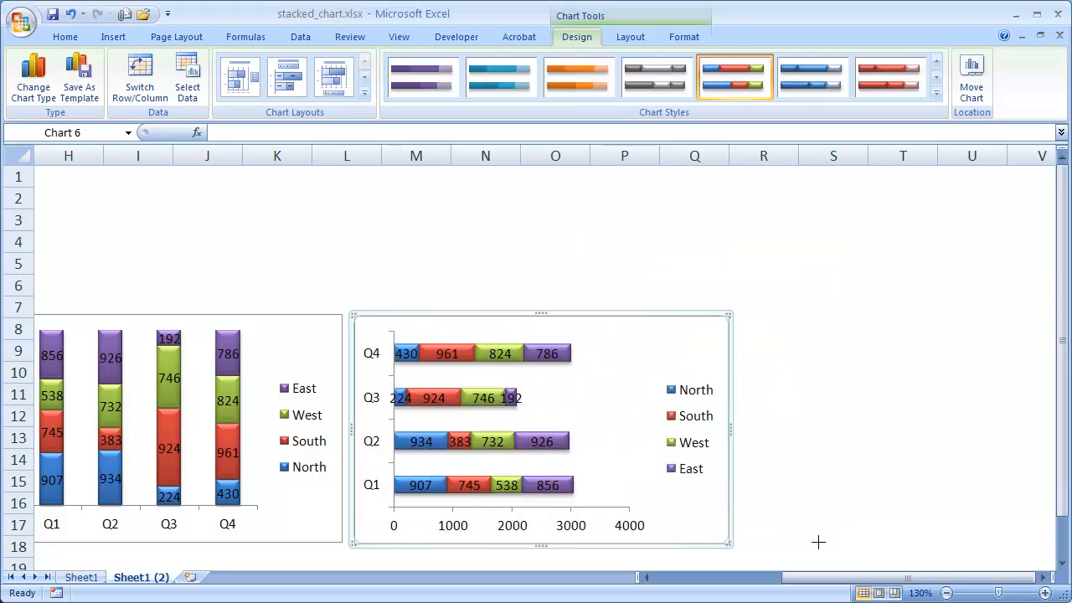
drag(731, 547, 998, 540)
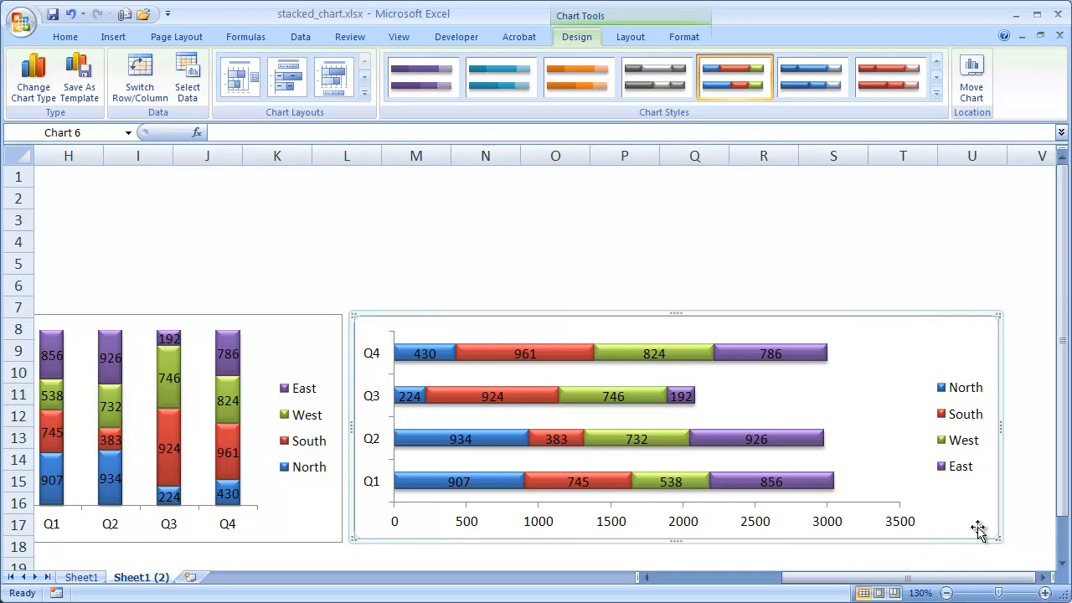
mouse_move(731, 371)
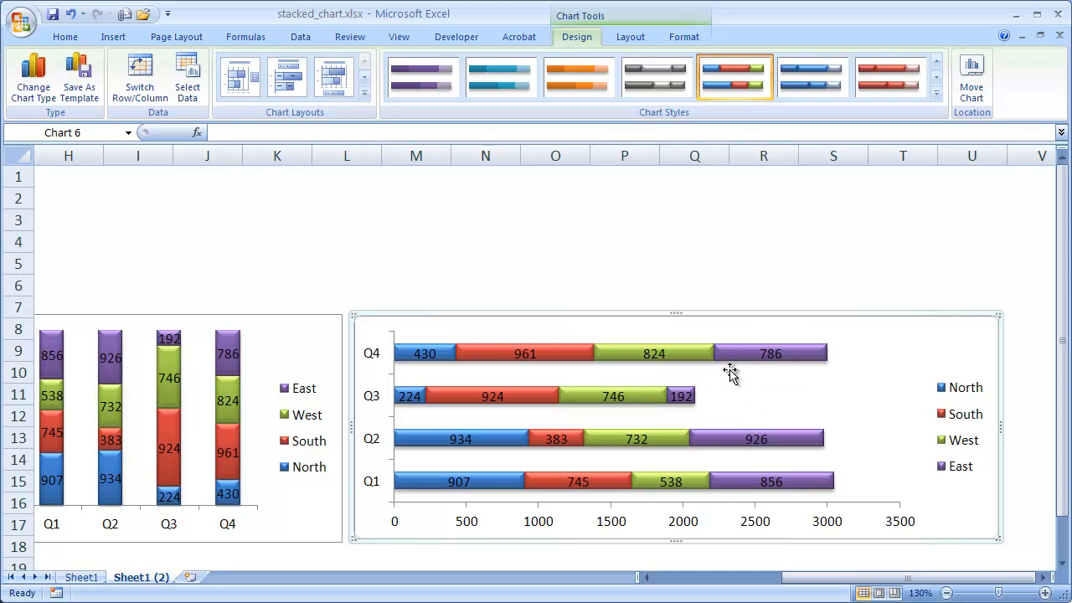
mouse_move(594, 341)
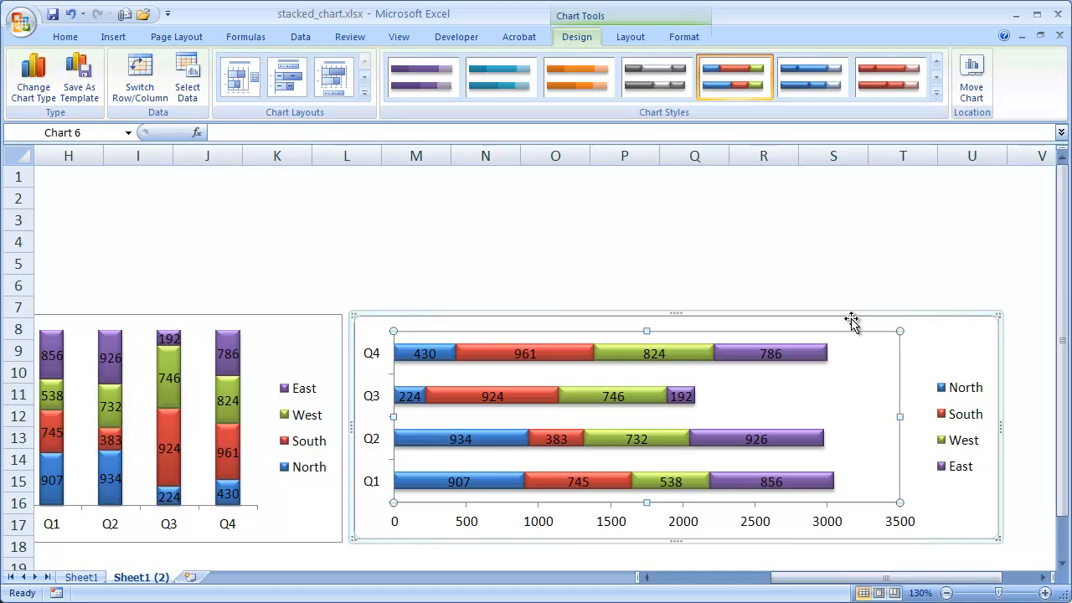
drag(854, 578, 880, 578)
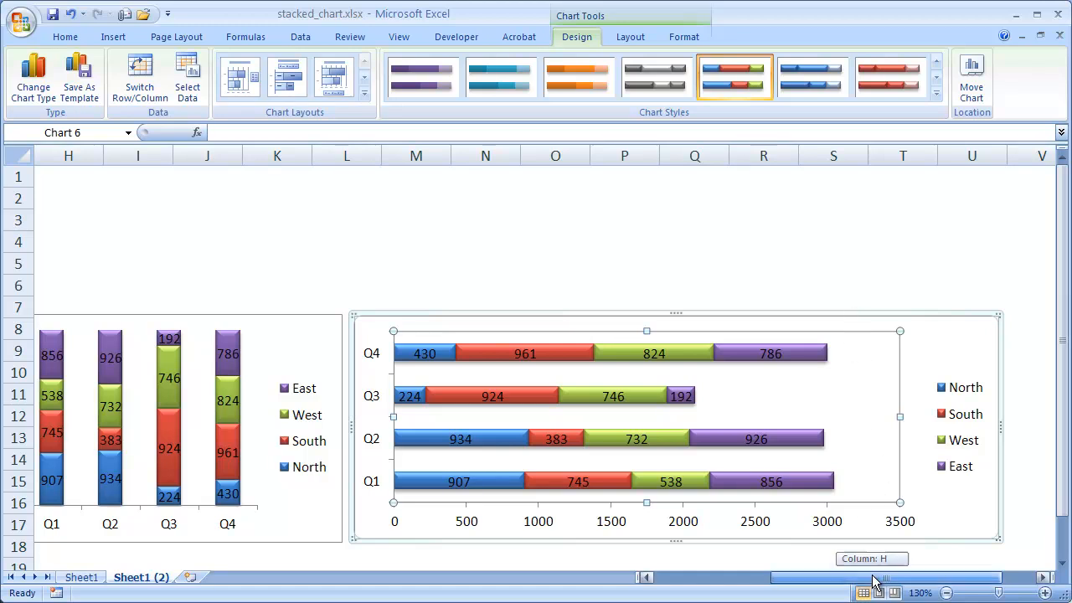
Select the Q4 Total bar in the stacked bar chart
scroll(left, 3)
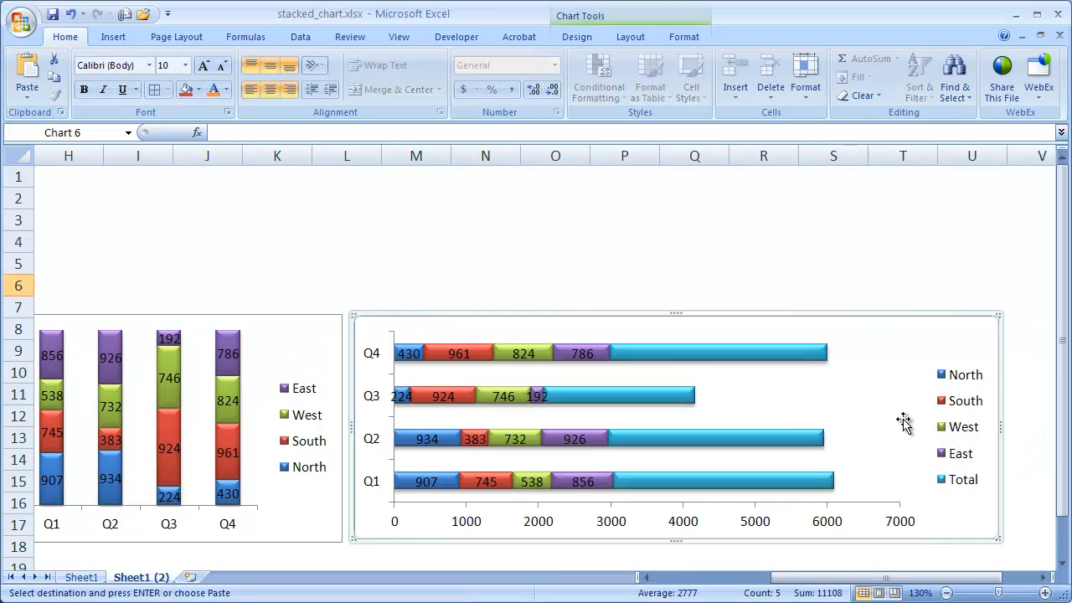
mouse_move(700, 360)
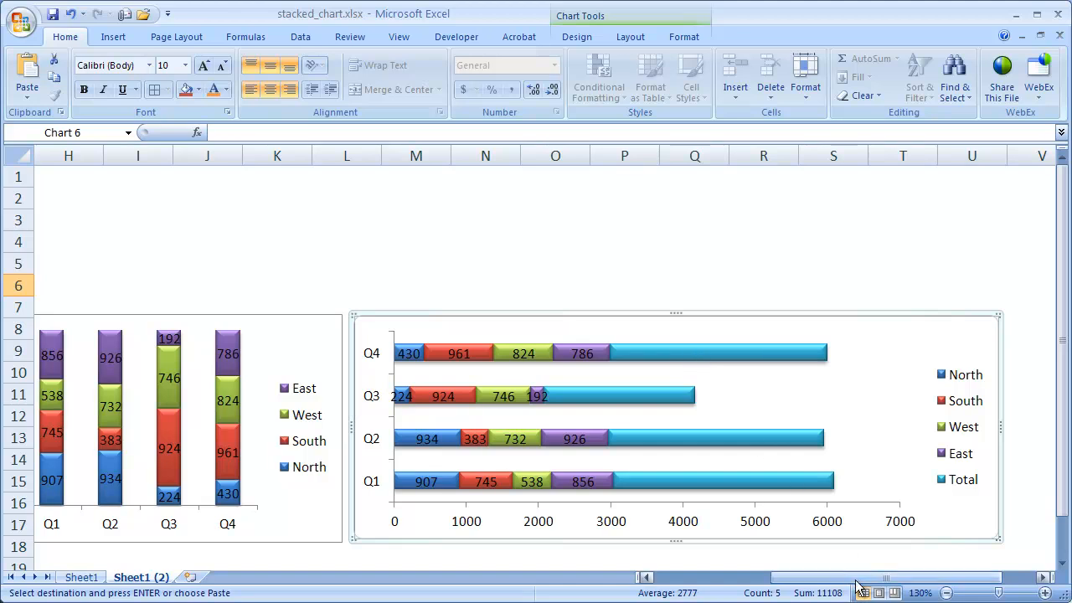
mouse_move(712, 356)
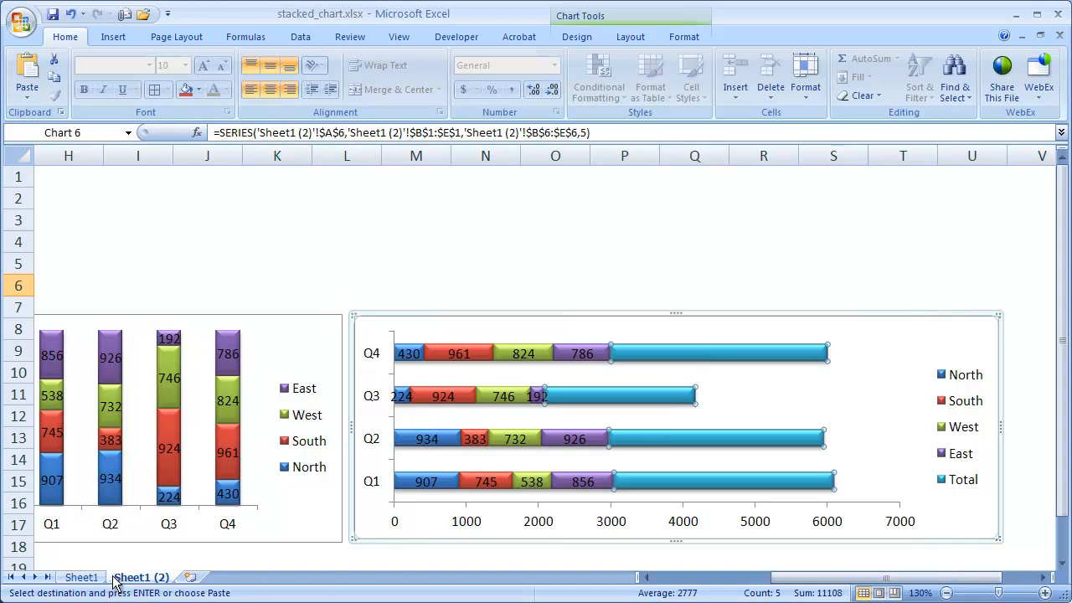
click(81, 577)
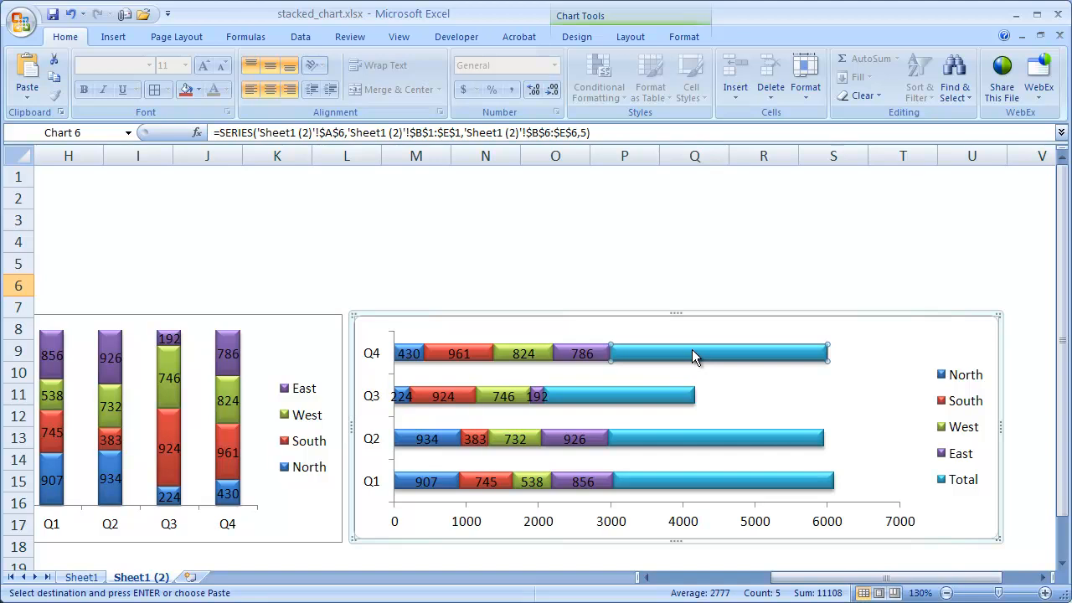
Add value data labels to the Total series bars
right_click(695, 356)
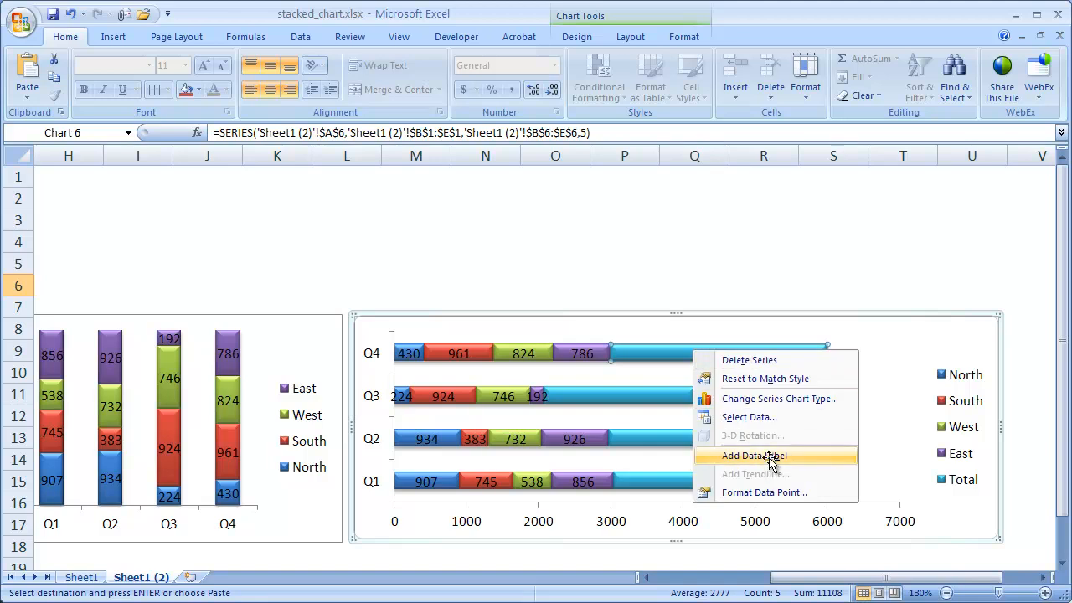
click(753, 455)
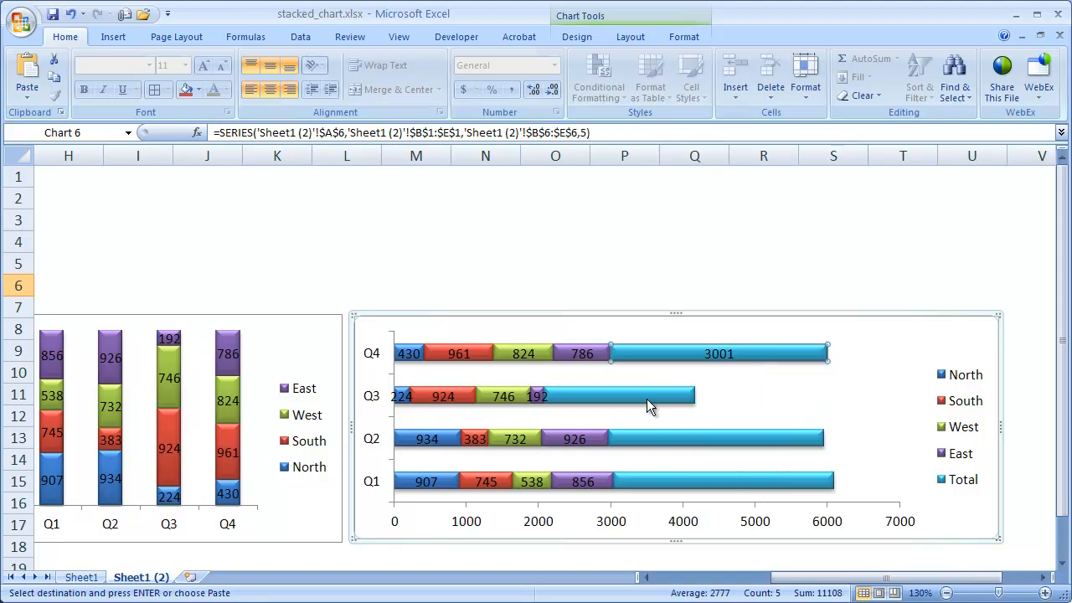
click(861, 396)
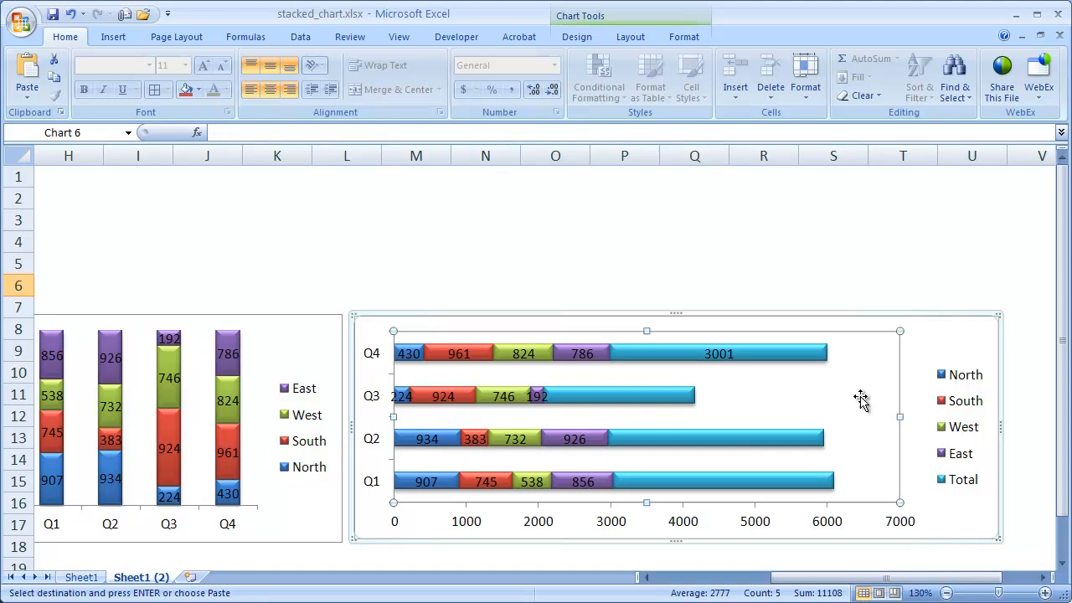
click(718, 353)
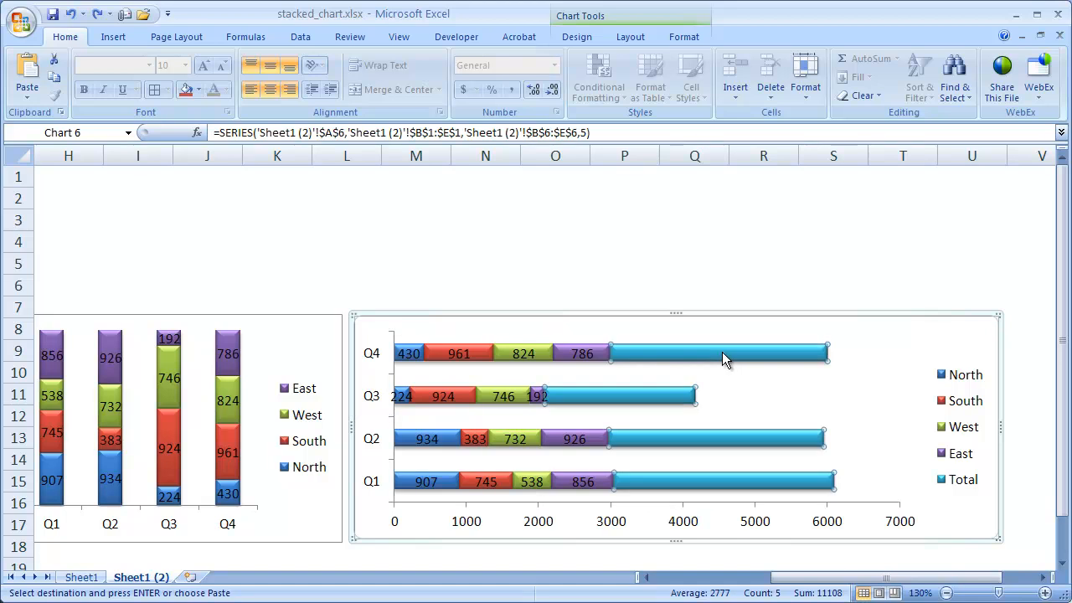
mouse_move(733, 358)
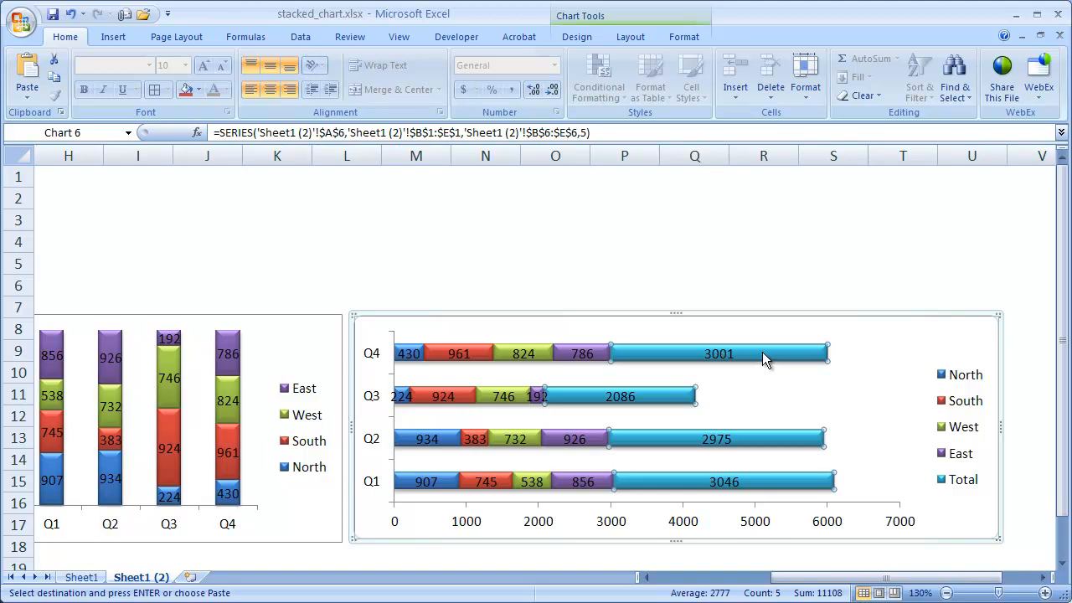
Set the Total data labels' position to Inside Base
right_click(762, 360)
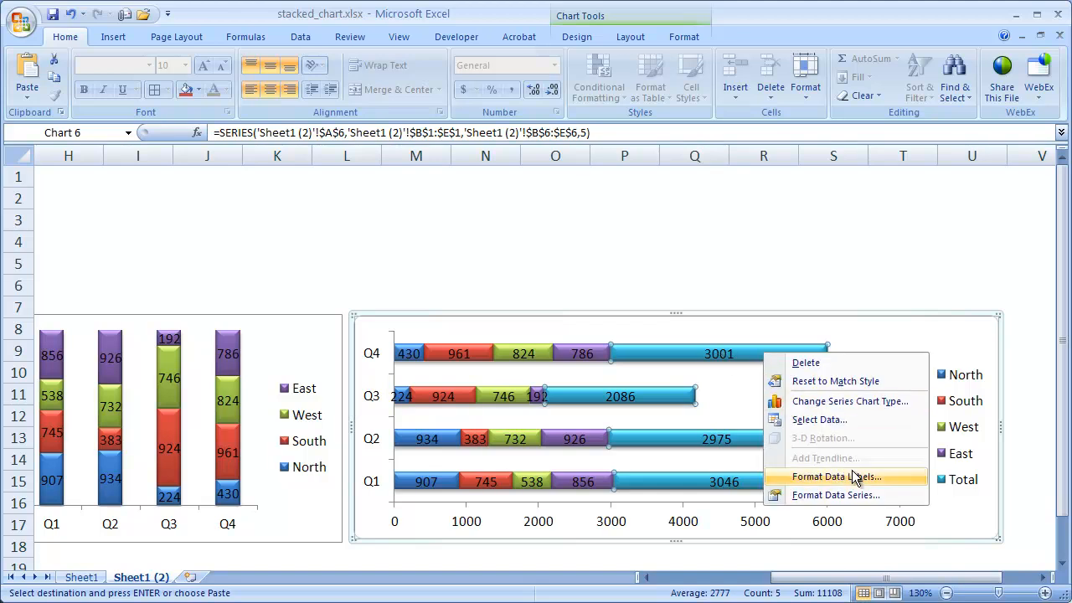
click(836, 477)
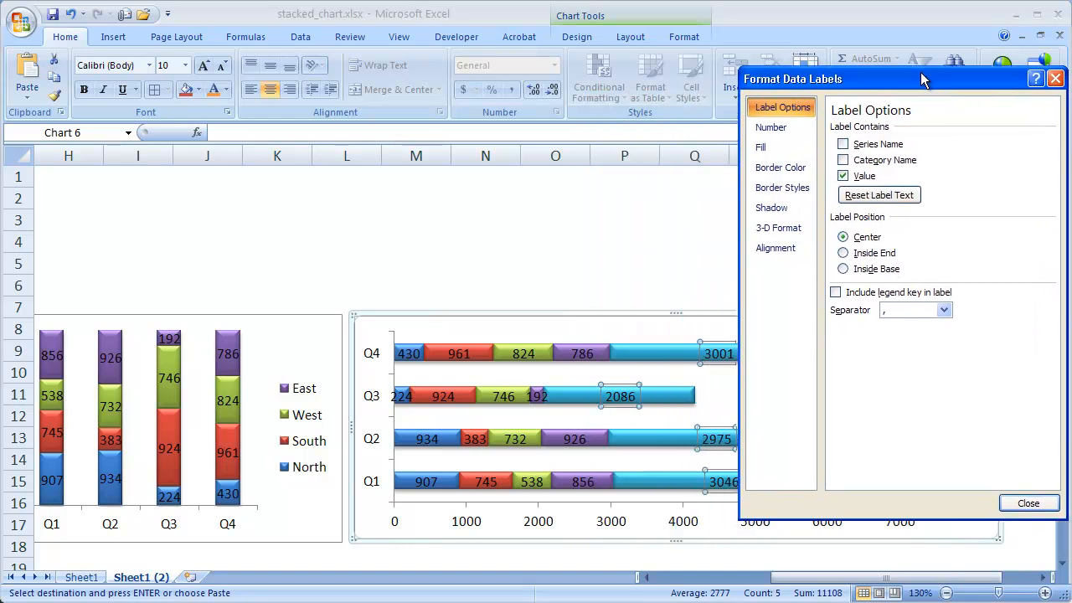
click(844, 269)
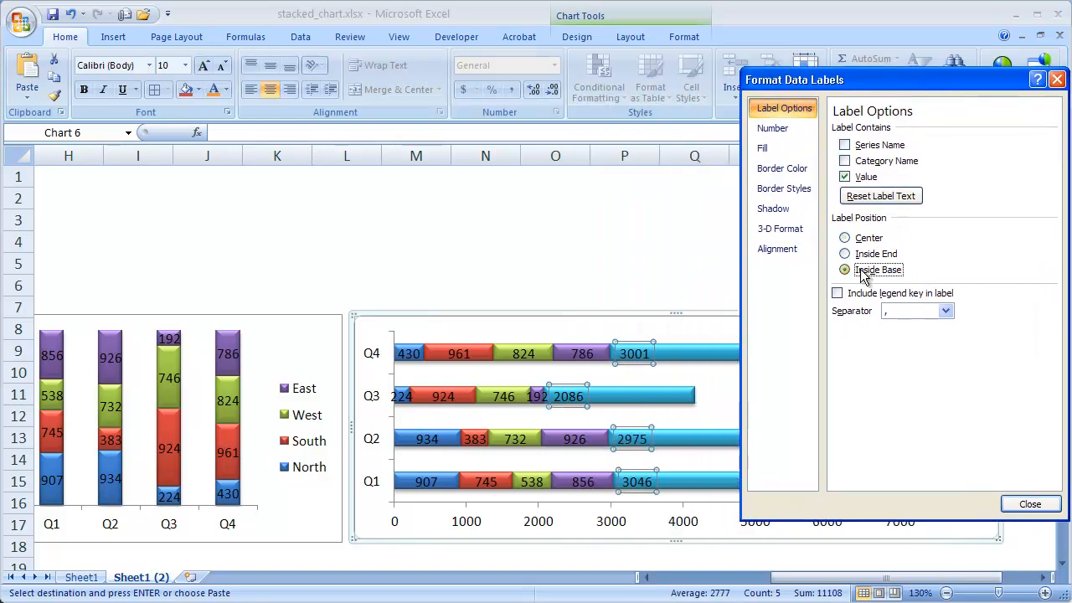
click(844, 270)
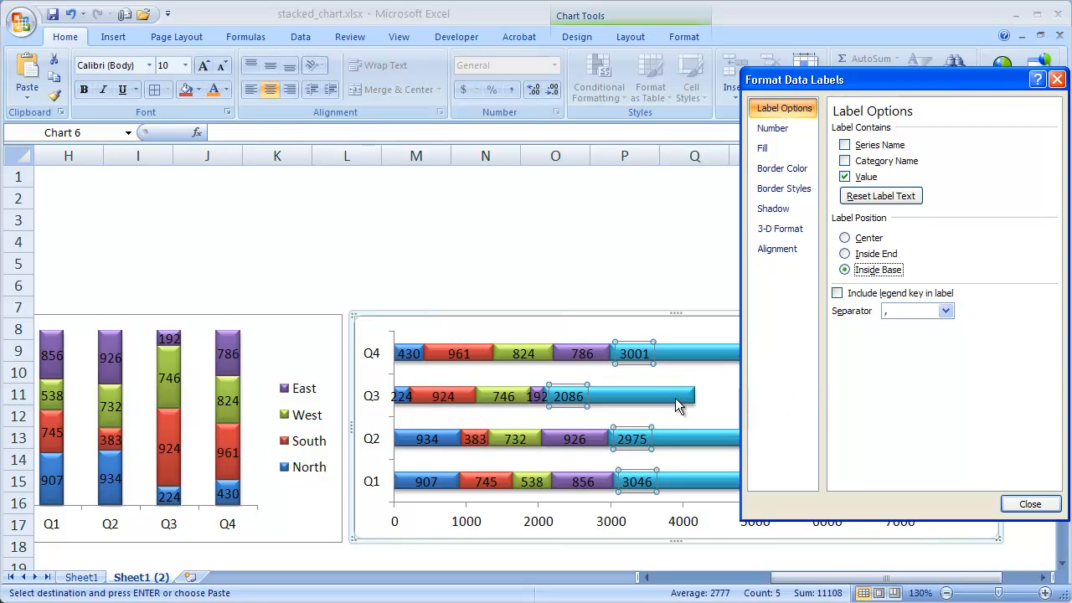
mouse_move(702, 361)
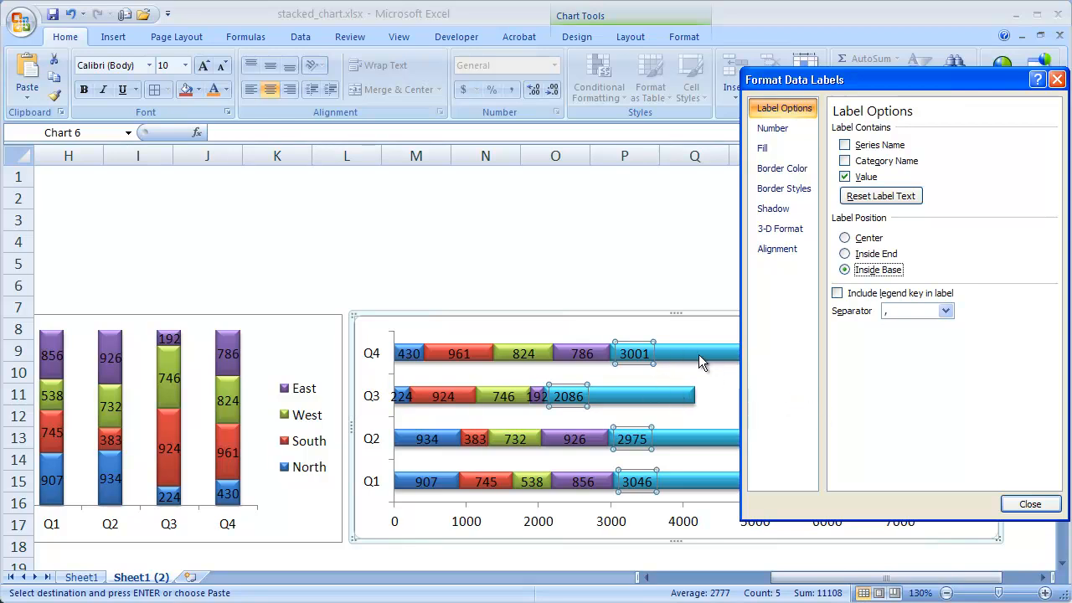
mouse_move(655, 406)
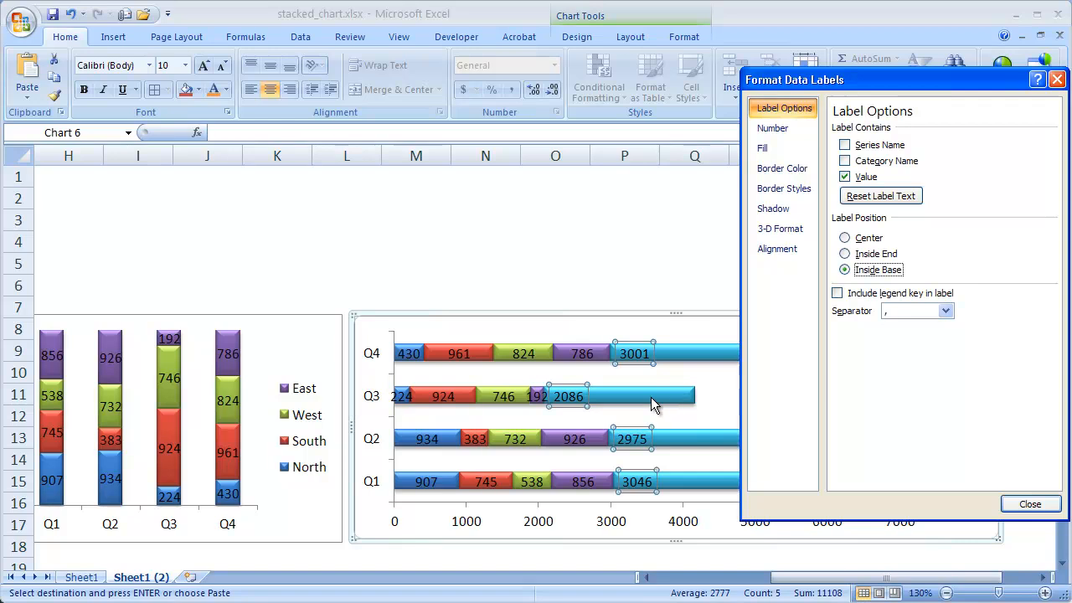
mouse_move(609, 402)
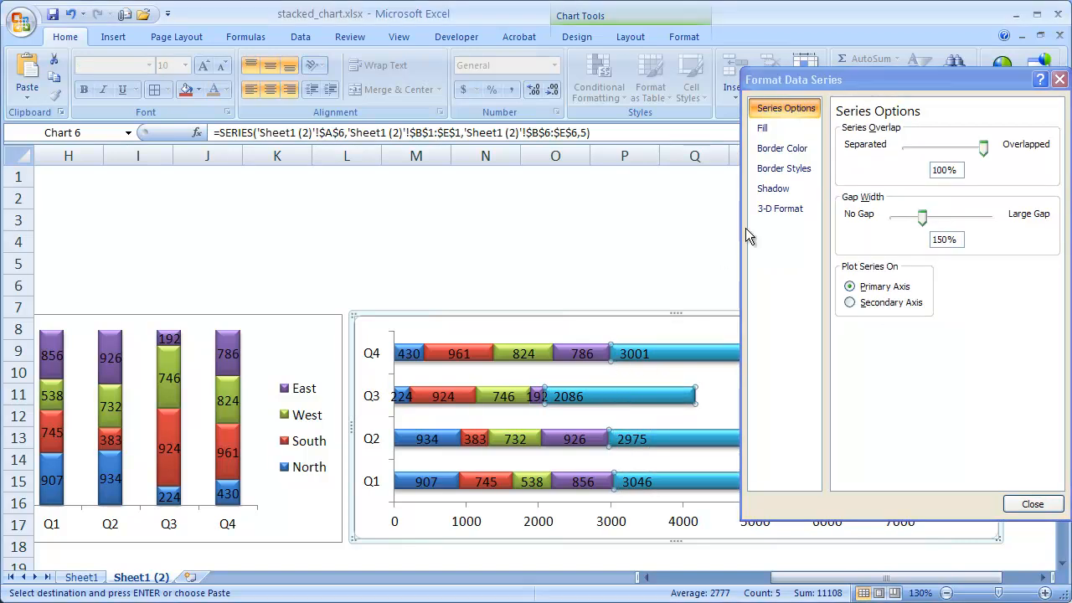
Give the Total series No fill and No line border
click(762, 128)
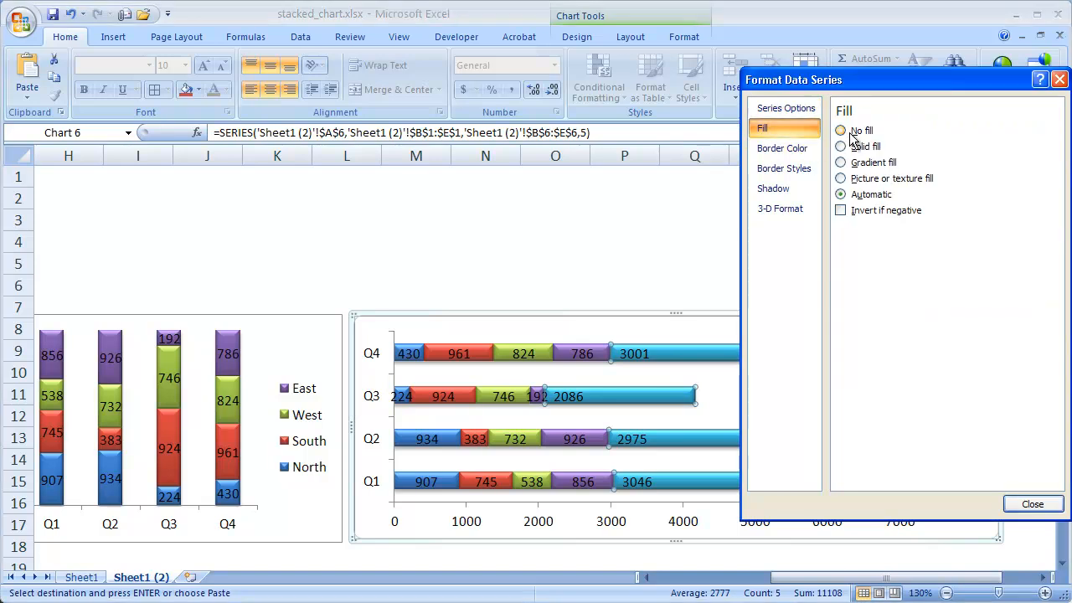
click(782, 148)
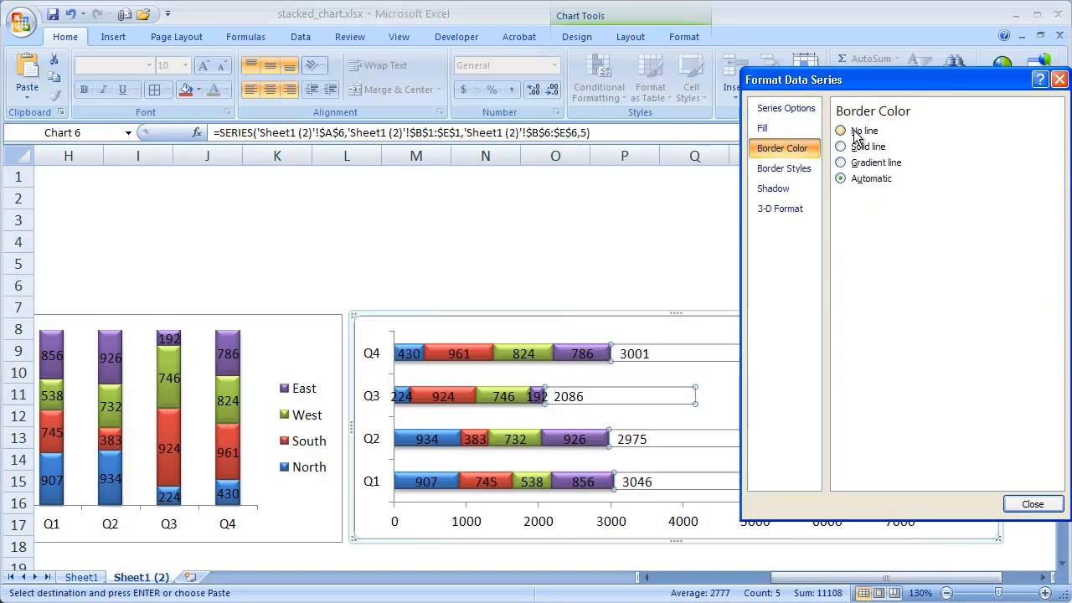
click(841, 129)
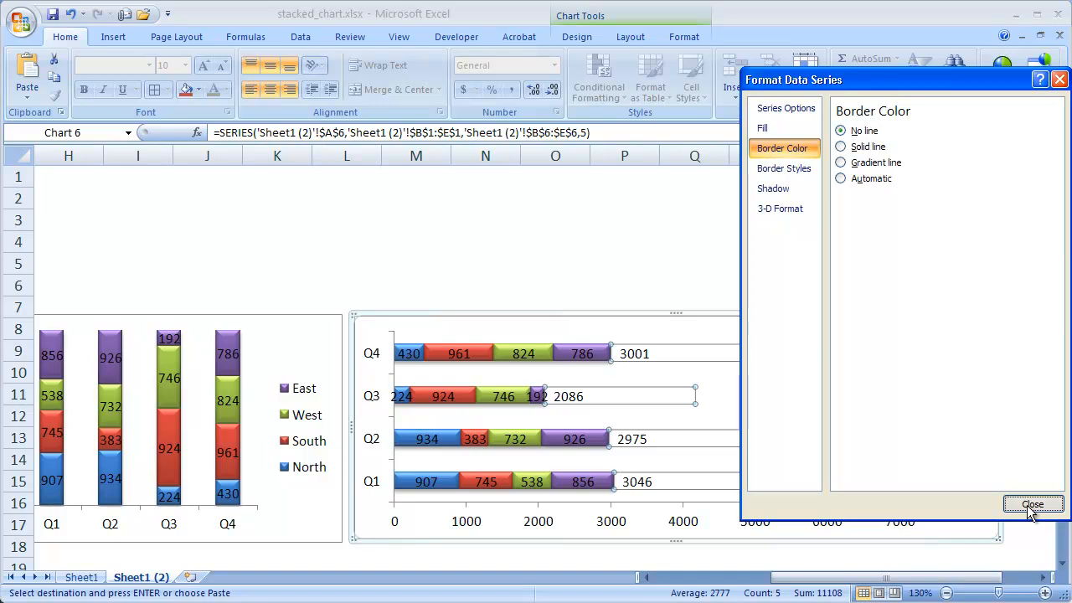
click(1033, 503)
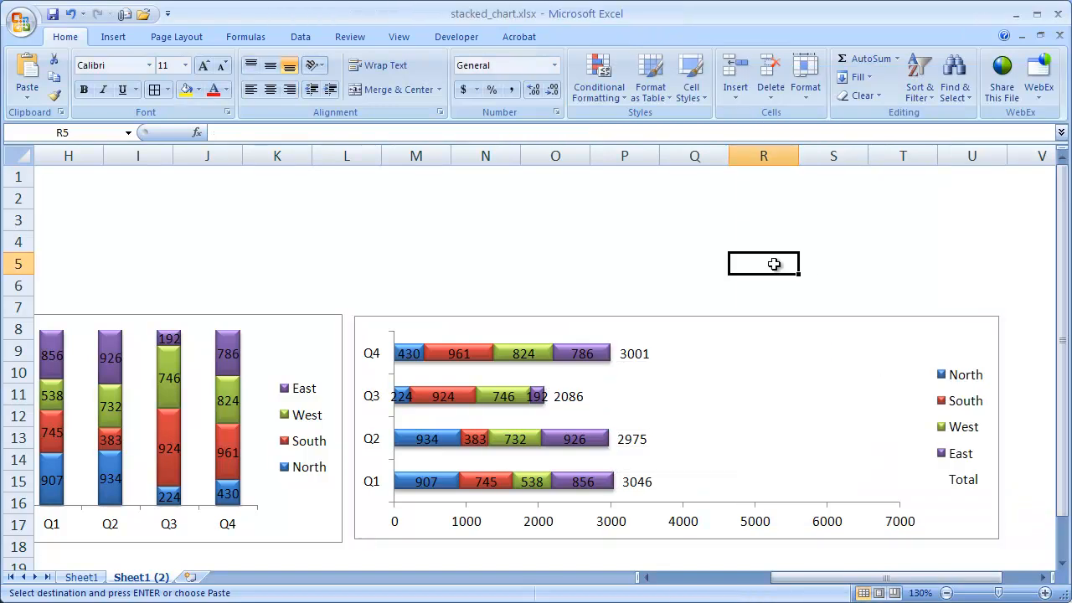
mouse_move(586, 390)
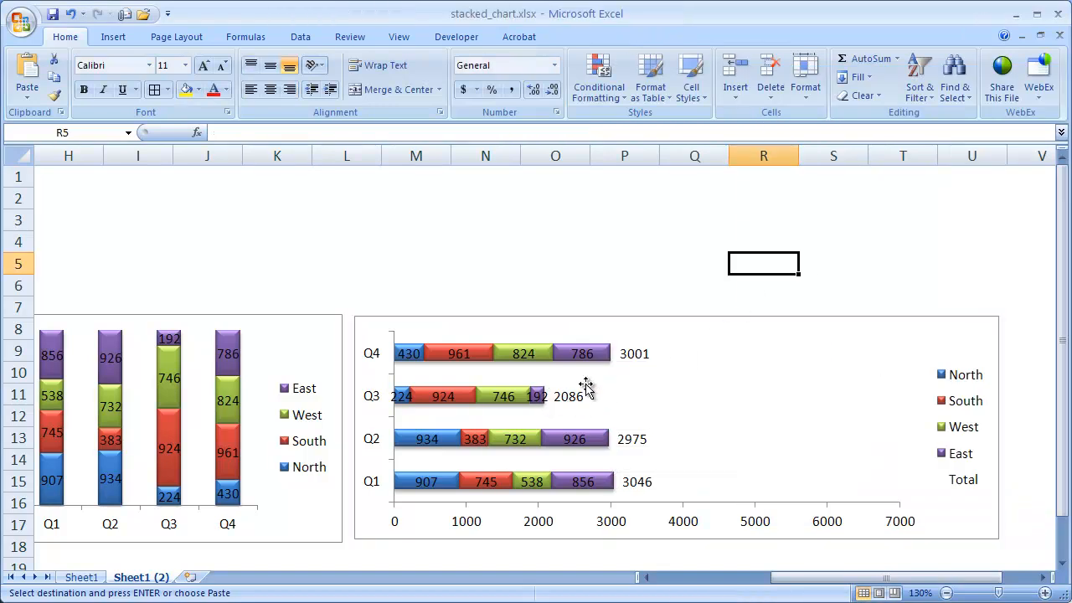
Make the stacked bar chart's total labels bold and region labels size 8
click(568, 396)
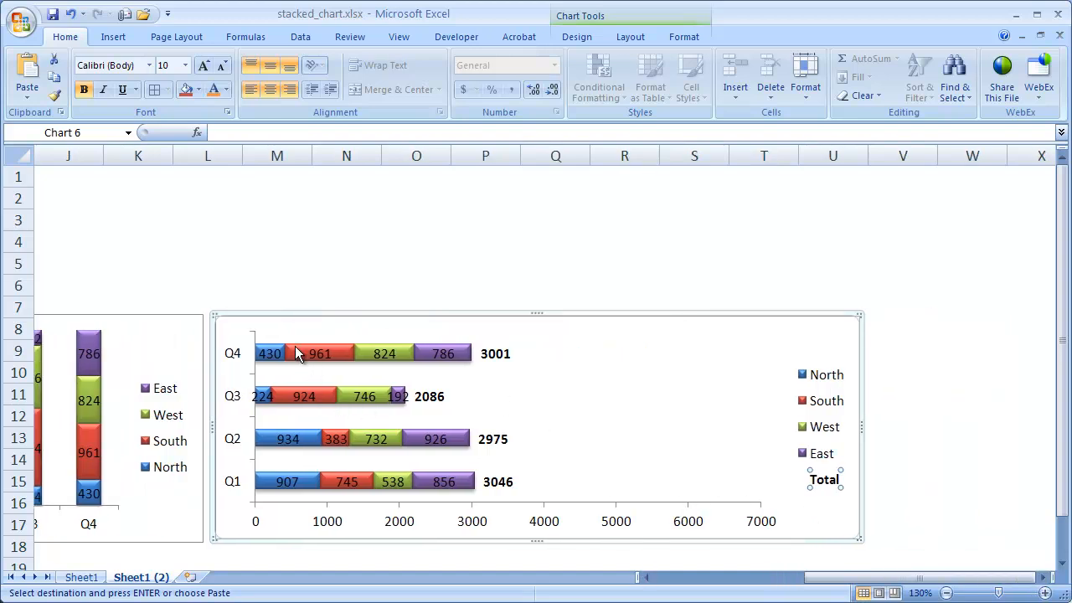
mouse_move(829, 427)
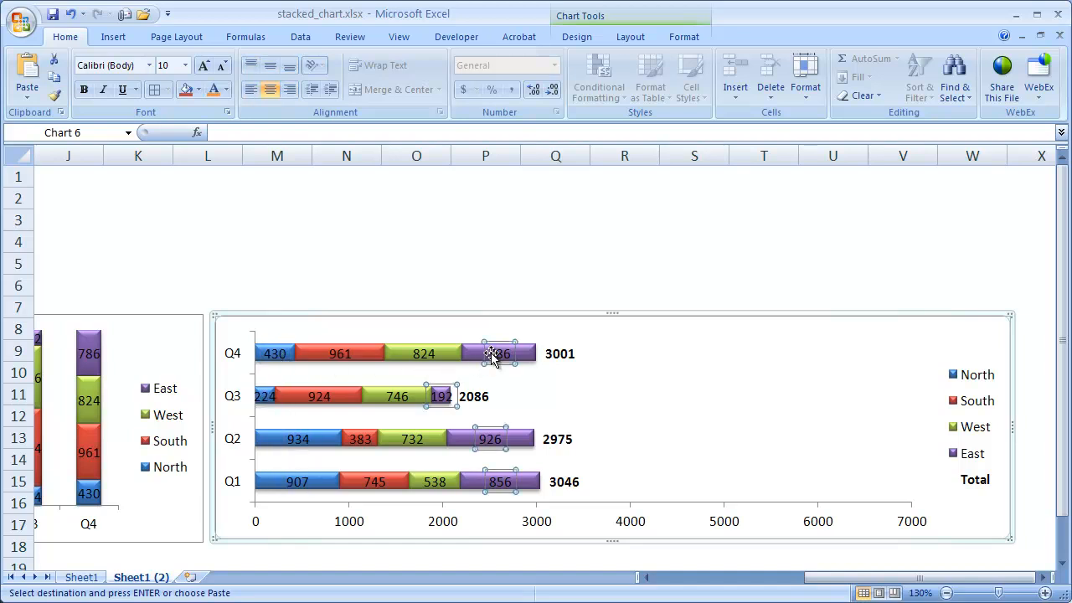
mouse_move(221, 66)
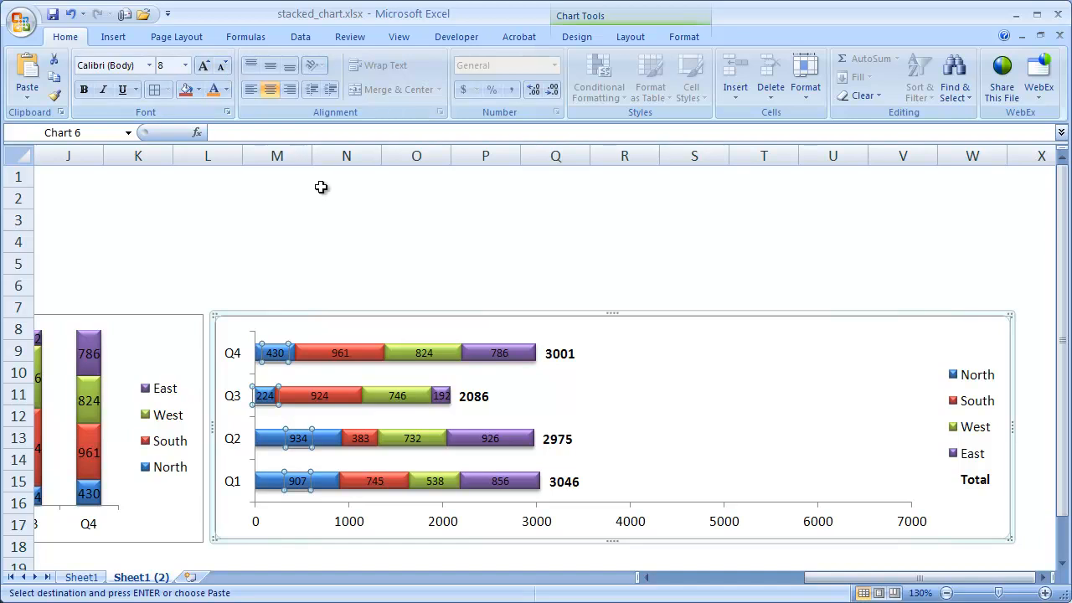
click(345, 242)
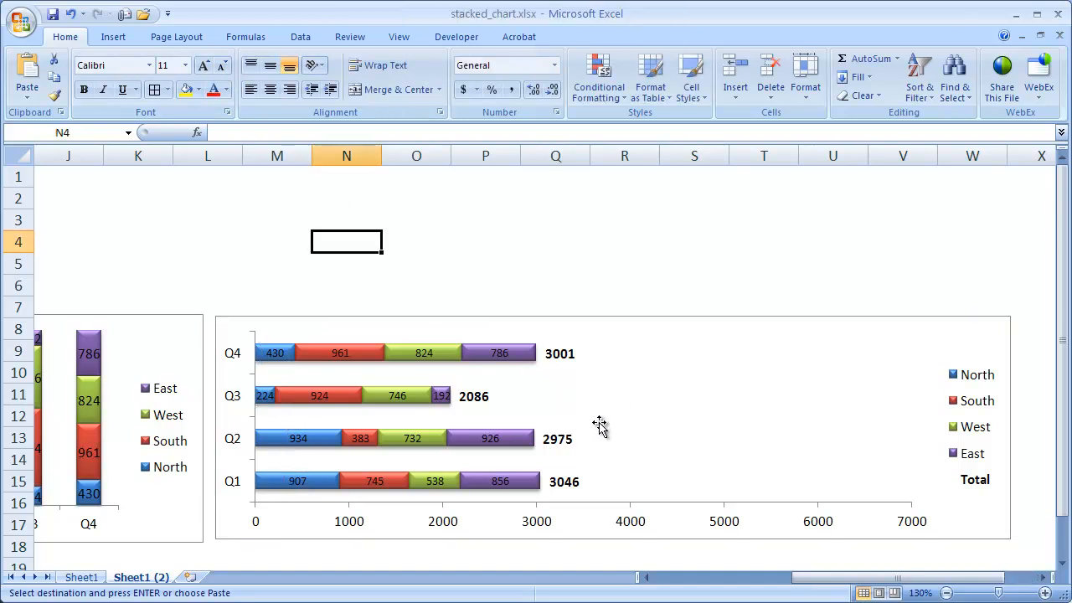
mouse_move(691, 521)
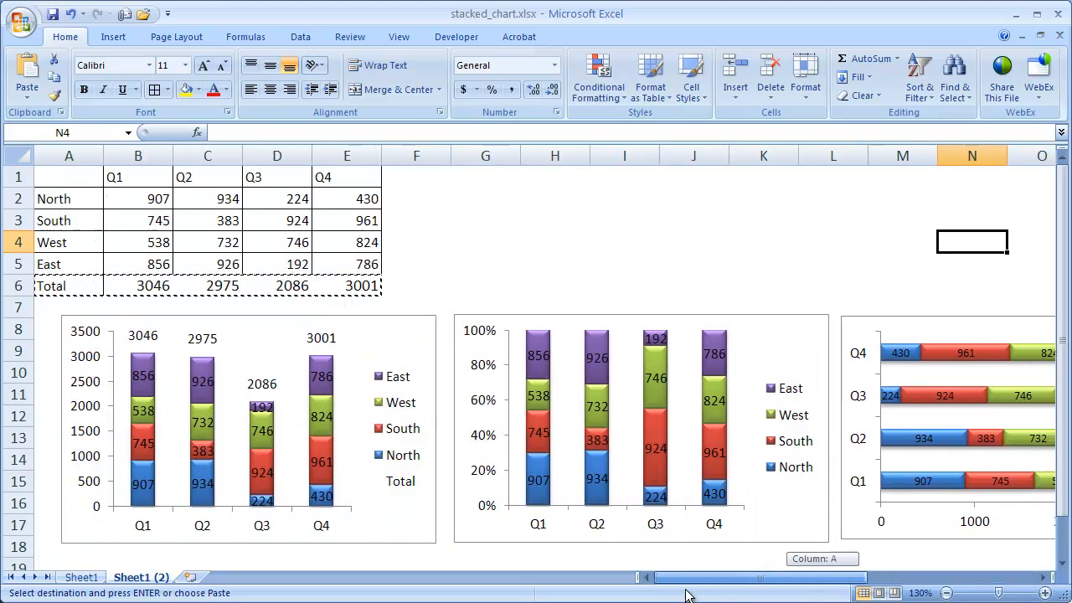
mouse_move(374, 393)
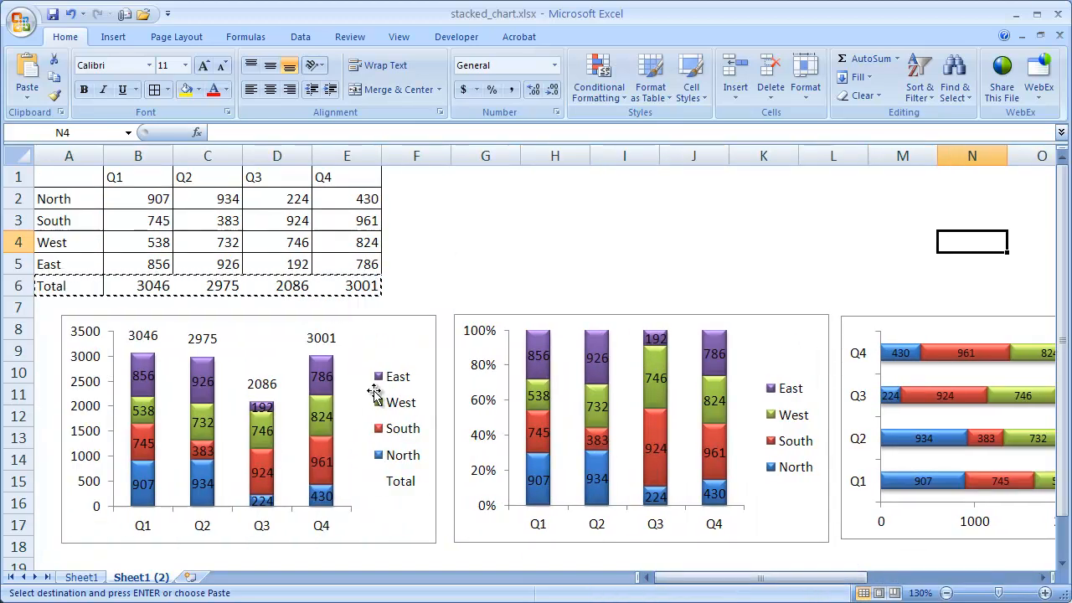